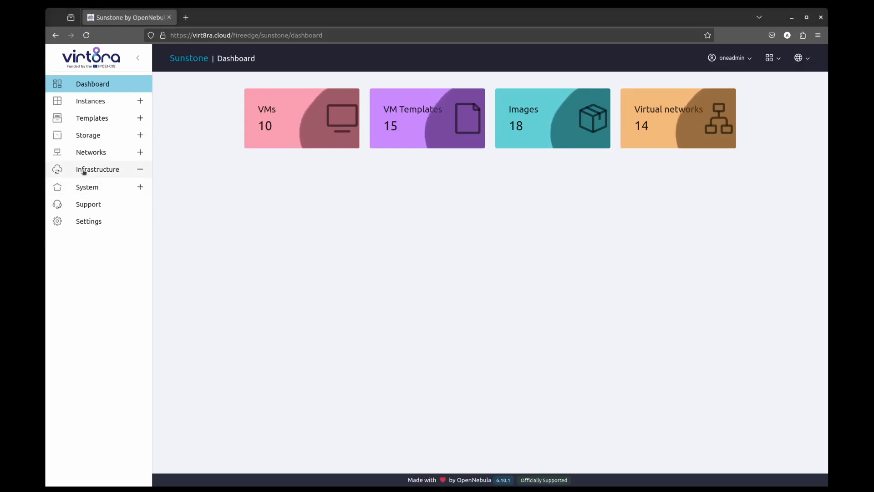
- Browse the Clusters list under Infrastructure
left_click(95, 186)
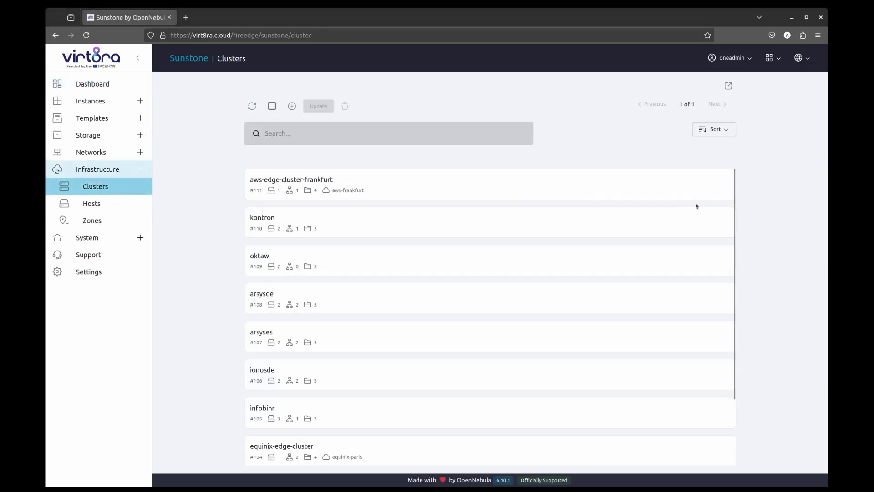
scroll("down", 3)
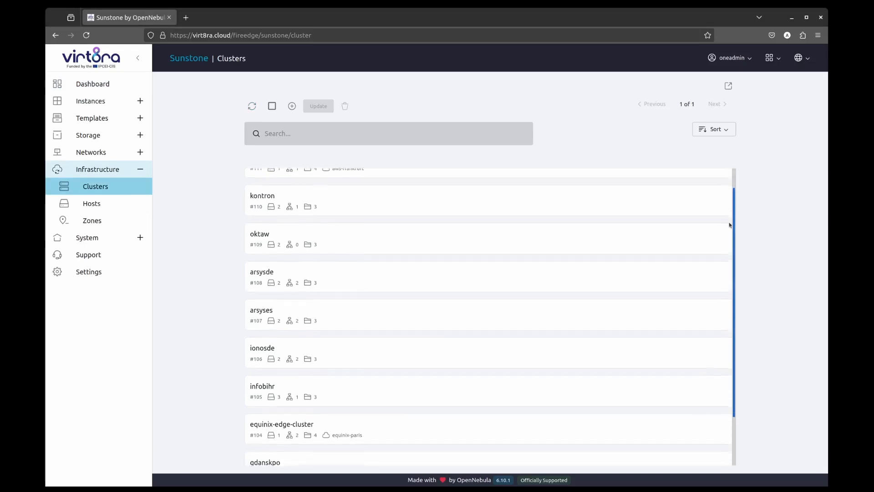
scroll("down", 3)
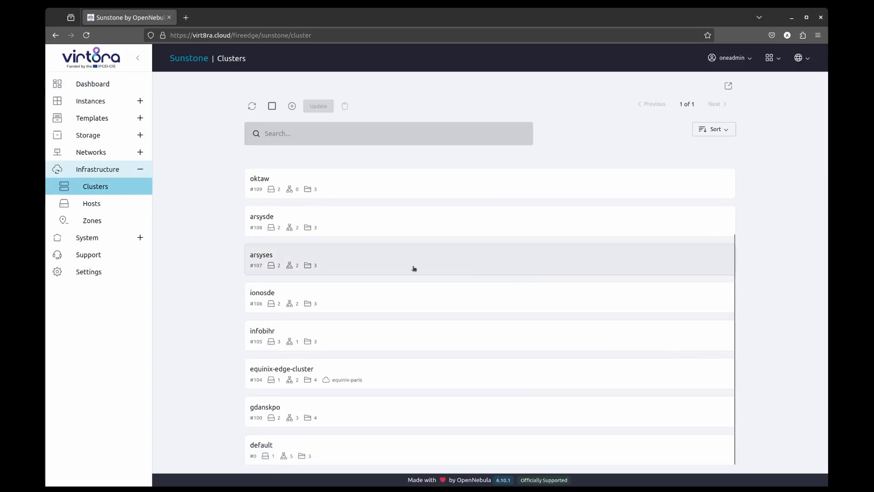
- Browse the Hosts list through to page 2 with the gdanskpo01 and gdanskpo02 hosts
left_click(92, 203)
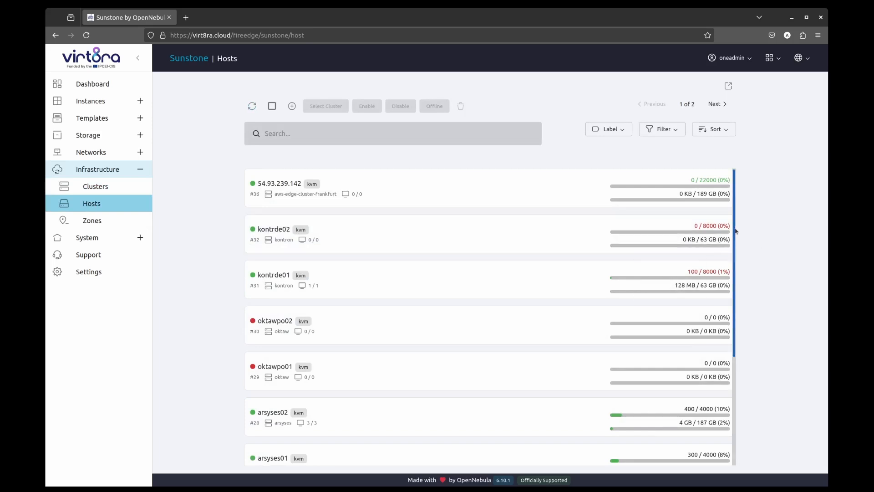
scroll("down", 3)
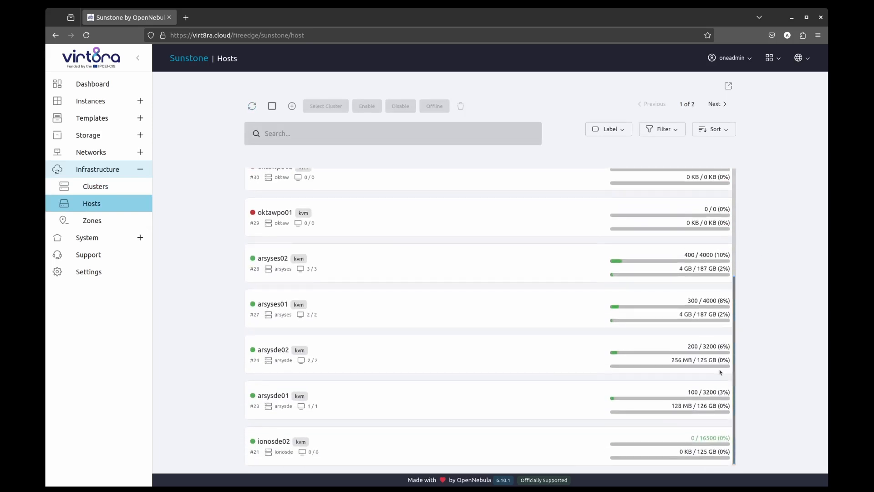
left_click(716, 103)
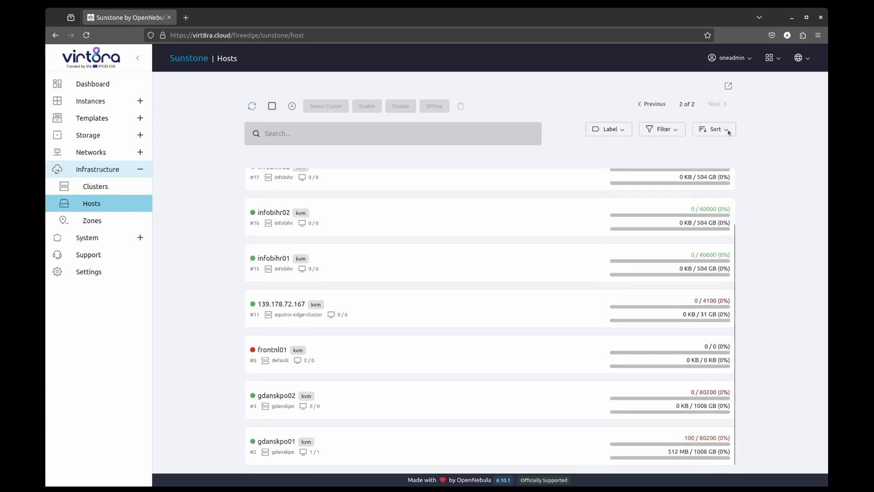
scroll("up", 3)
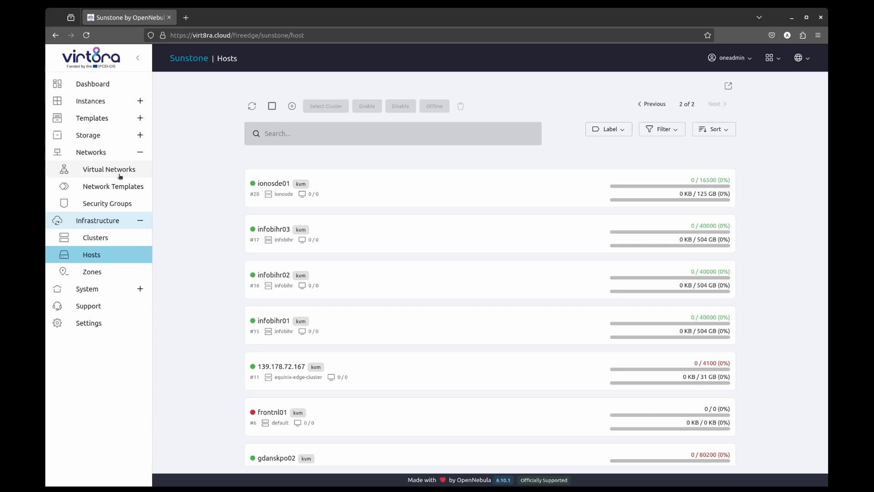
- Browse both pages of the Virtual Networks list
left_click(110, 169)
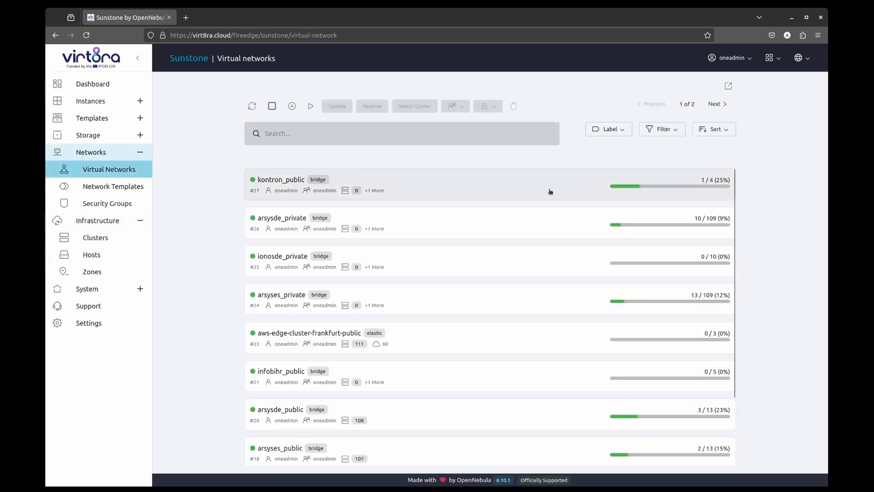
scroll("up", 3)
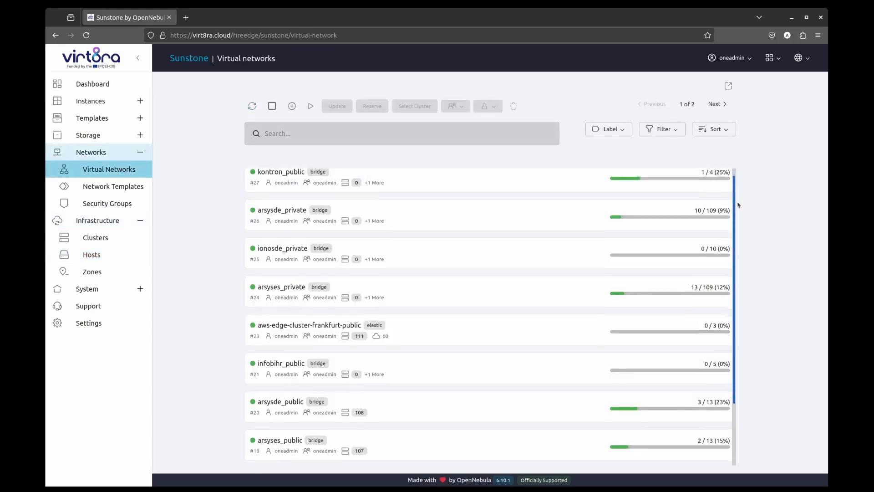
scroll("down", 3)
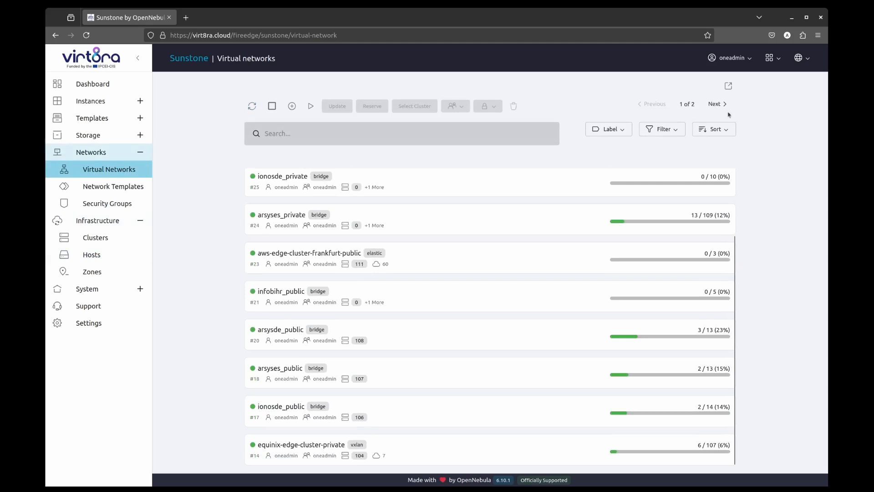
left_click(716, 104)
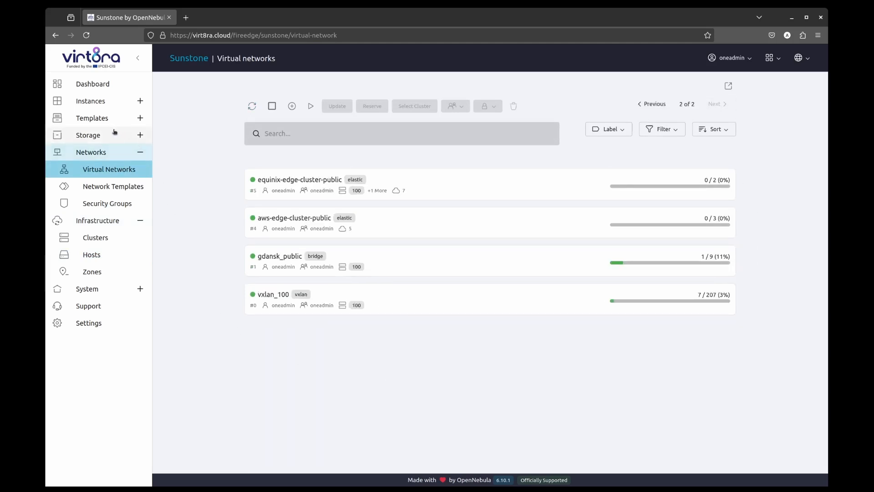
- View the Datastores list with the equinix-edge-cluster system and image datastores
left_click(87, 135)
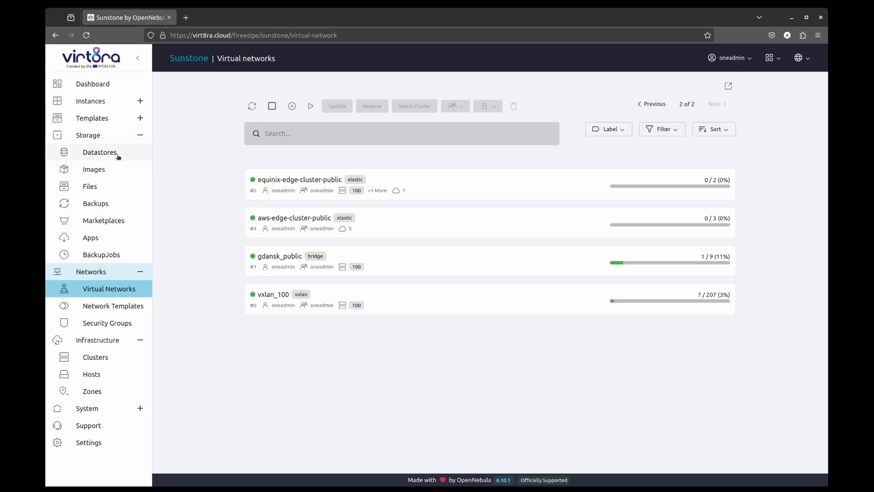
left_click(99, 152)
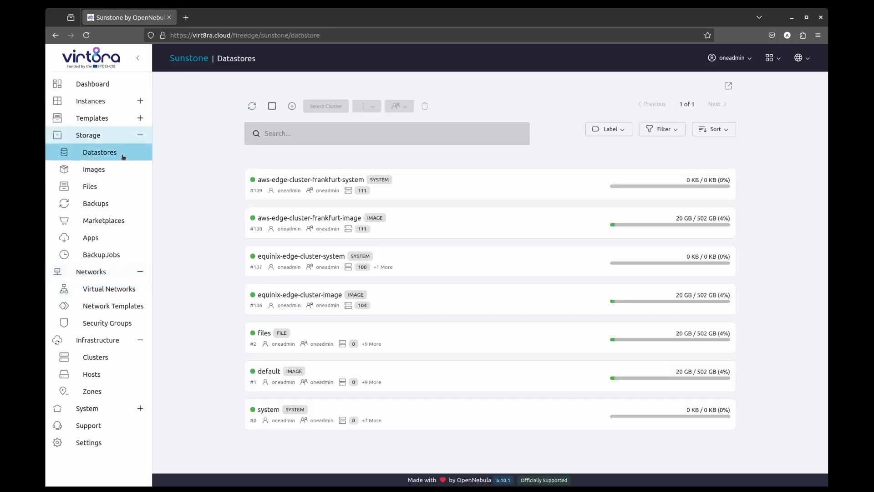
mouse_move(132, 117)
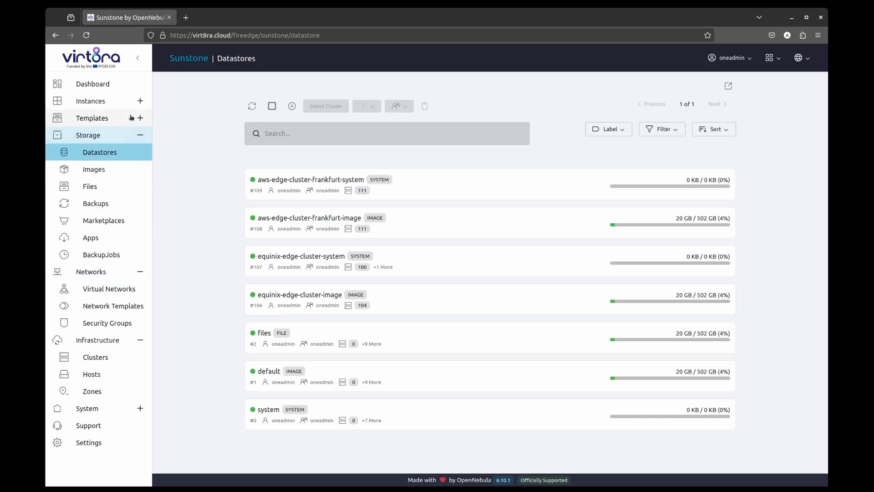
left_click(92, 118)
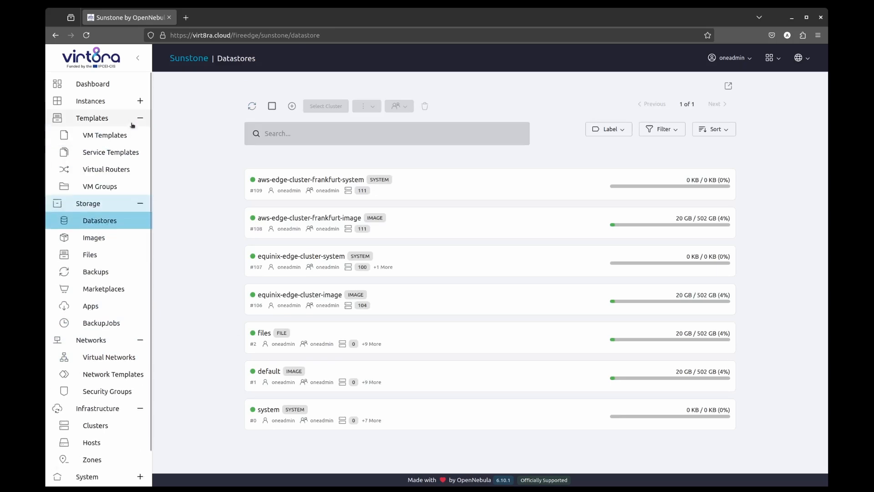
- View the Service Templates list, then the VM Templates list with WordPress - Saturation Test
left_click(110, 152)
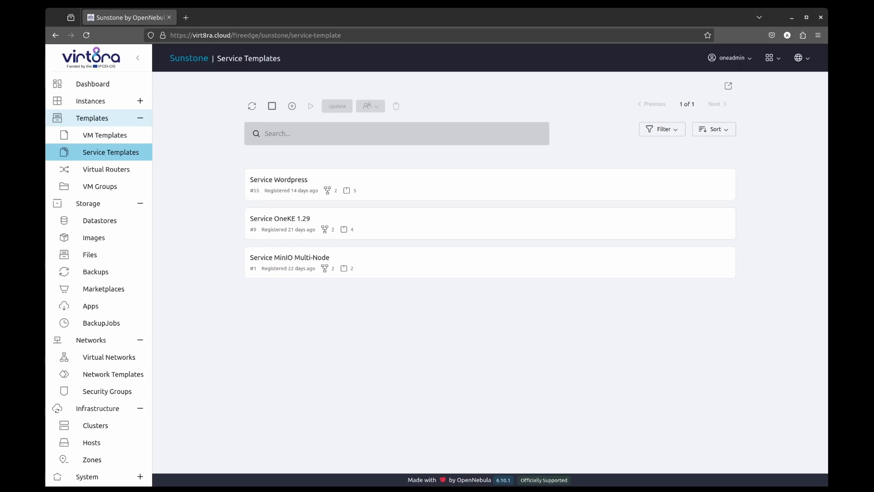
left_click(103, 134)
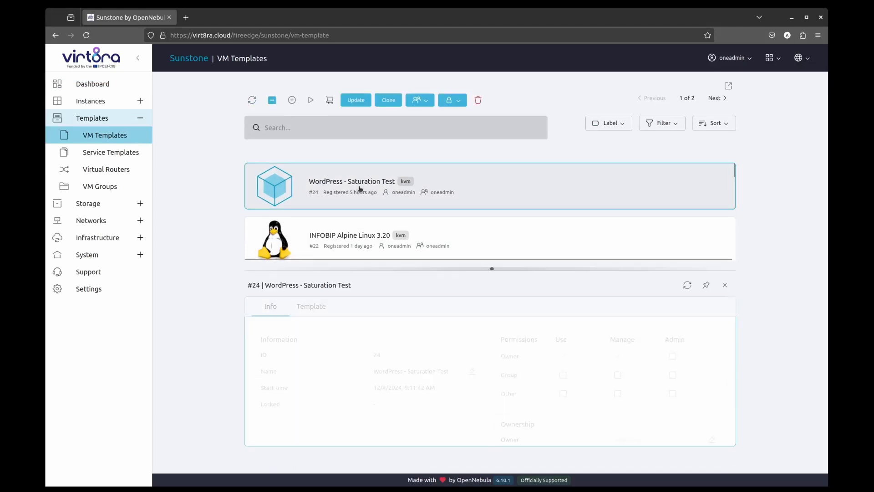
- Walk the WordPress - Saturation Test update wizard to its network and placement settings
left_click(355, 100)
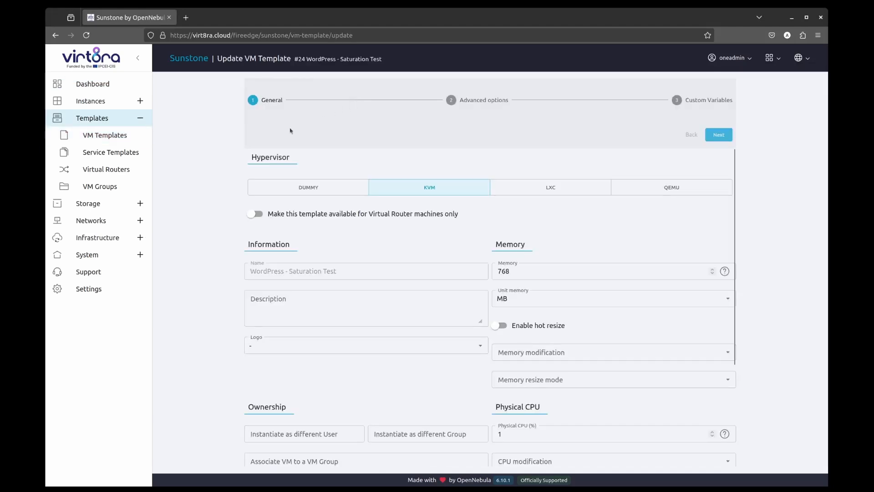
mouse_move(231, 177)
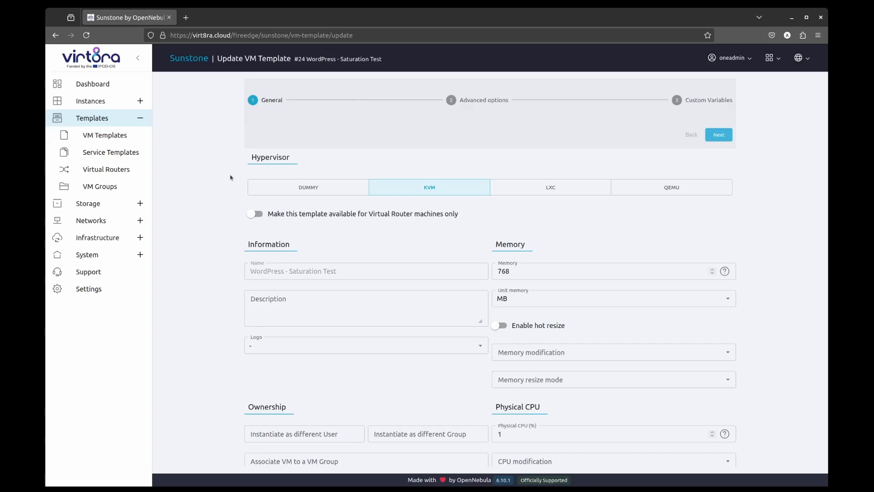
scroll("down", 3)
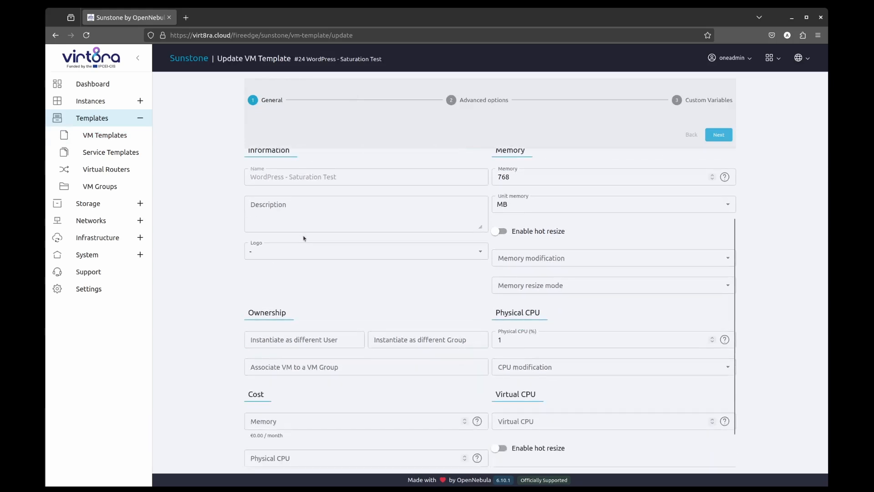
scroll("down", 3)
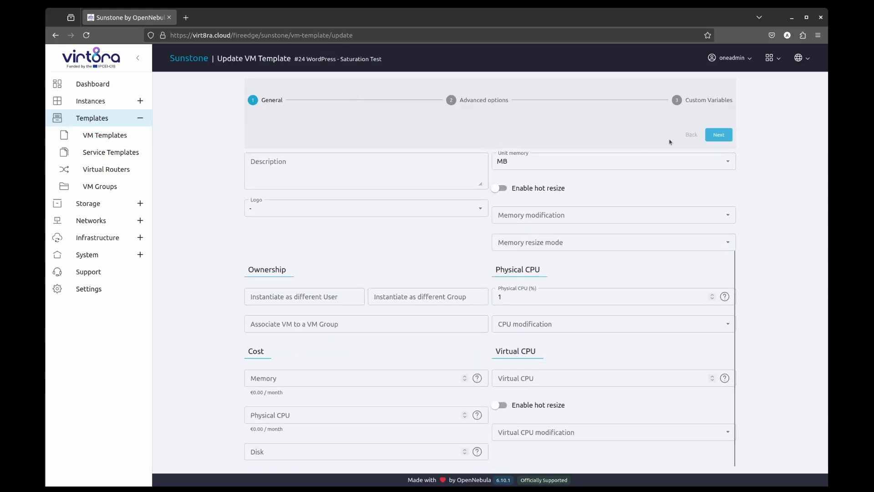
left_click(719, 135)
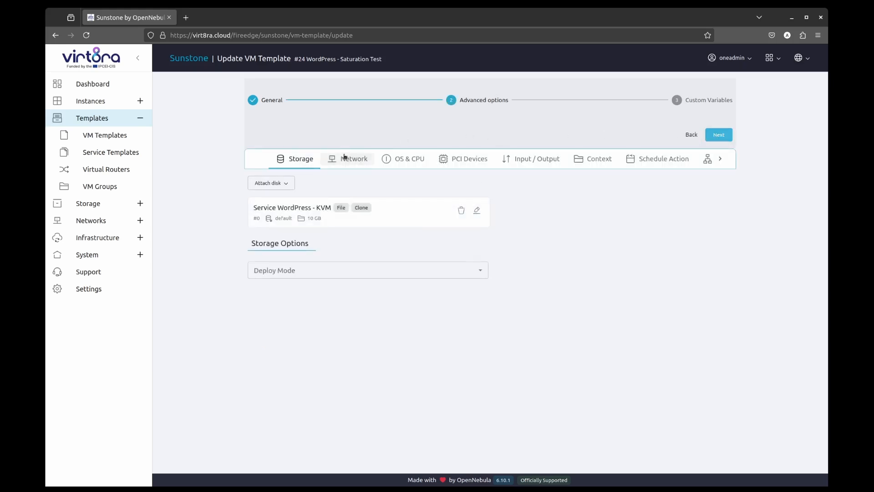
left_click(353, 158)
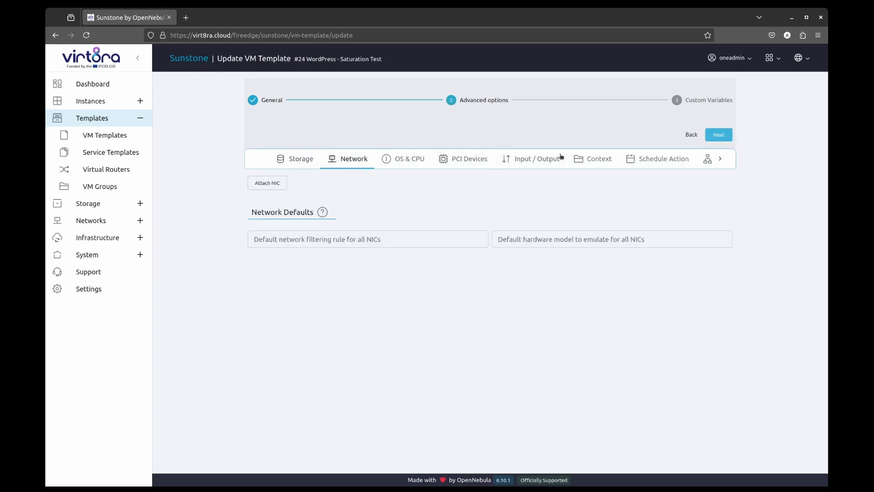
left_click(695, 158)
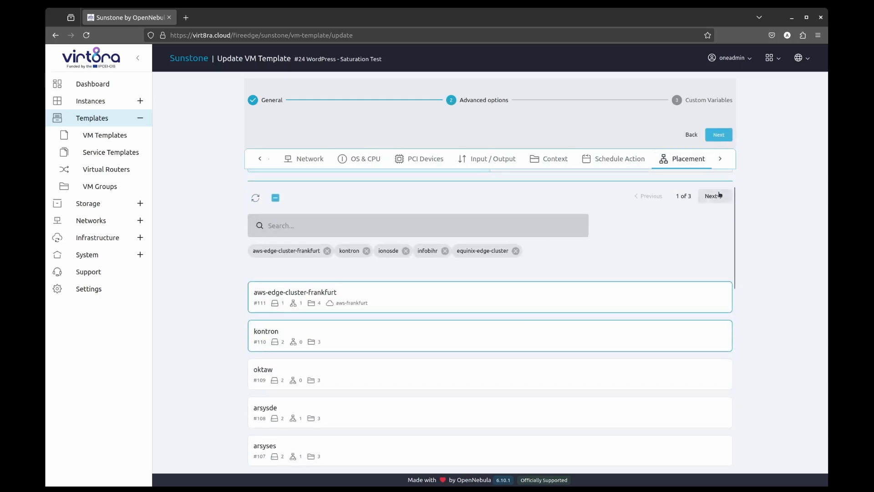
- Review all three pages of cluster placement requirements and save the updated template
left_click(713, 196)
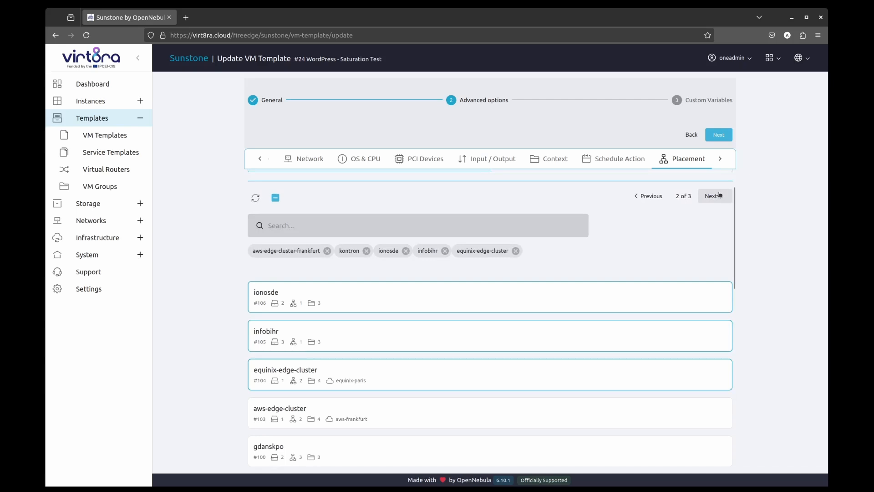
left_click(712, 196)
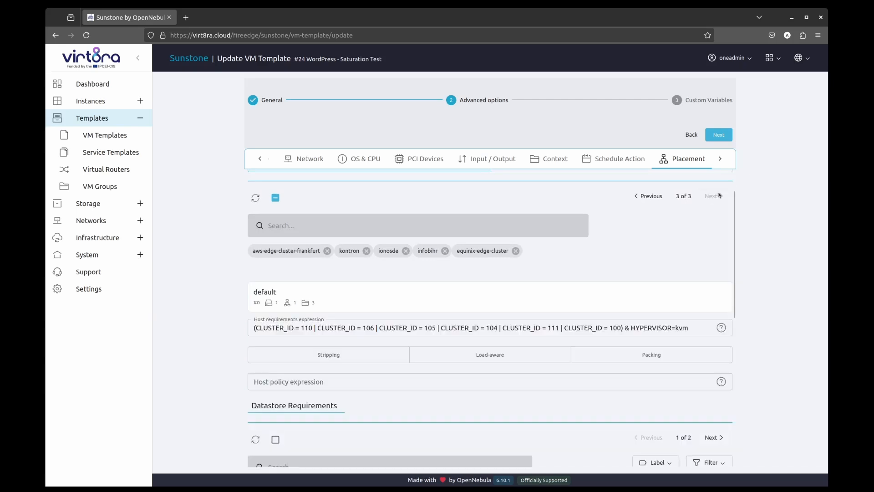
left_click(718, 135)
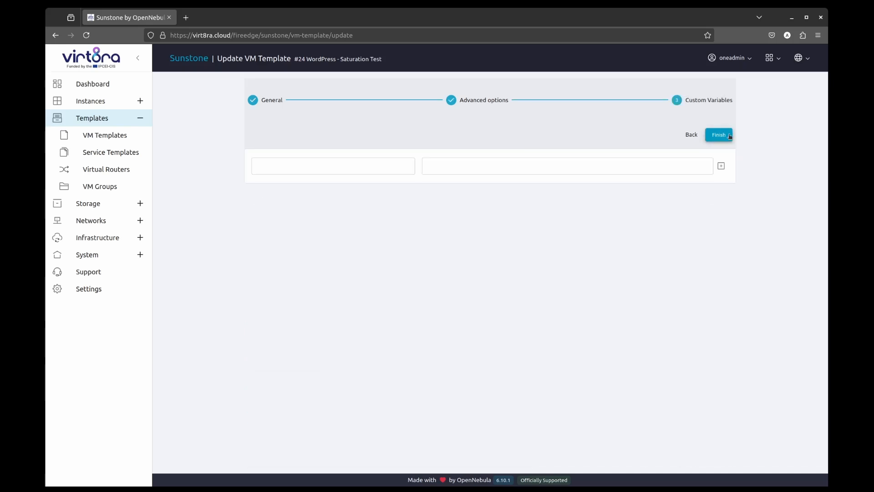
left_click(720, 134)
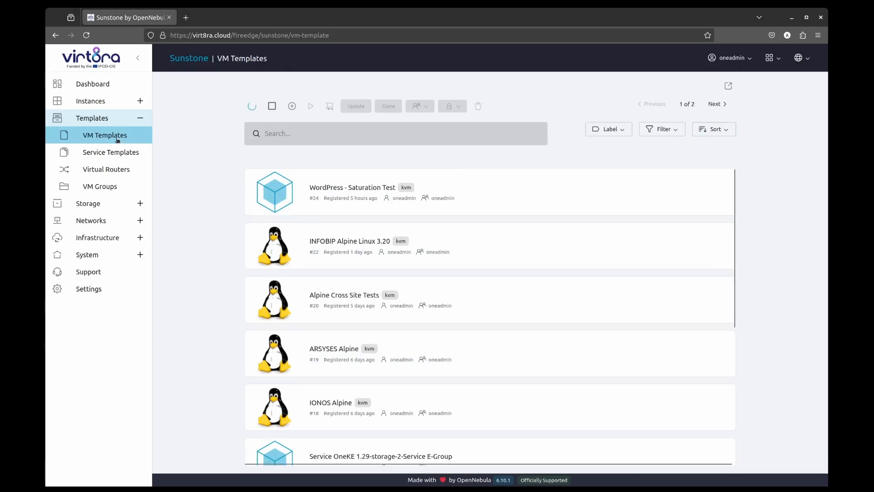
- Launch 2000 instances of the WordPress - Saturation Test template
left_click(390, 191)
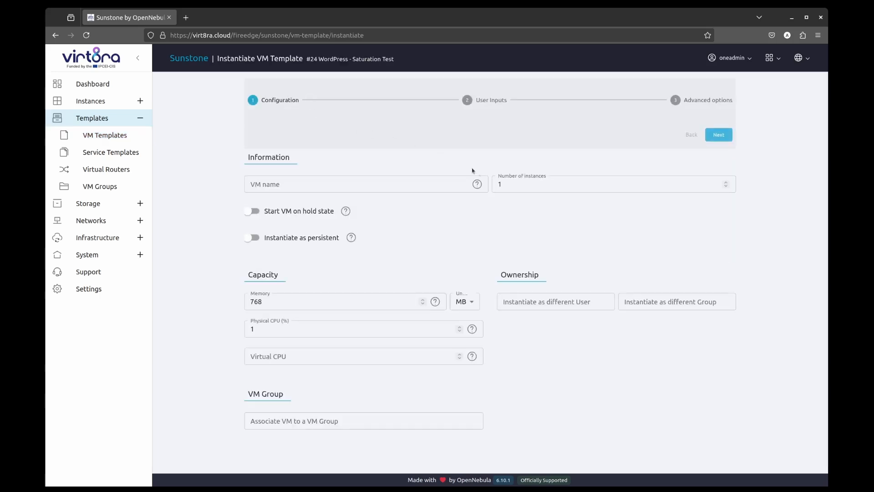
left_click(613, 184)
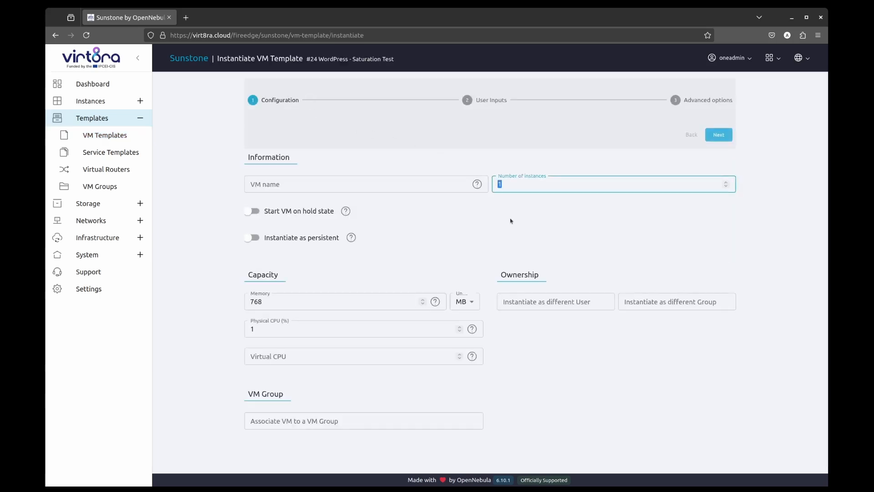
type("200")
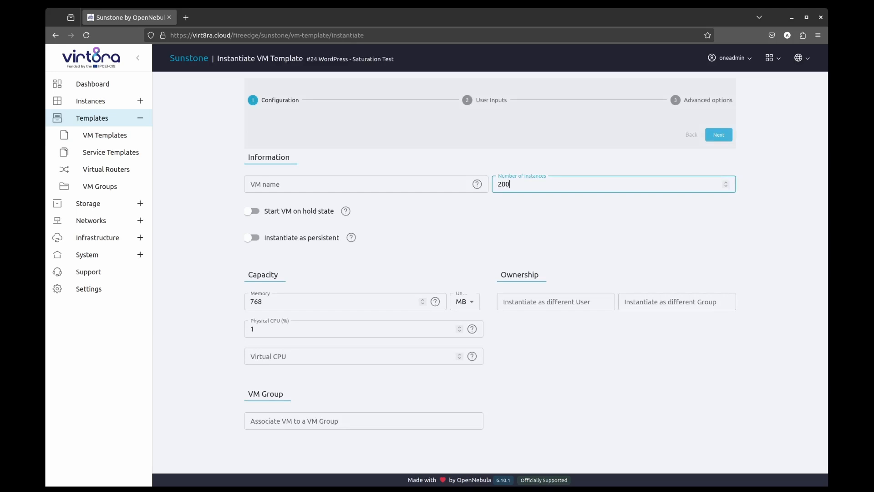
type("0")
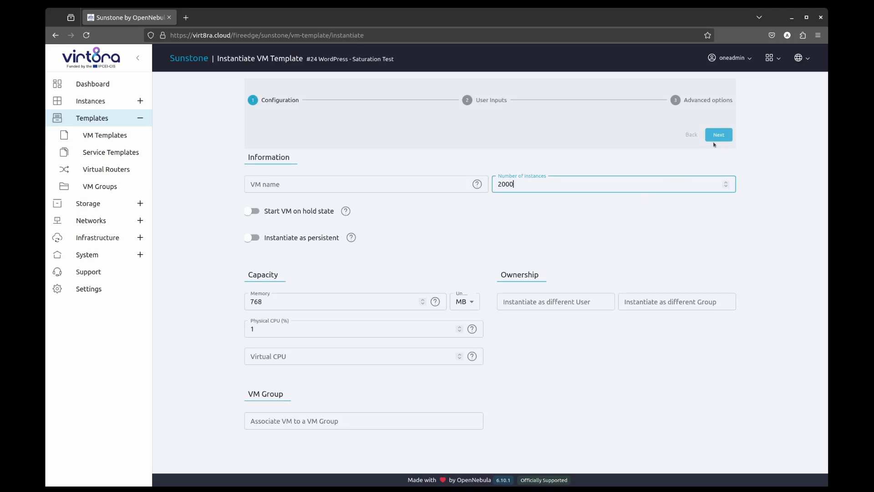
left_click(719, 135)
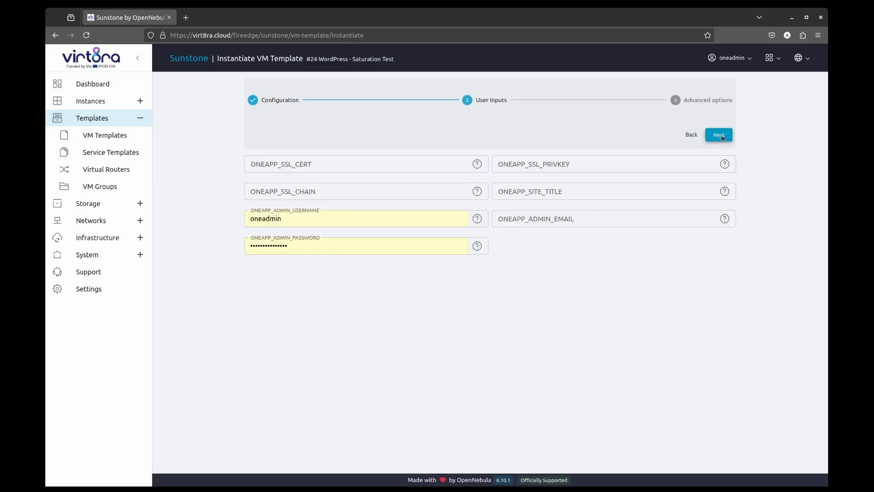
left_click(718, 135)
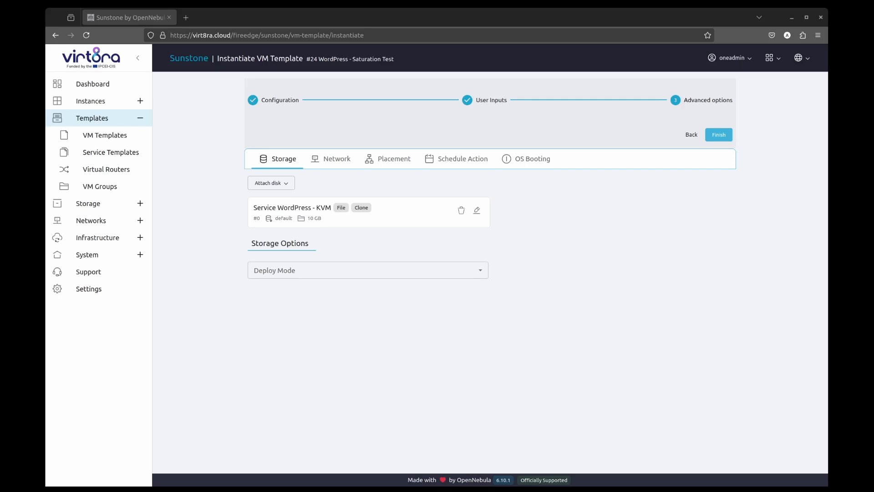
left_click(718, 135)
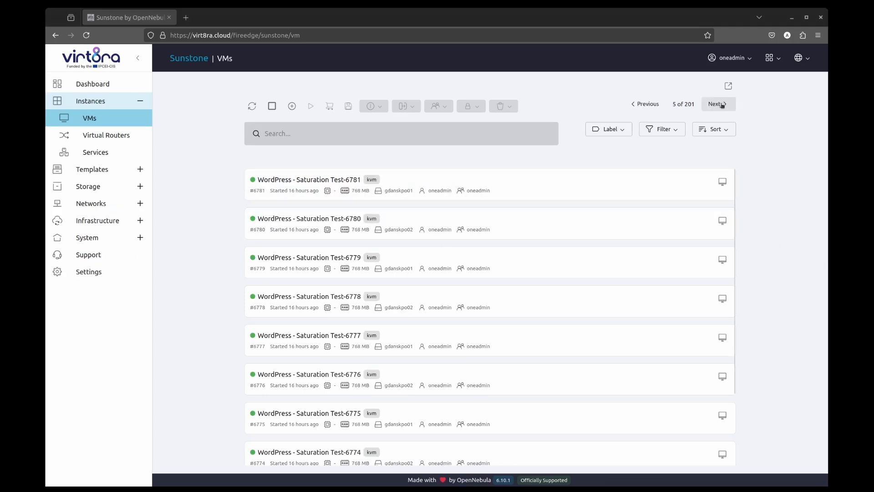
left_click(716, 104)
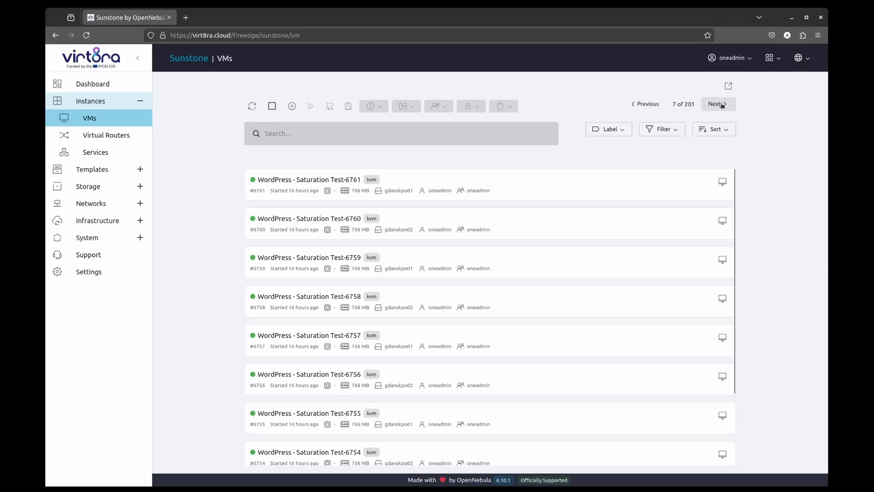
left_click(717, 104)
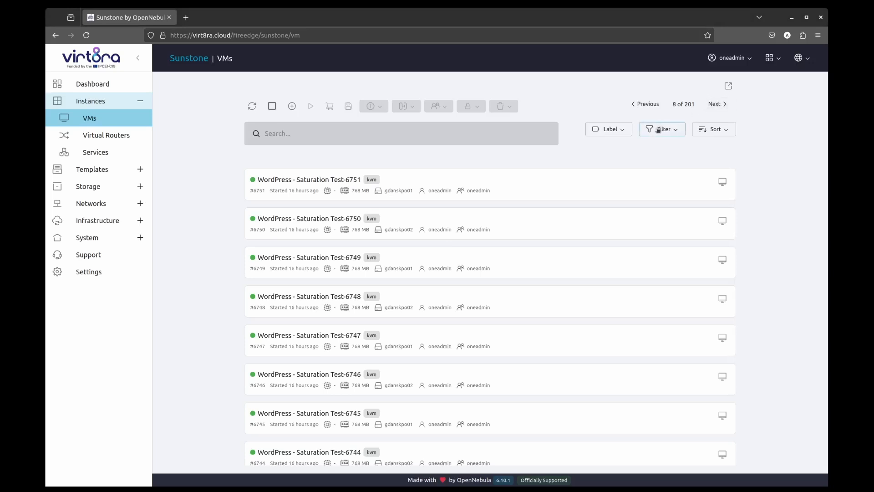
left_click(662, 129)
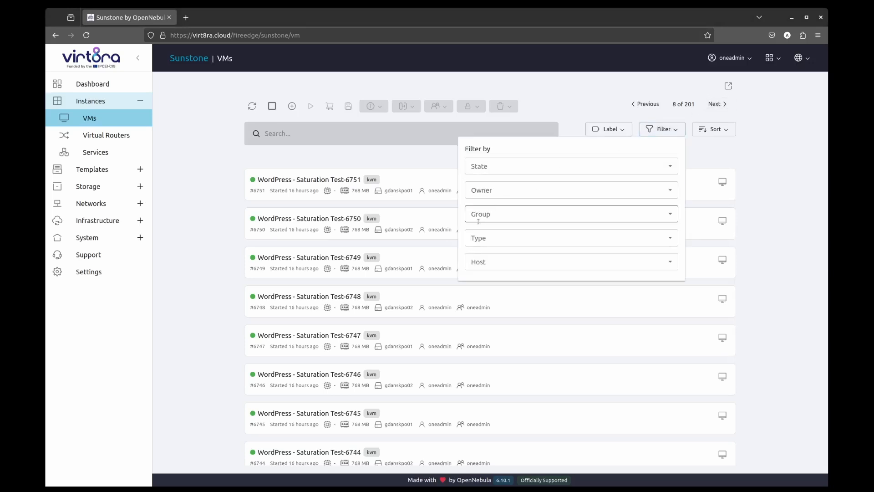
left_click(570, 261)
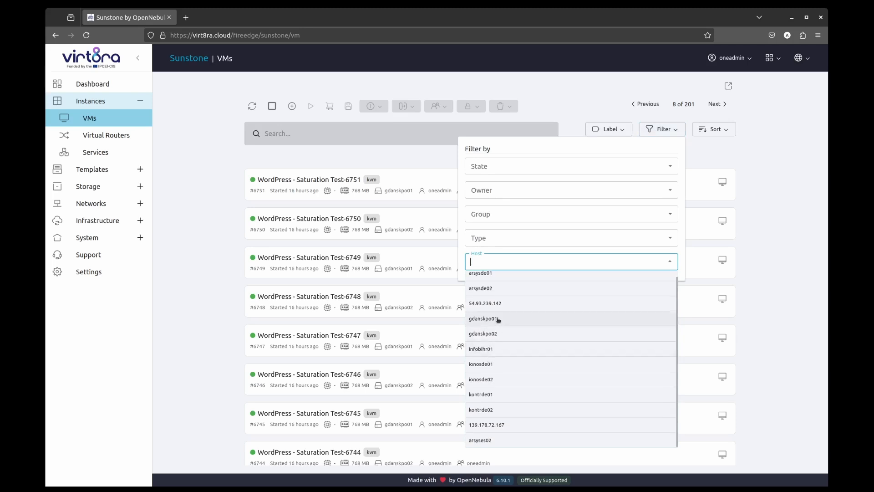
left_click(483, 319)
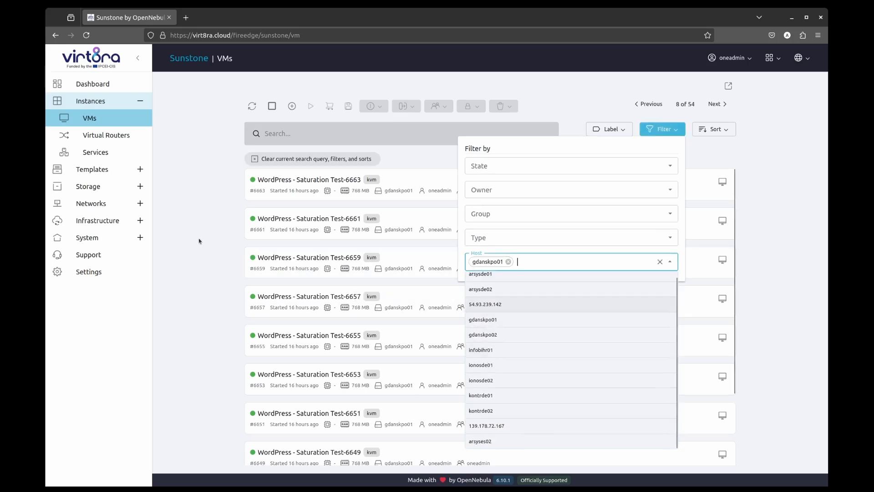
left_click(715, 104)
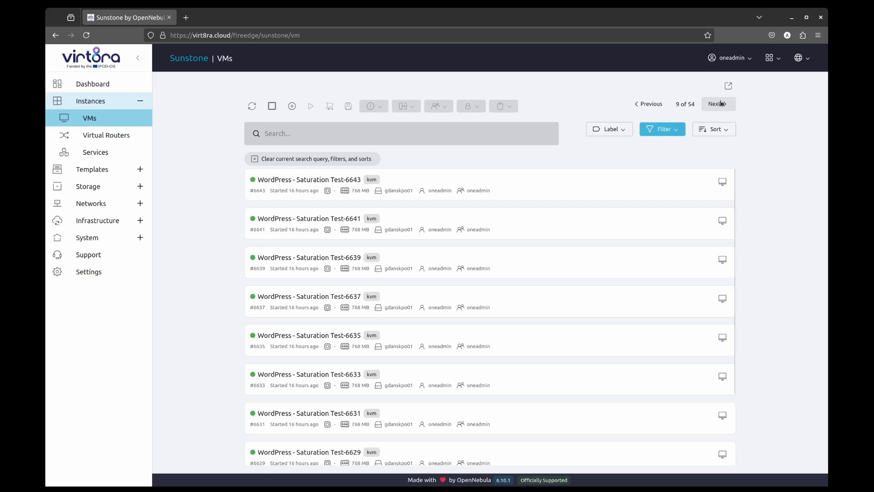
left_click(717, 104)
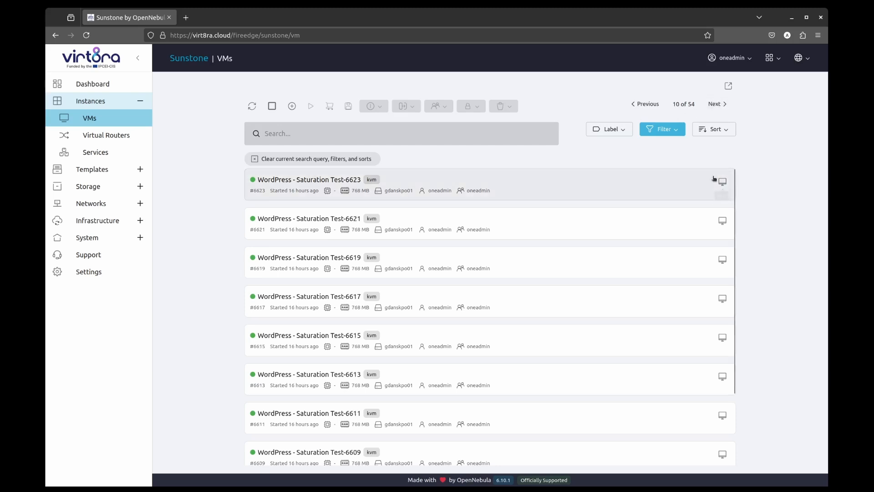
left_click(722, 182)
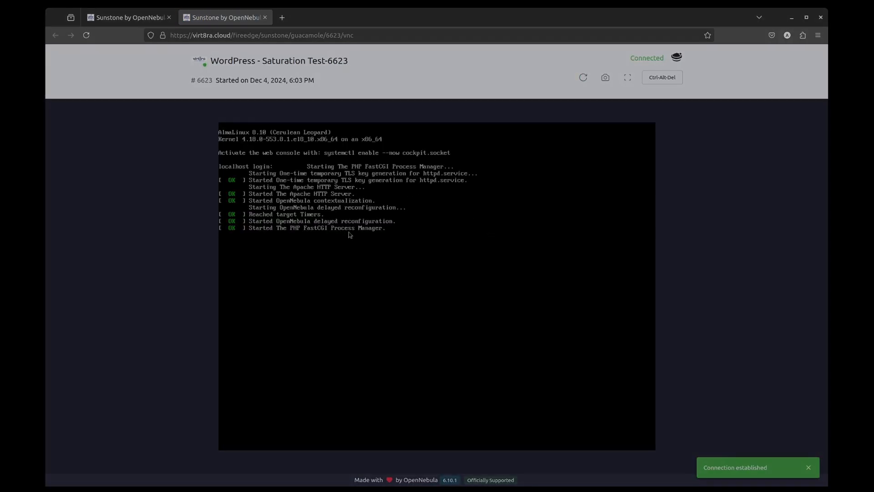
left_click(170, 17)
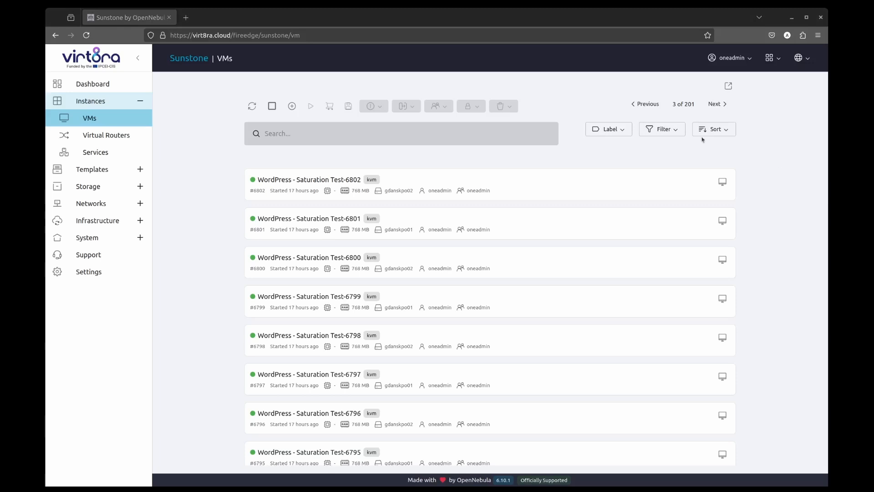
- Sort the Hosts list by Total VMs descending, gdanskpo hosts on top
left_click(97, 220)
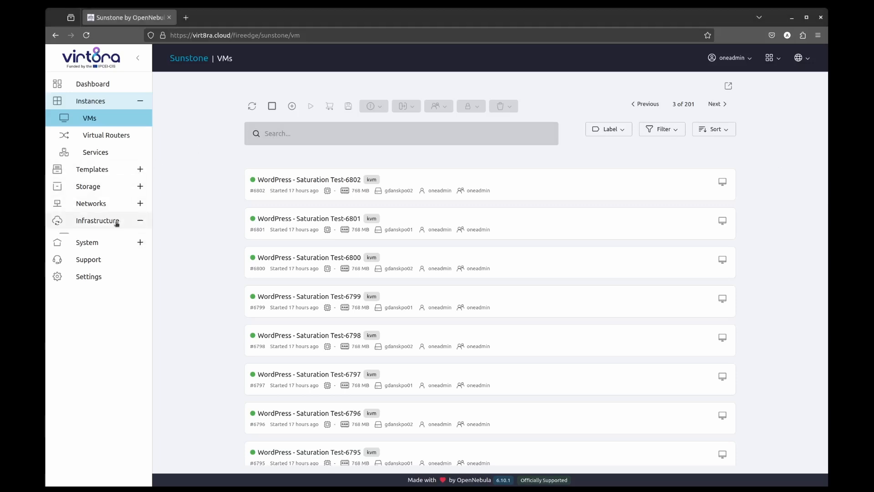
left_click(91, 255)
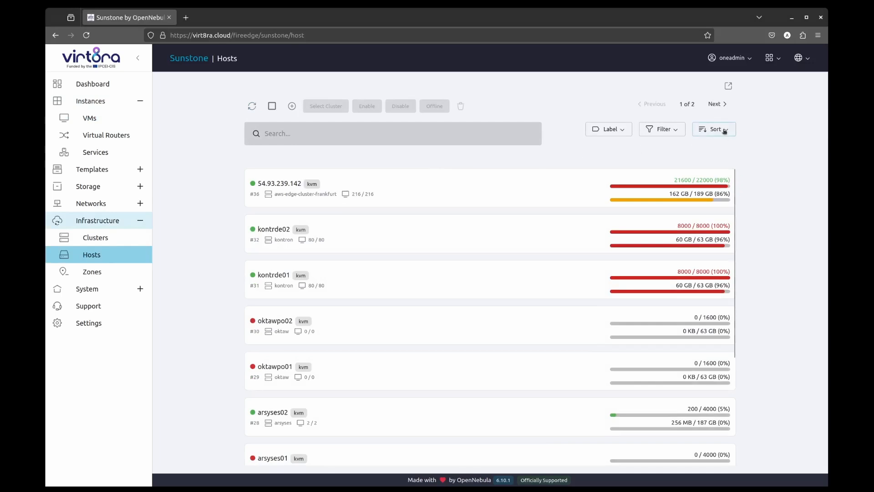
left_click(714, 128)
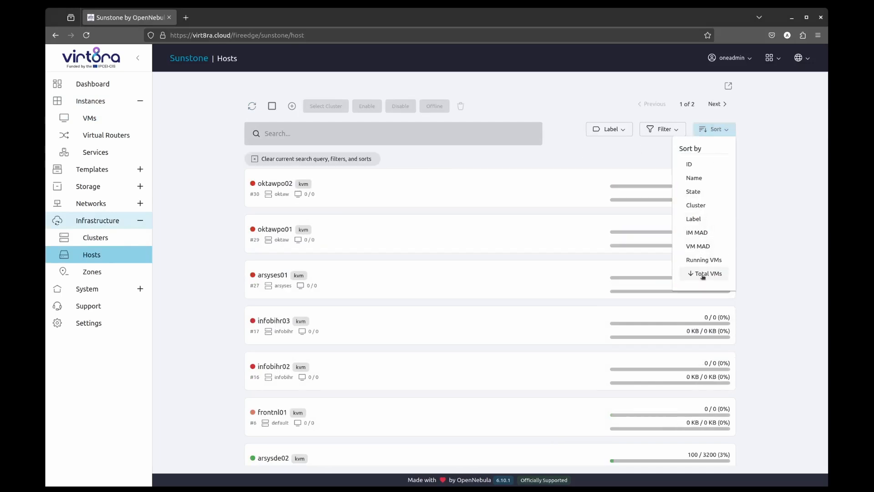
left_click(708, 273)
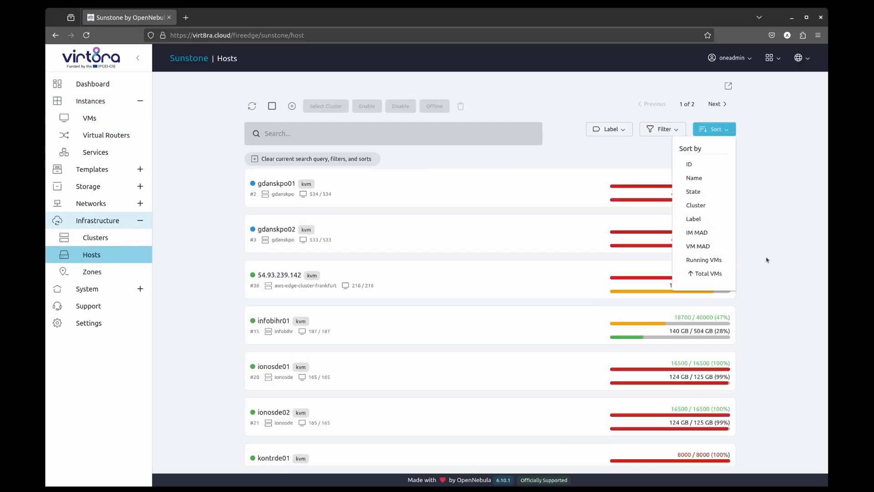
left_click(432, 210)
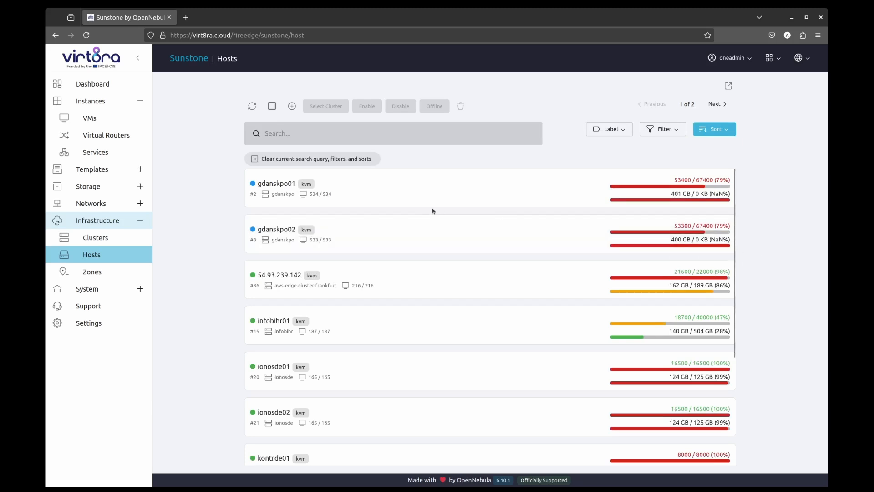
- Open the details of host kontrde01 with its kontron cluster and allocated CPU
scroll("down", 3)
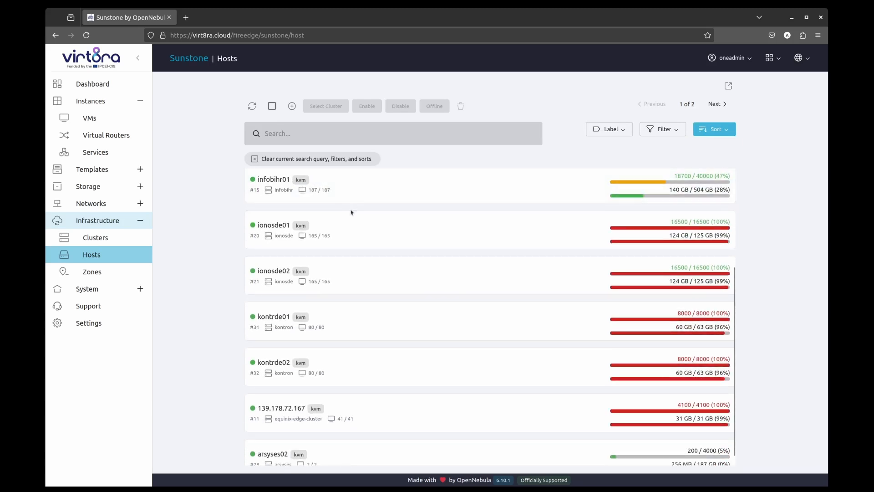
left_click(273, 316)
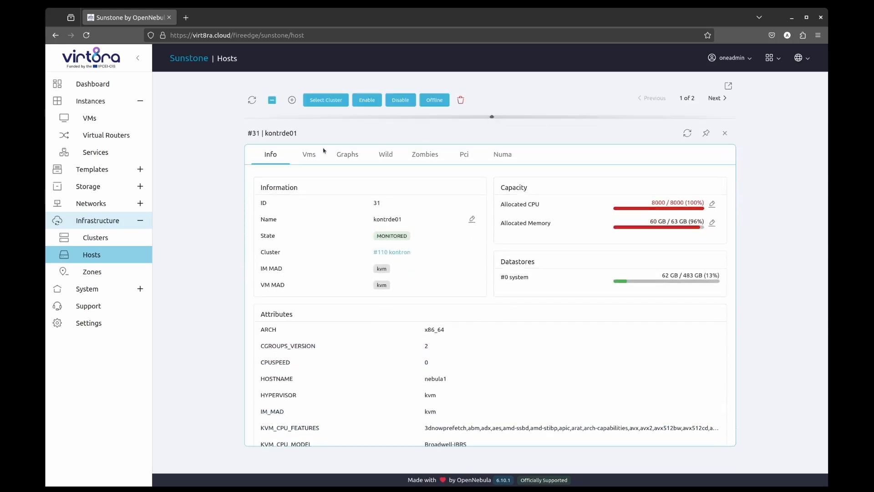
- Page through the VMs running on kontrde01, then begin instantiating the MinIO Multi-Node service
left_click(309, 154)
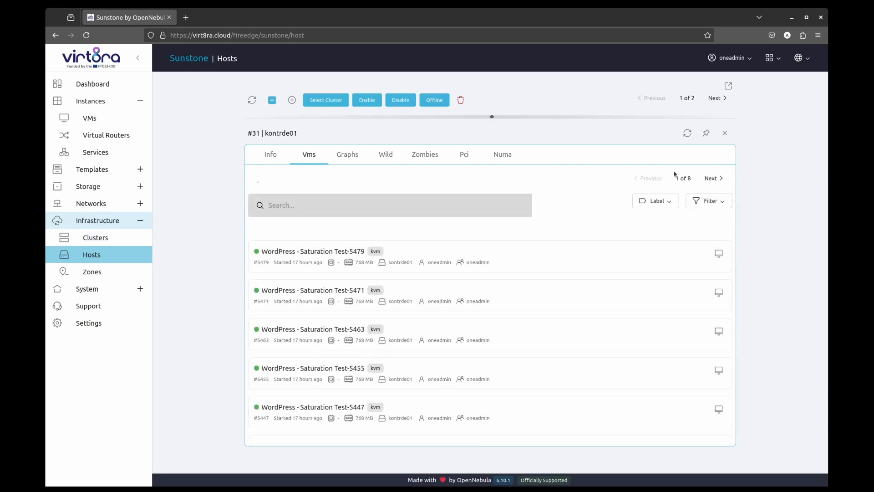
scroll("down", 3)
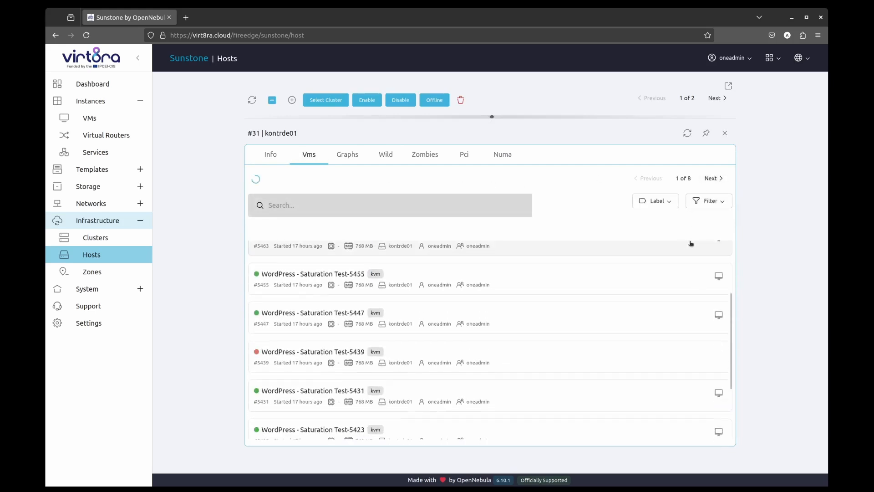
left_click(714, 178)
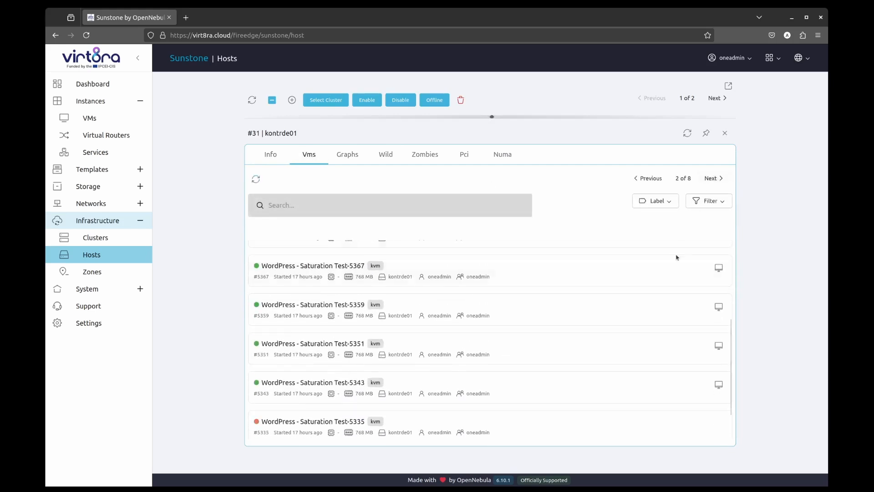
scroll("down", 3)
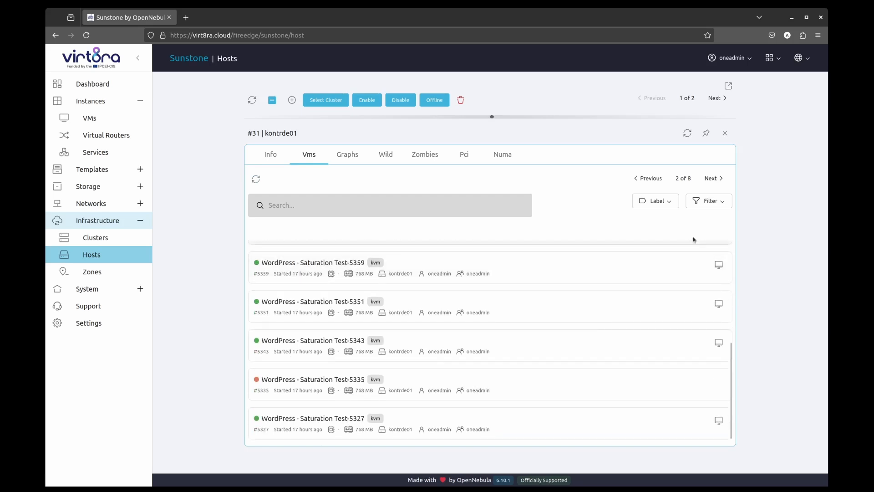
left_click(713, 178)
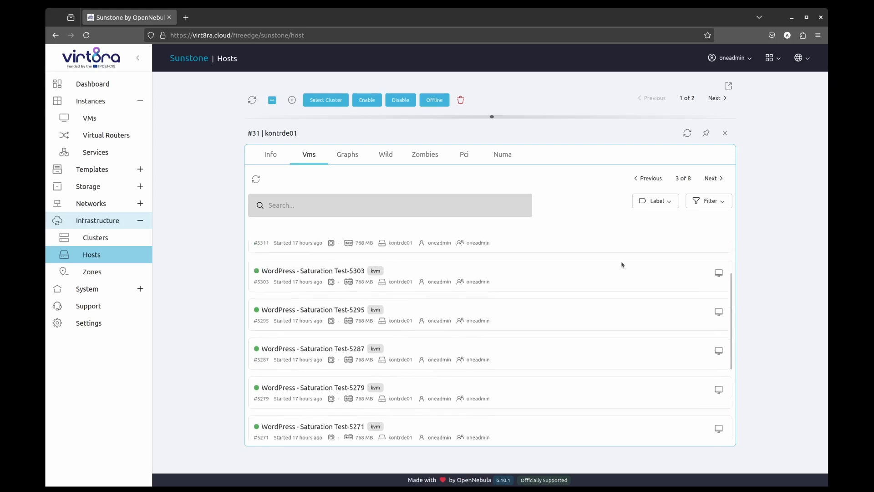
left_click(724, 133)
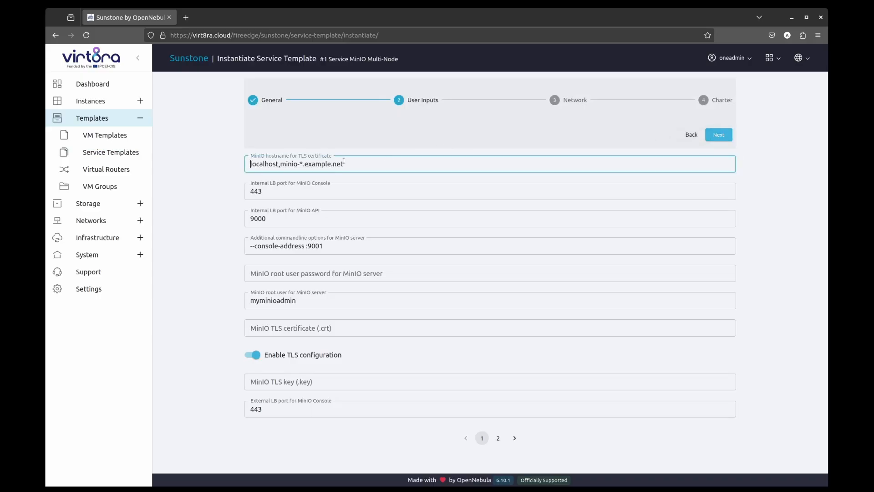
- Enter hostname minio.opennebula.local and console port 80
type("m")
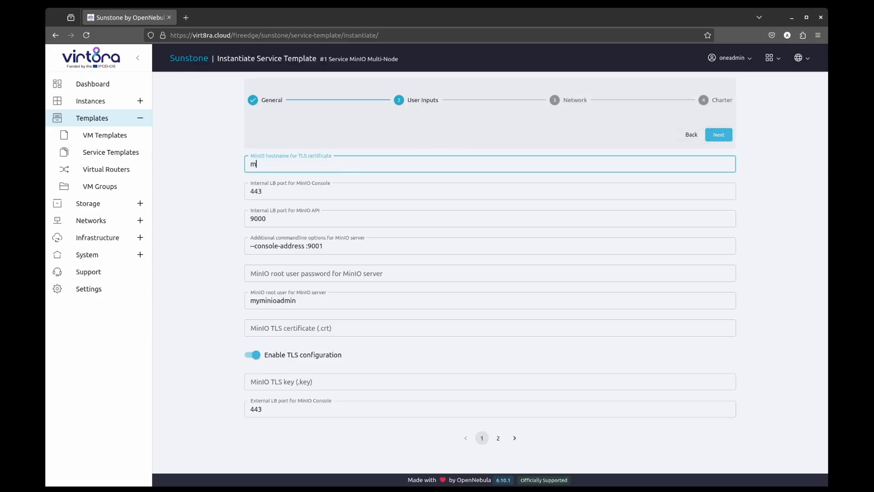
type("inio.")
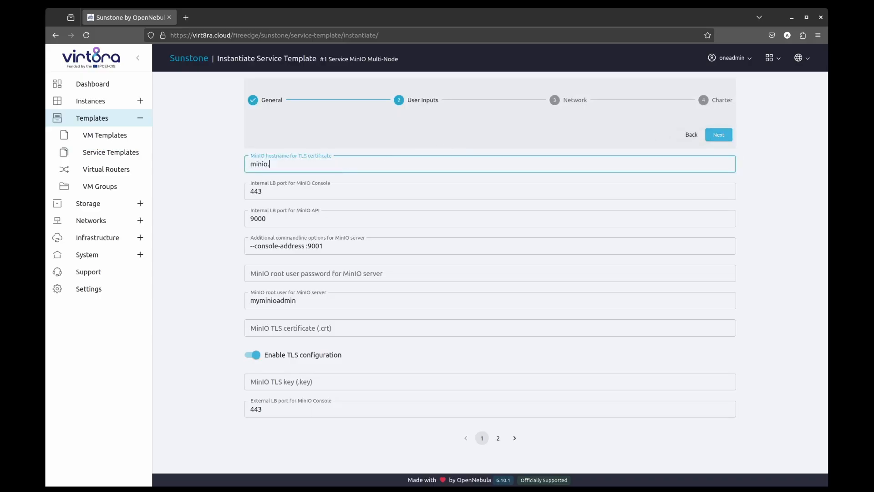
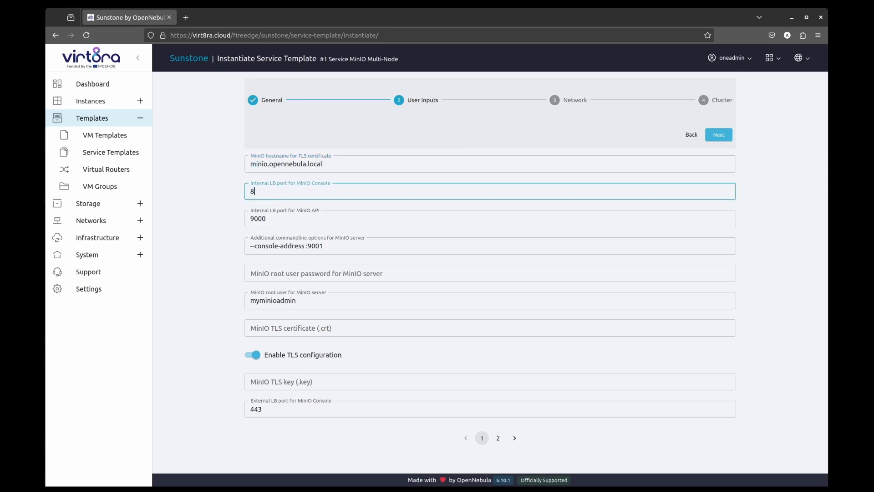
type("0")
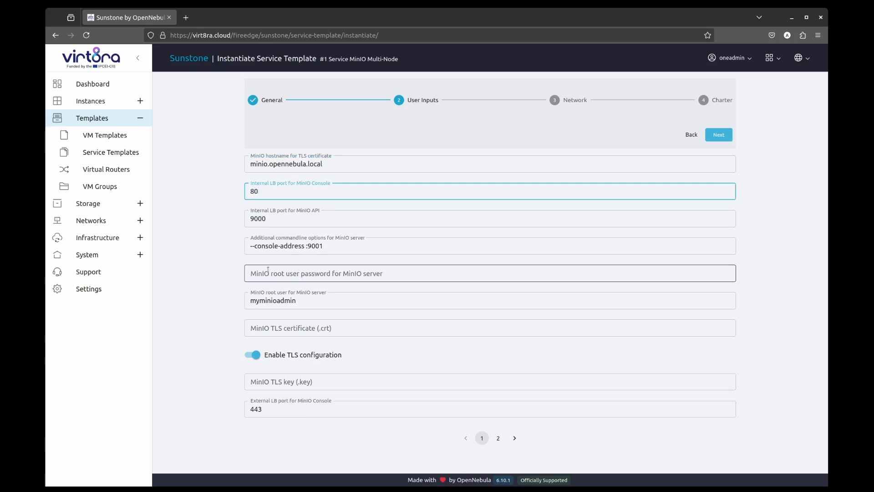
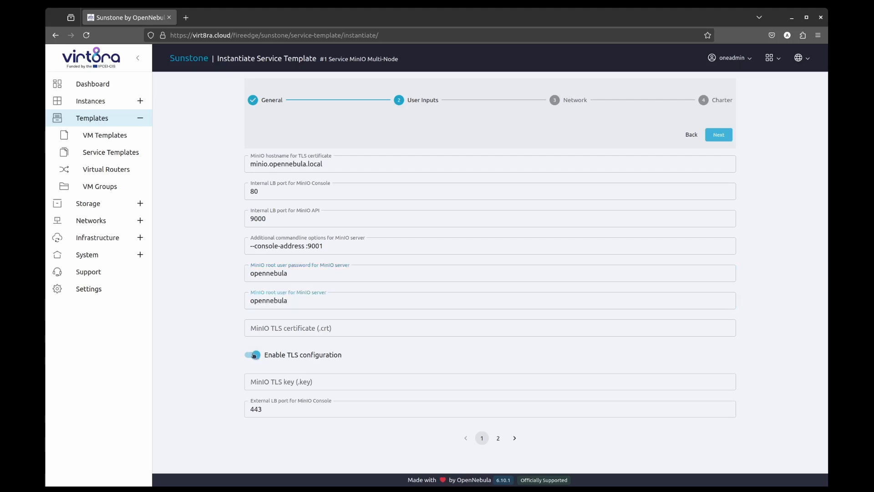
left_click(252, 354)
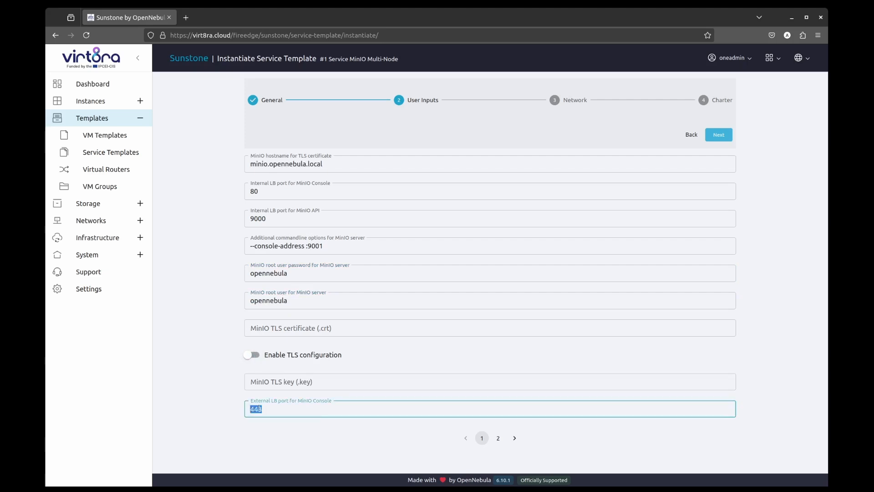
type("80")
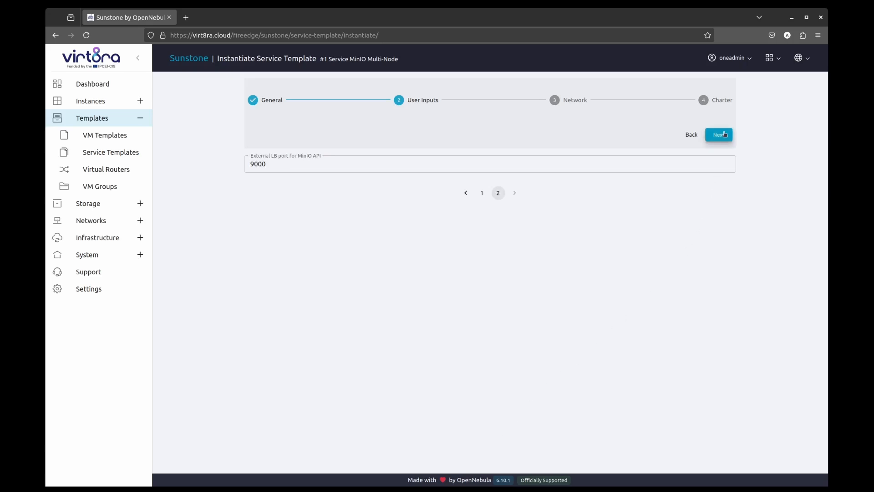
left_click(718, 135)
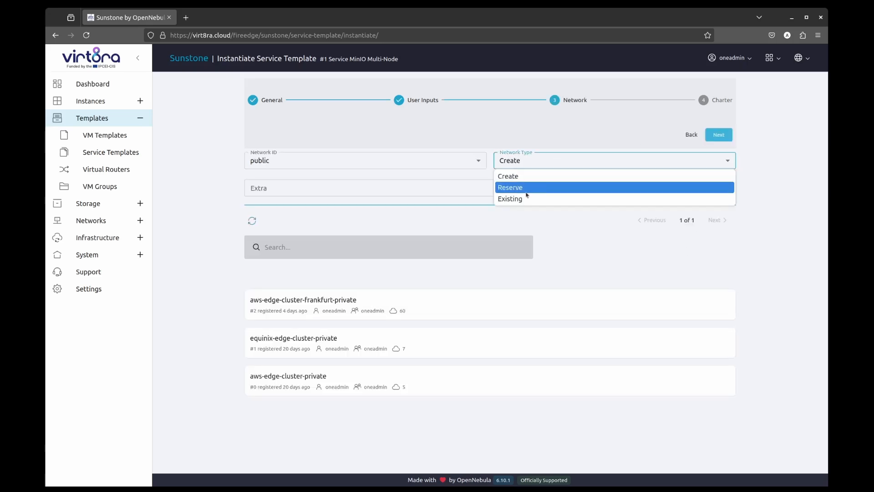
- Assign existing networks gdansk_public (public) and vxlan_100 (private) and launch the MinIO service
left_click(510, 198)
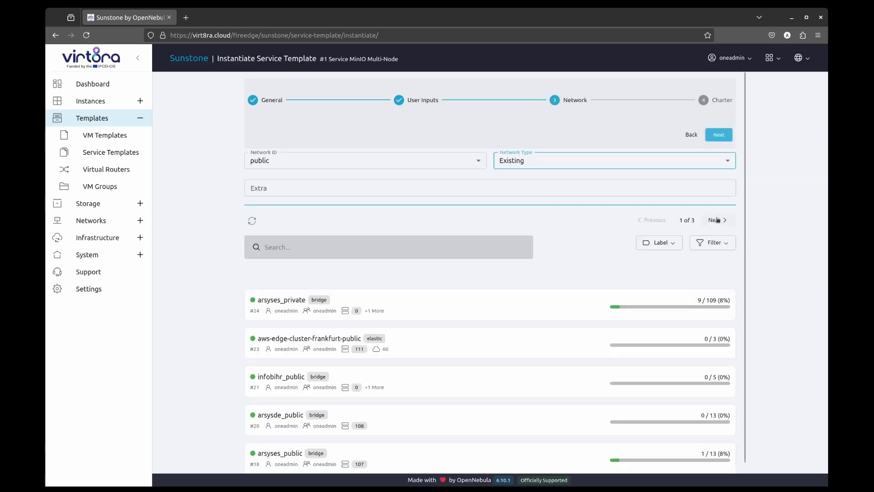
left_click(715, 219)
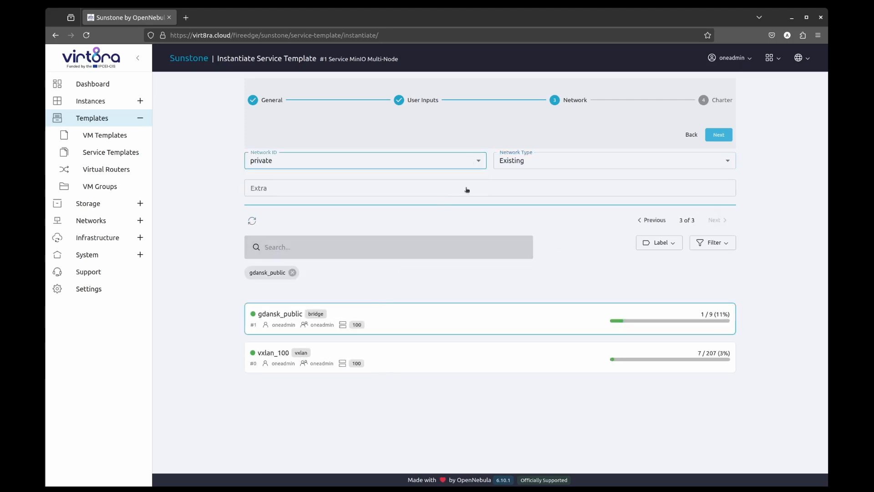
left_click(717, 220)
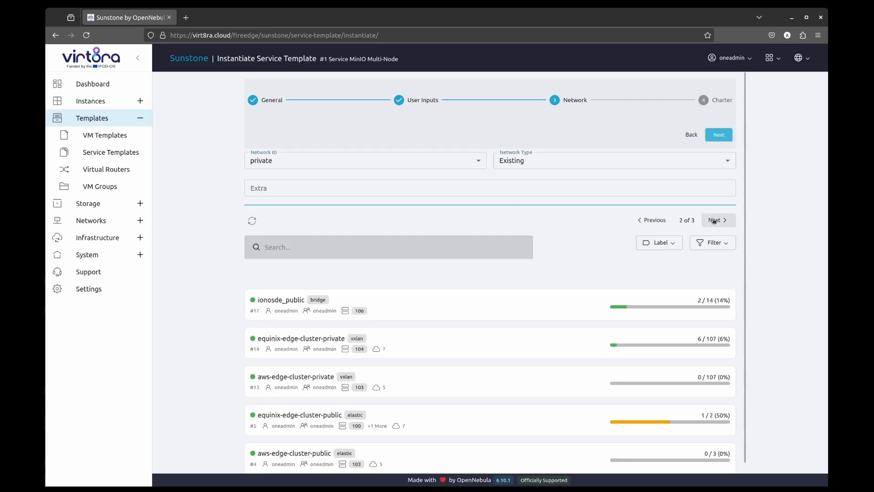
left_click(717, 219)
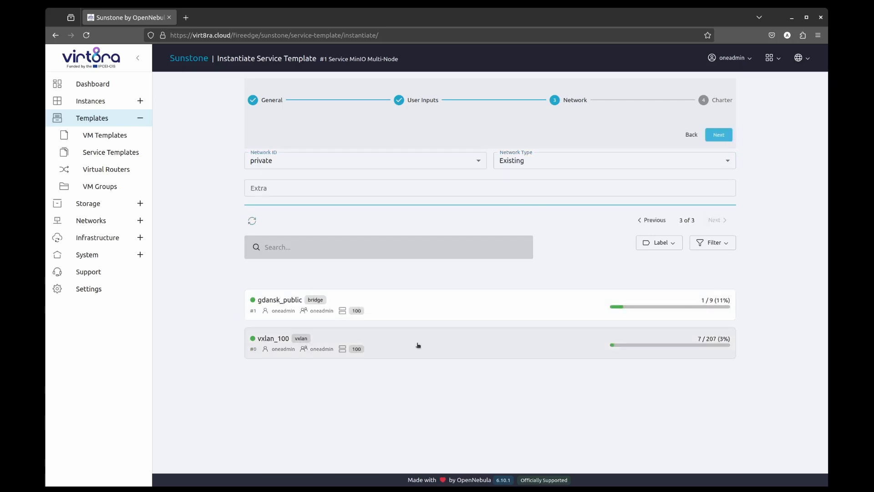
left_click(718, 135)
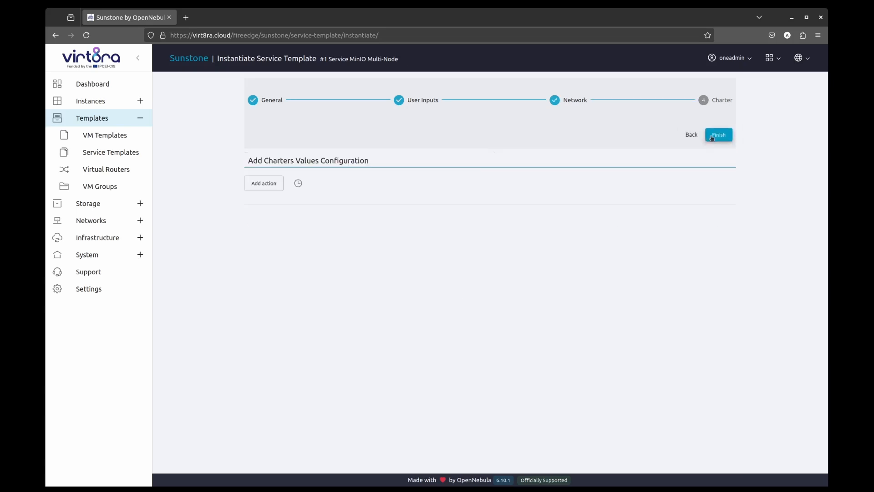
left_click(718, 134)
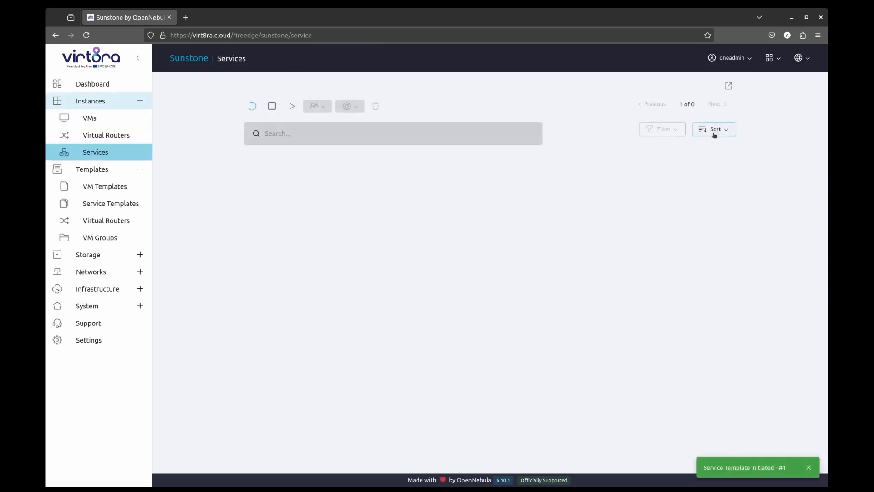
- View vr_0_(service_75)'s NICs — gdansk_public at 153.19.248.71 and vxlan_100 — then go to the MinIO Console
left_click(89, 117)
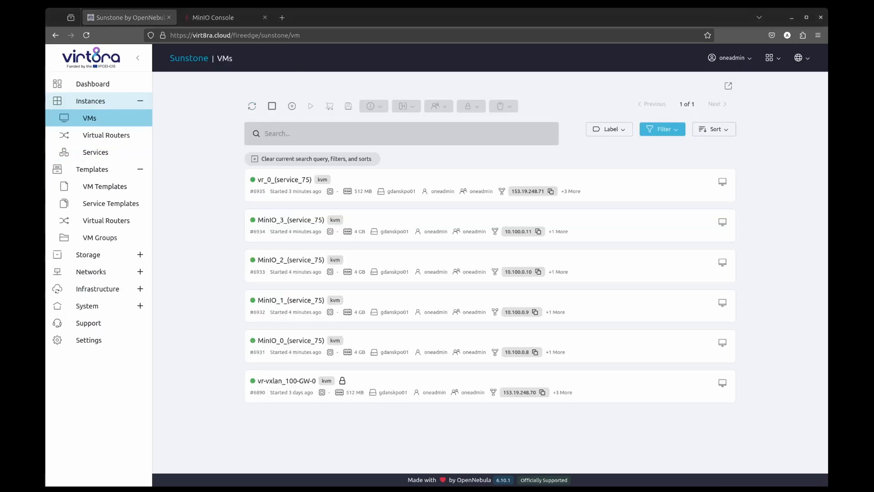
mouse_move(815, 244)
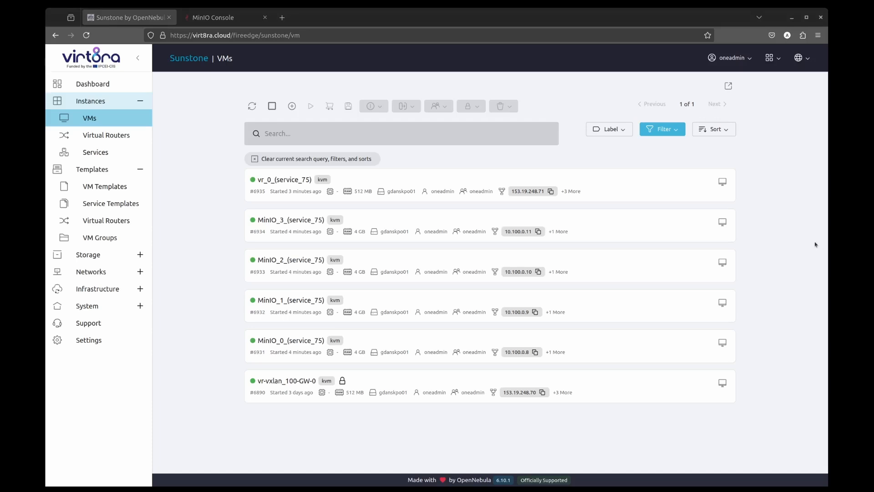
mouse_move(634, 183)
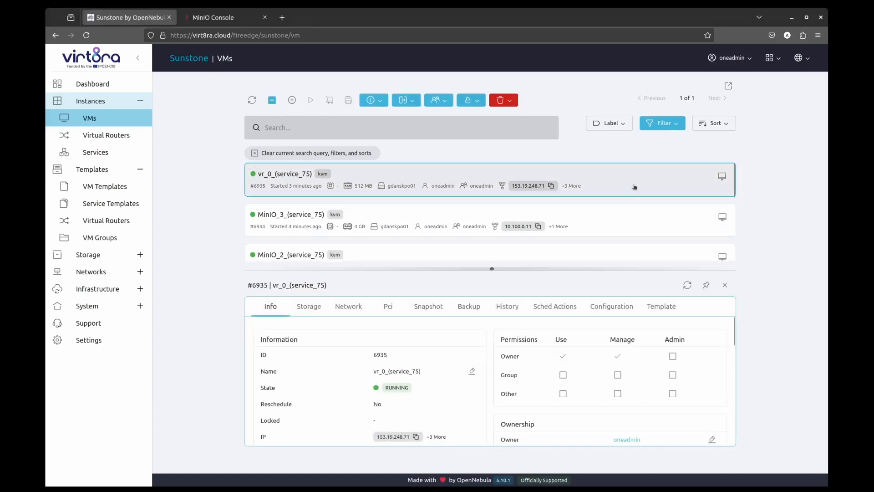
mouse_move(349, 306)
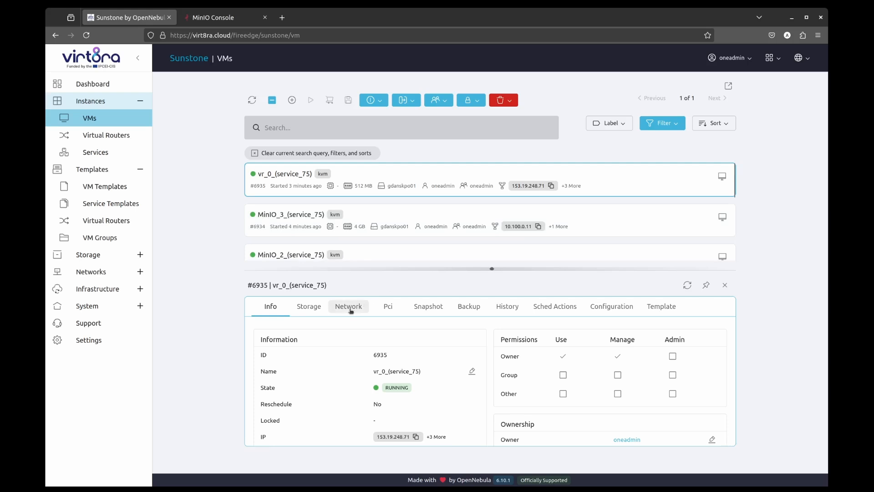
left_click(348, 306)
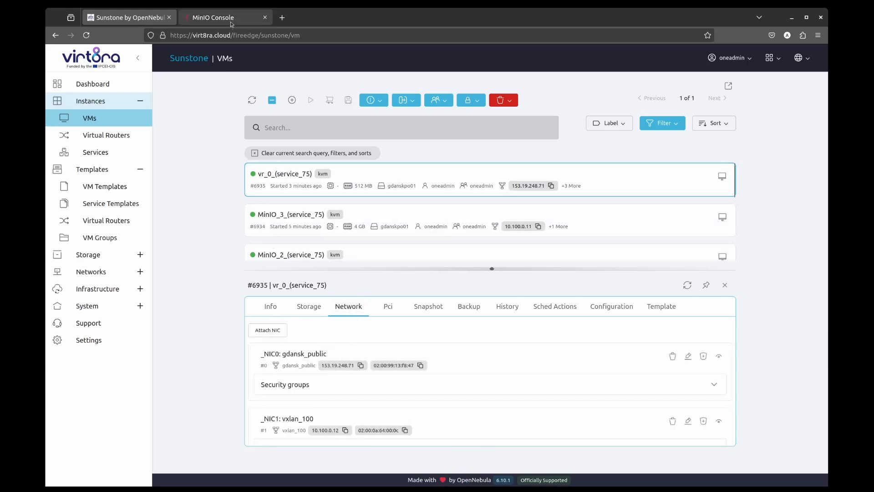
left_click(213, 17)
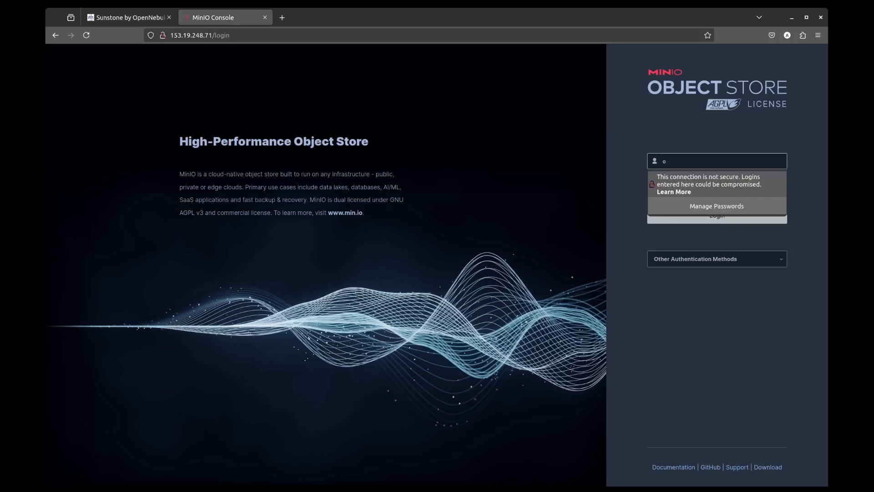
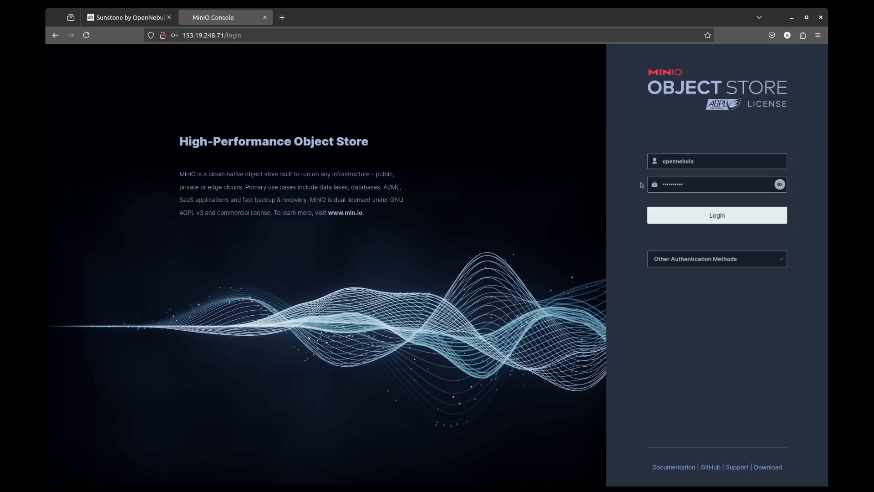
- Log into MinIO Console as opennebula and decline saving the password
left_click(717, 215)
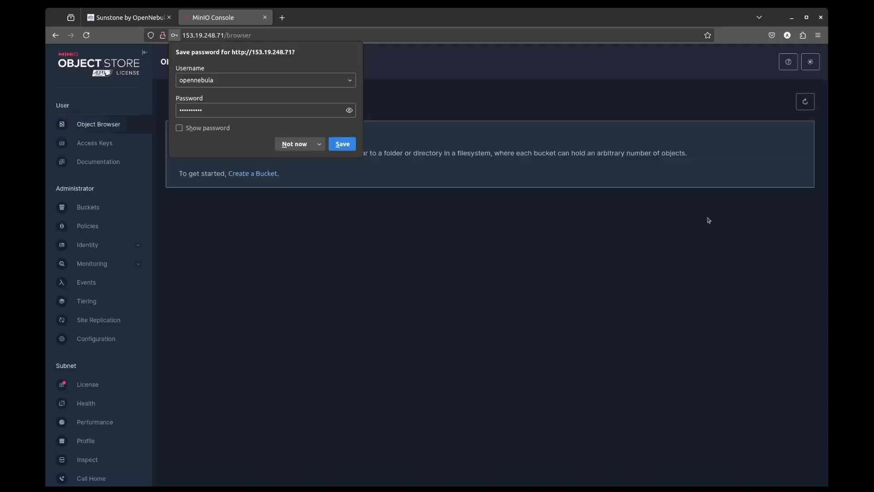
left_click(265, 17)
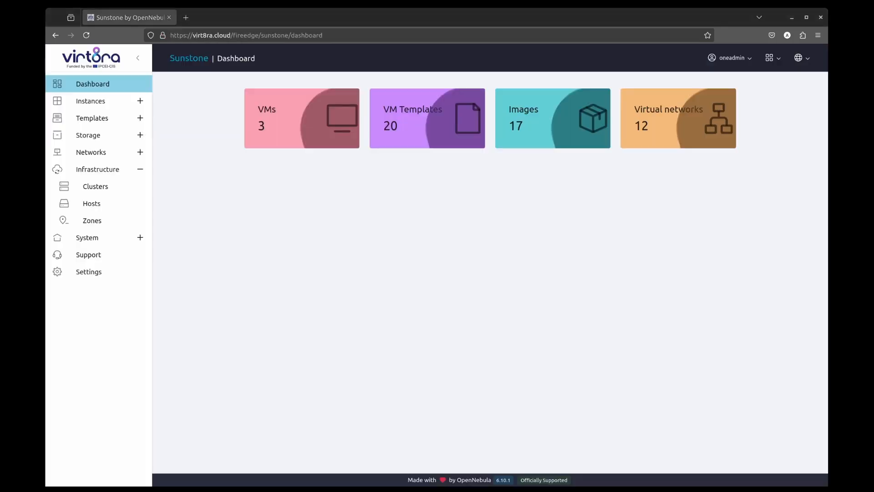
mouse_move(144, 177)
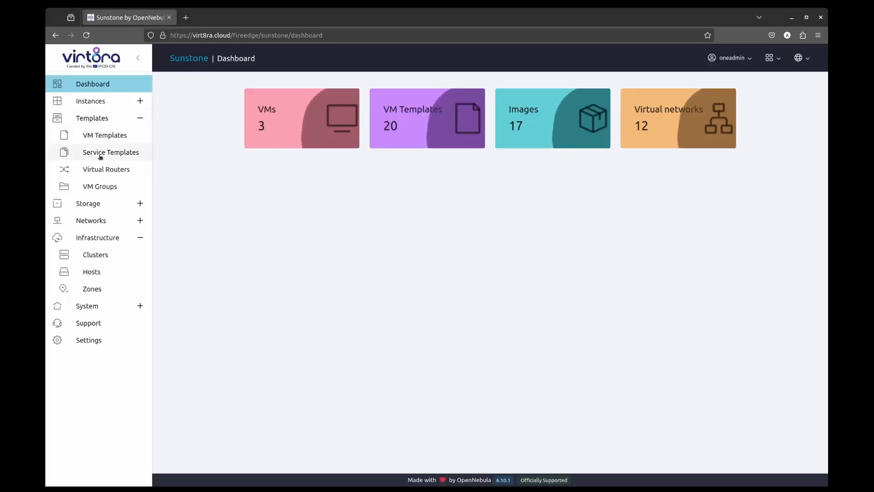
- Start instantiating the MinIO Multi-Node service template with the name arsys-minio
left_click(110, 153)
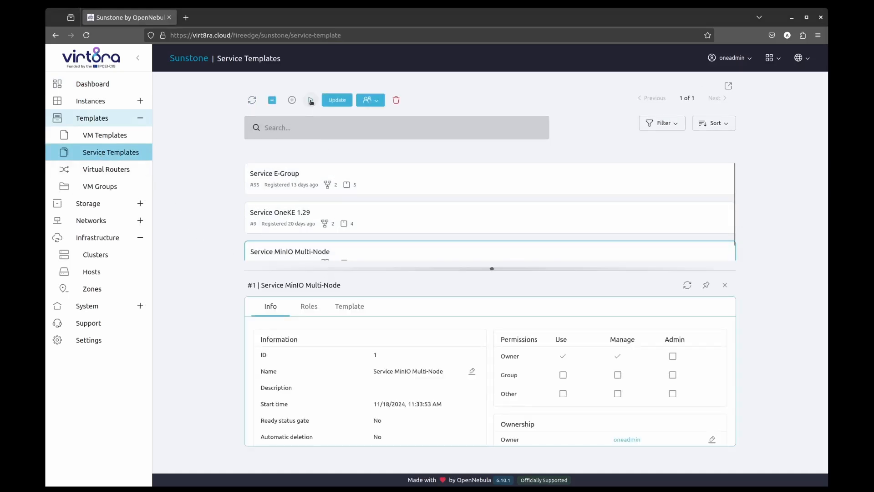
left_click(310, 100)
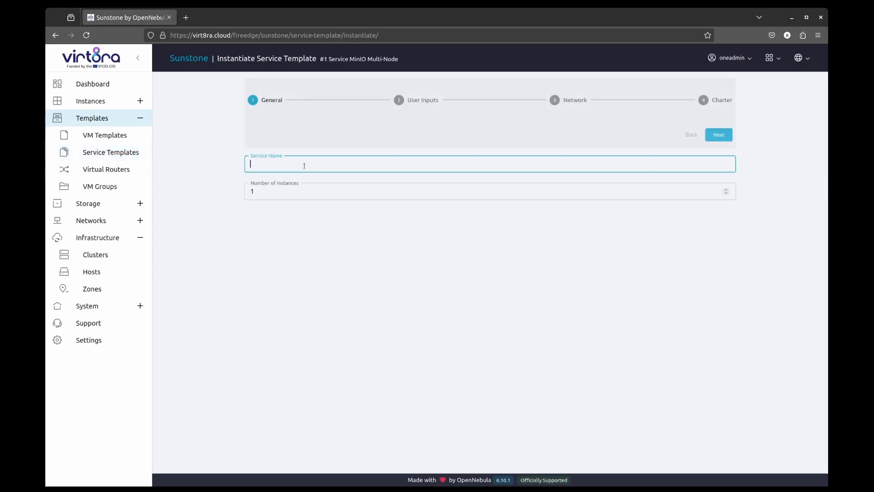
type("arsys-")
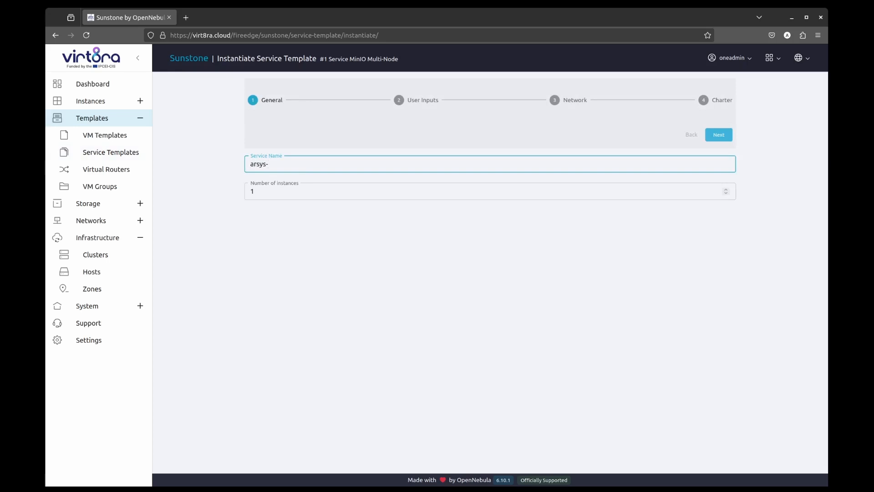
type("minio")
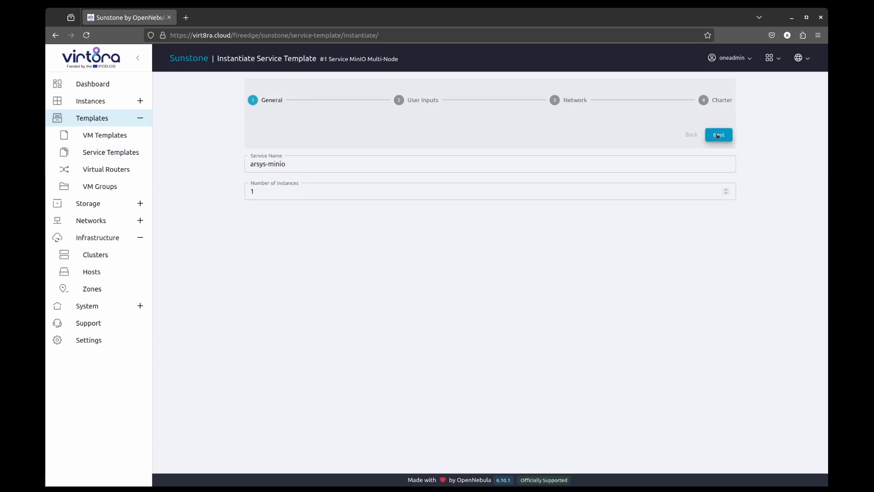
left_click(718, 134)
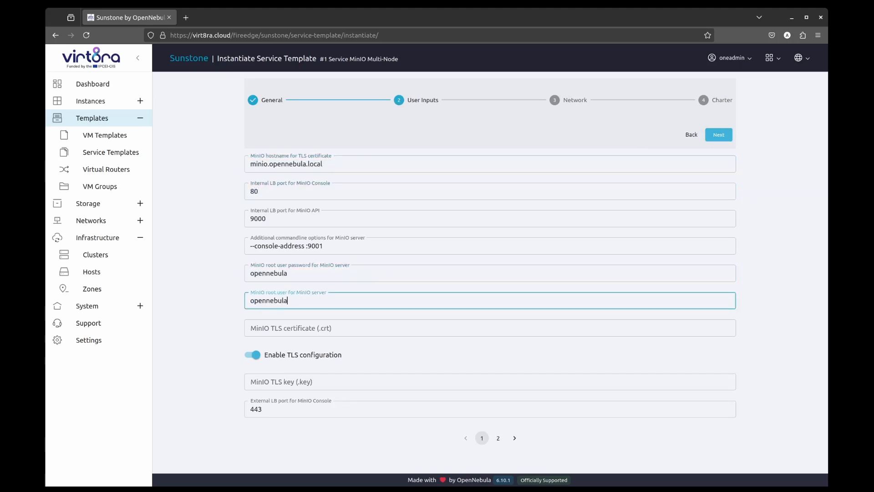
- Accept the user inputs, private network and charter settings, then launch the arsys-minio service
left_click(498, 438)
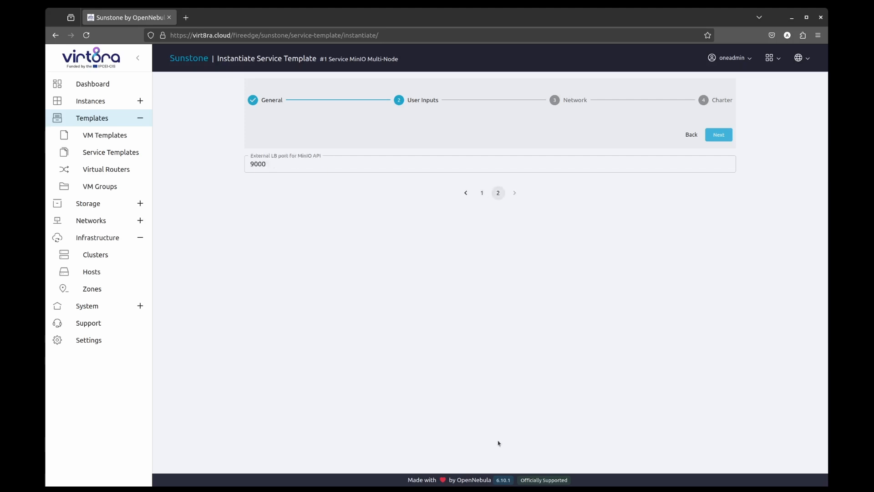
left_click(718, 134)
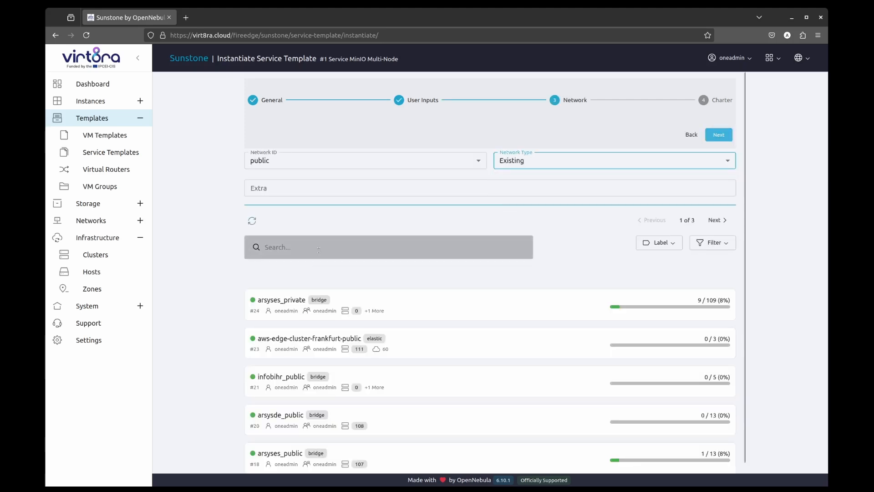
left_click(366, 161)
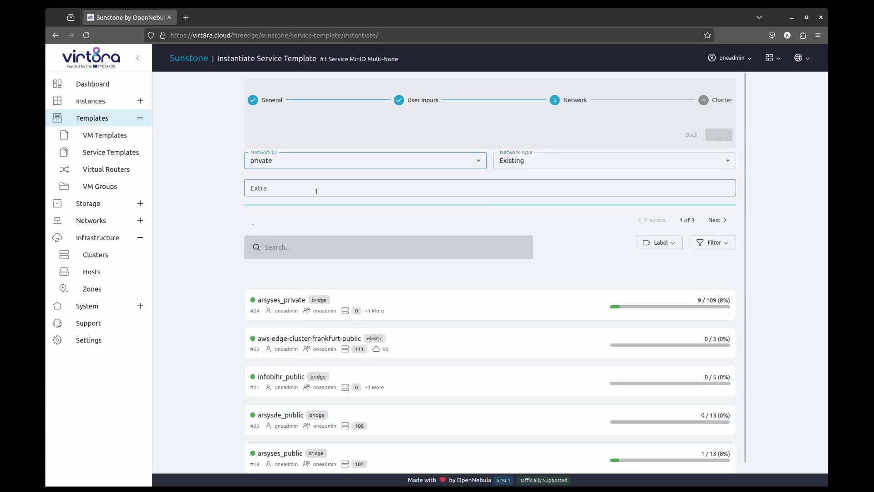
left_click(717, 135)
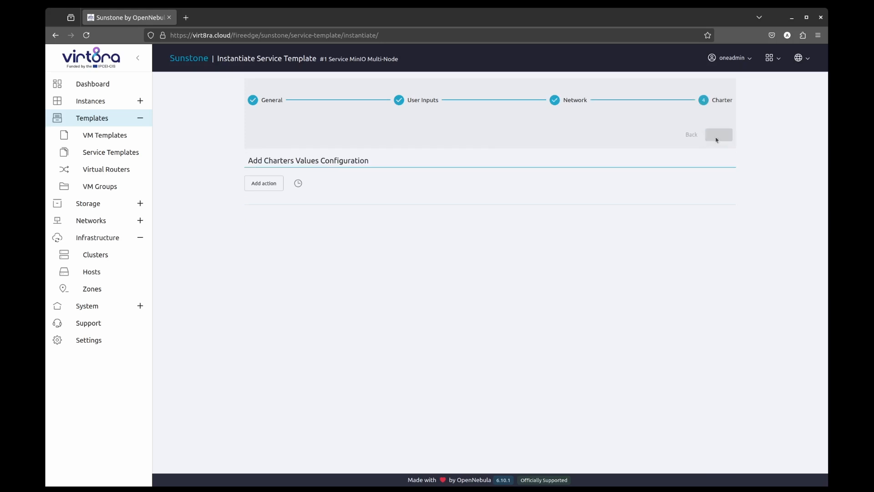
left_click(718, 134)
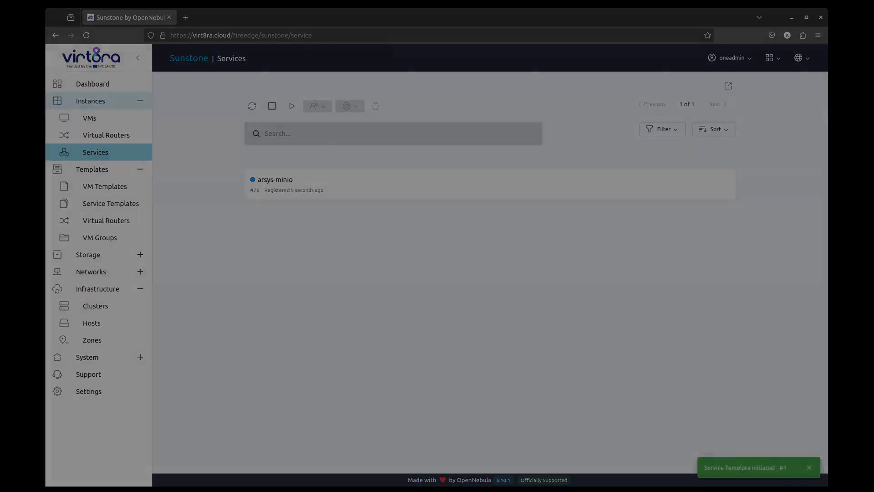
- Read router vr_0's public IP 212.227.154.146 in its Network view and bring up that MinIO login page
left_click(90, 117)
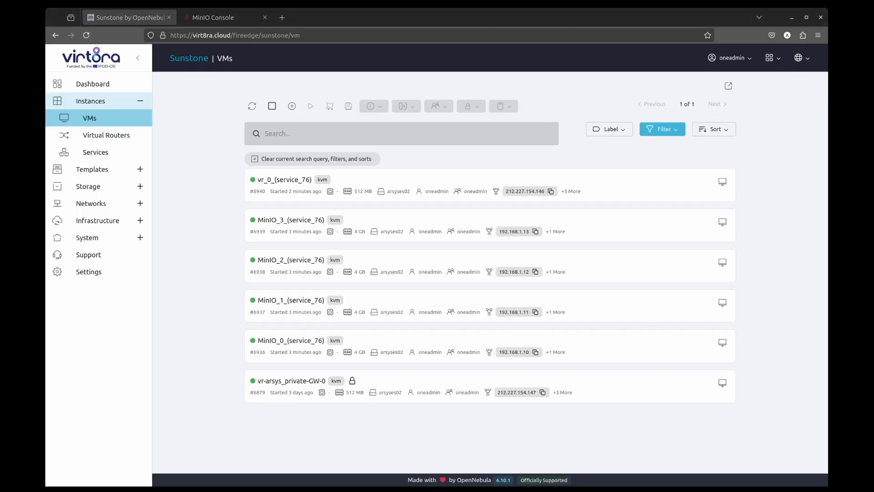
mouse_move(771, 176)
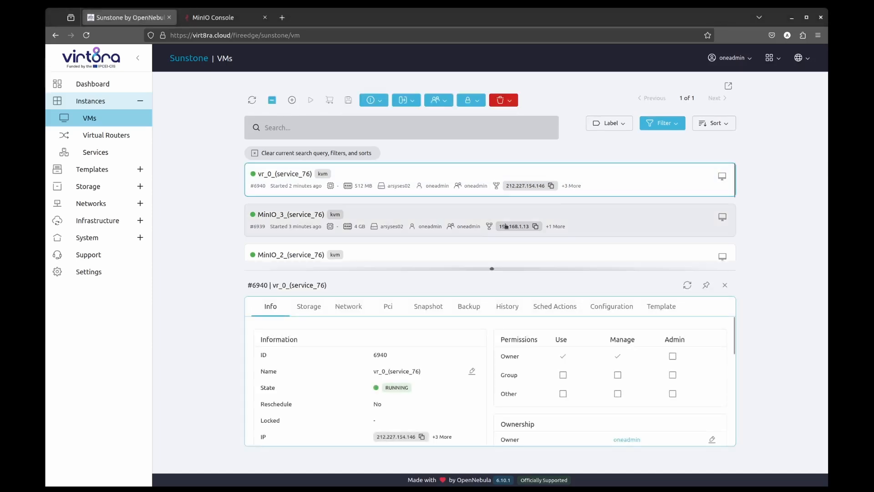
left_click(348, 306)
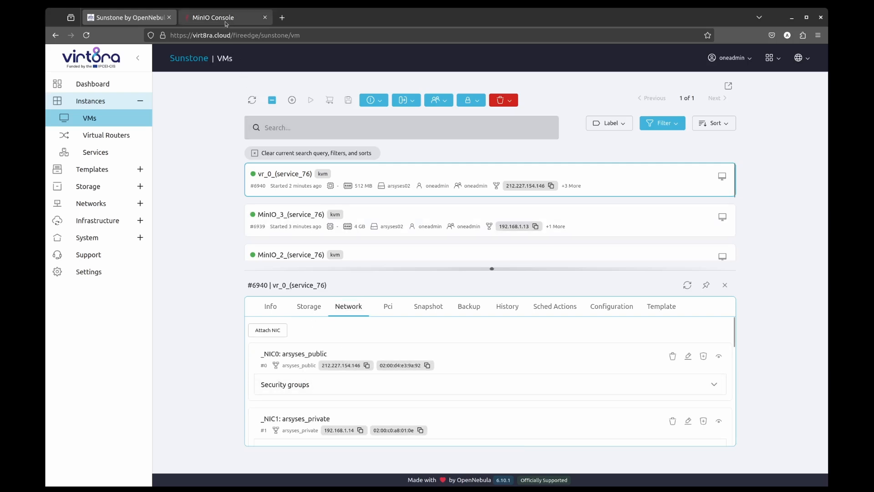
left_click(224, 17)
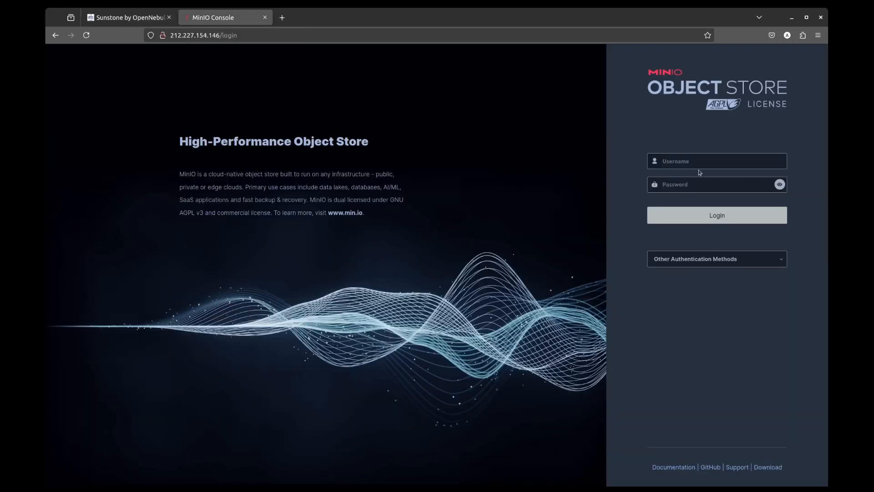
- Log into the new MinIO Console as user opennebula
type("opennebula")
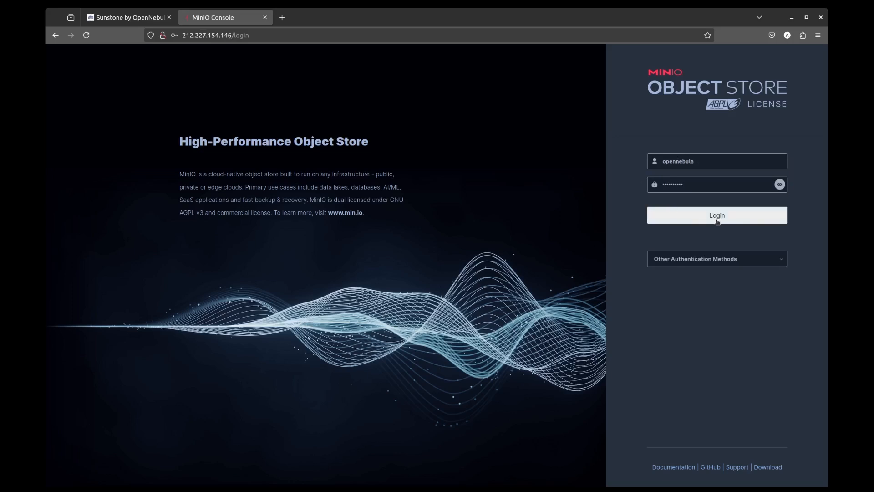
left_click(716, 215)
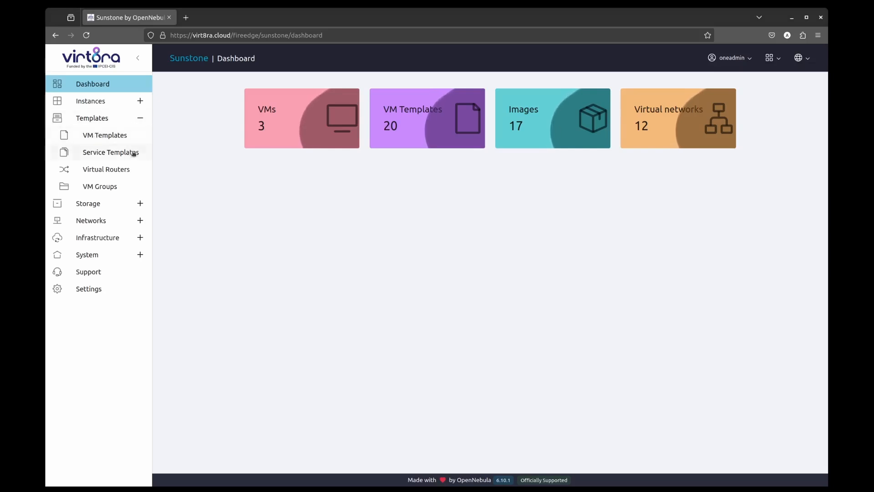
- Start instantiating Service OneKE 1.29 as arsys-oneke and accept its user inputs
left_click(111, 152)
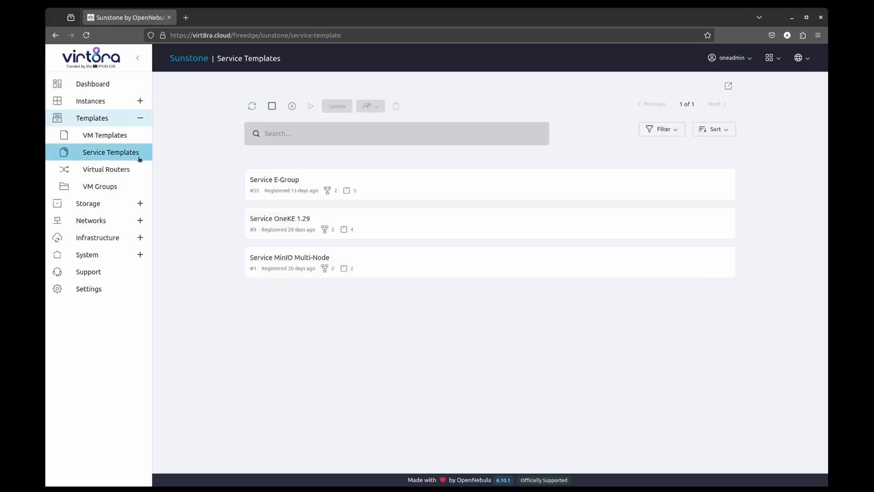
left_click(391, 217)
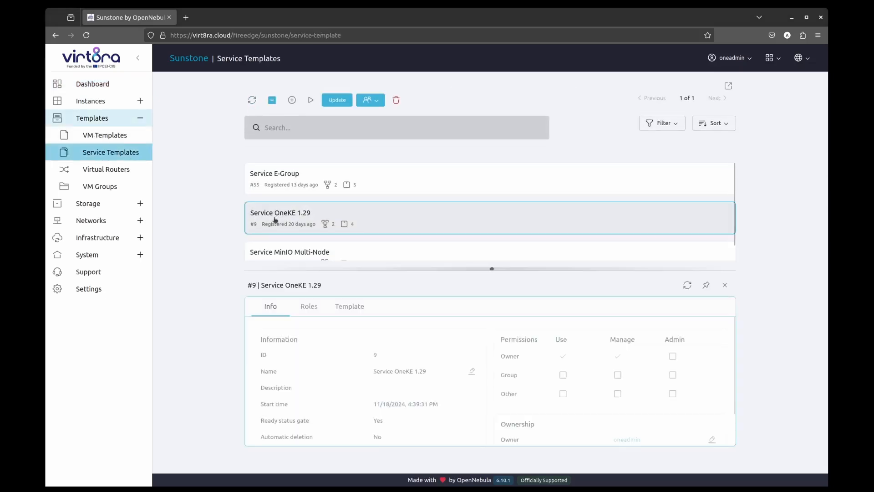
left_click(311, 101)
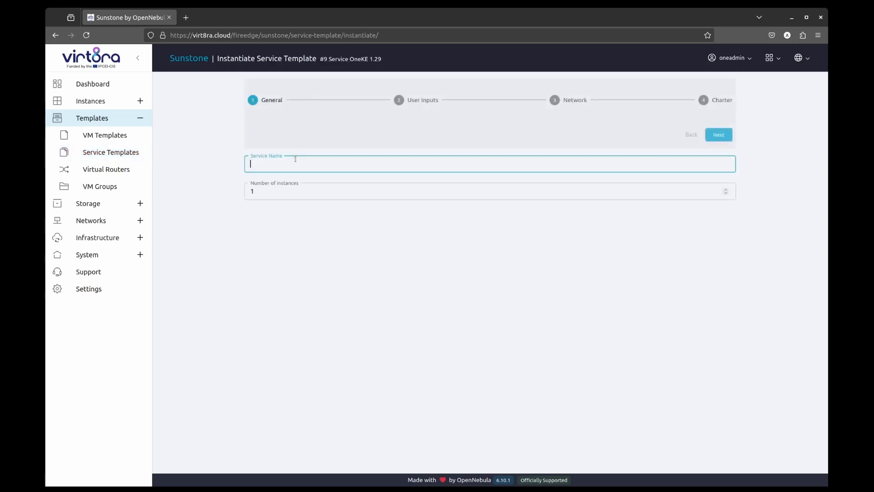
type("arsys-")
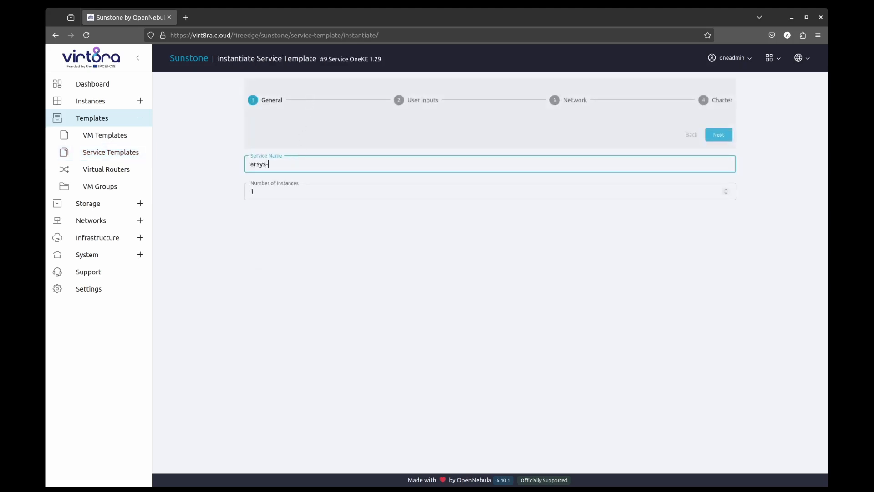
type("oneke")
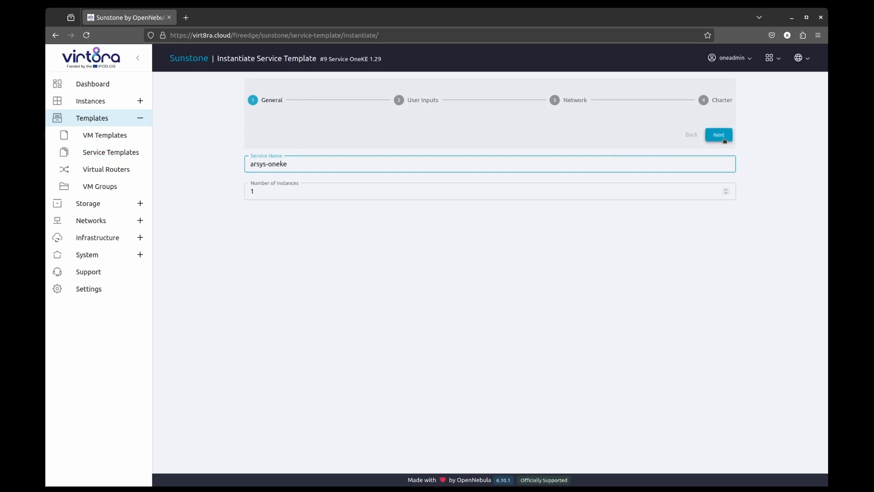
left_click(718, 135)
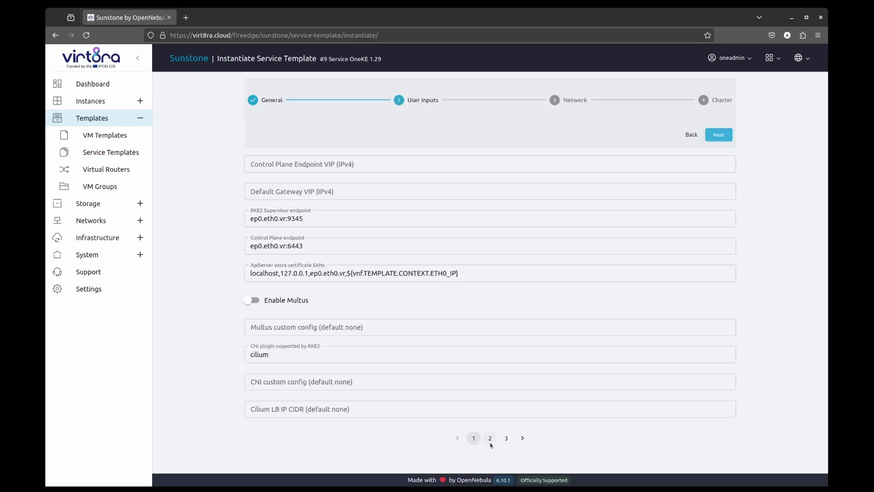
left_click(490, 438)
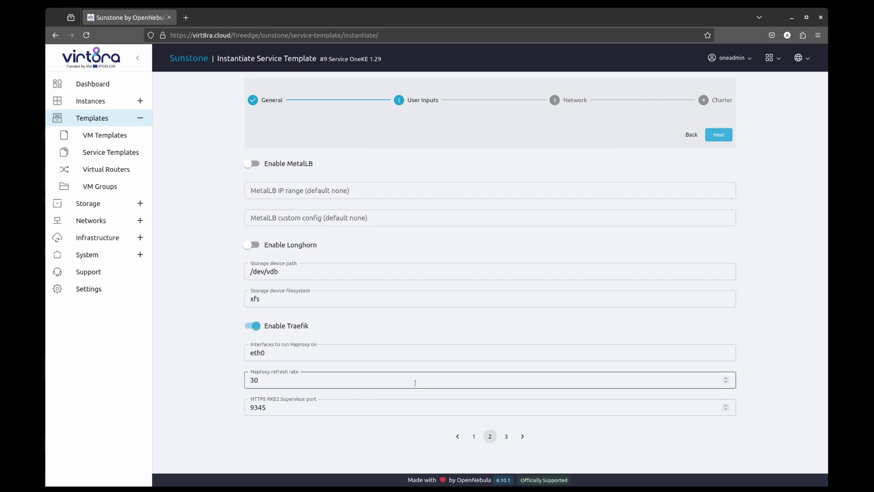
left_click(506, 437)
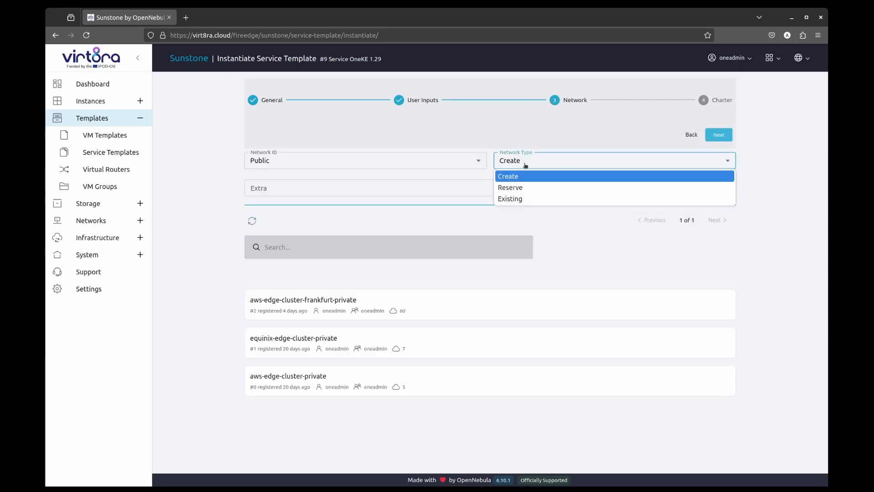
- Assign existing arsys public and arsyses_private networks and launch the OneKE service
left_click(510, 198)
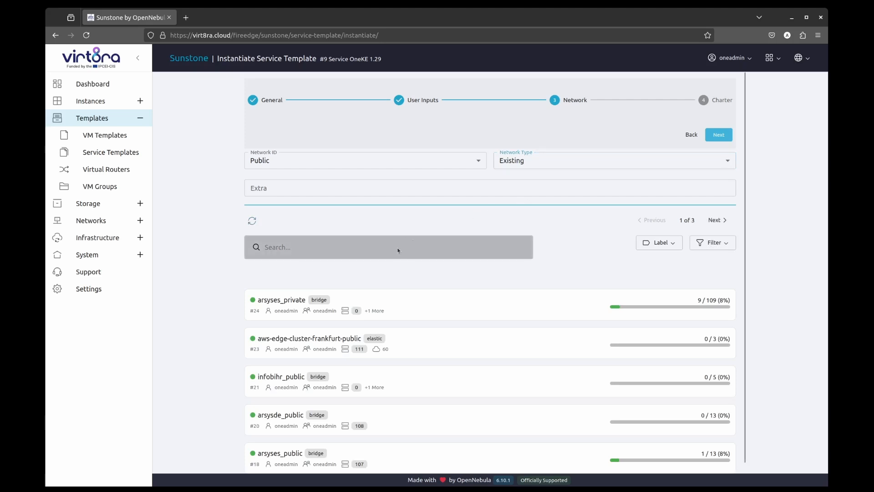
type("arsys")
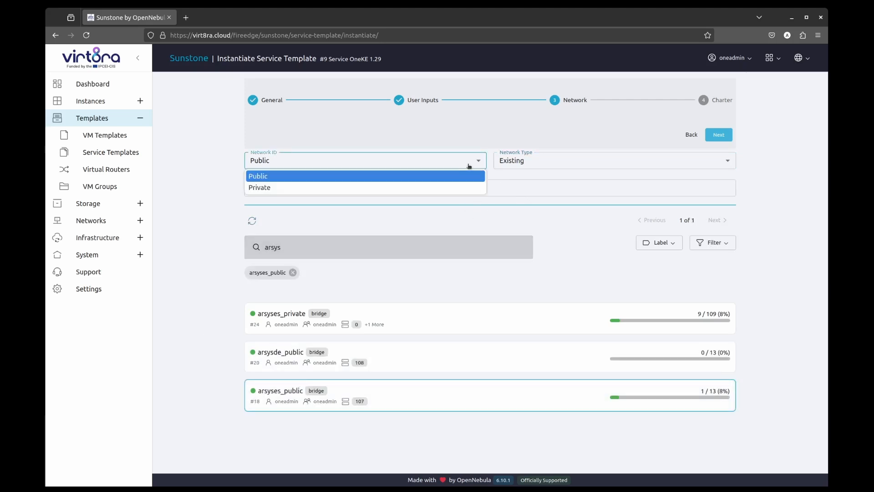
left_click(260, 187)
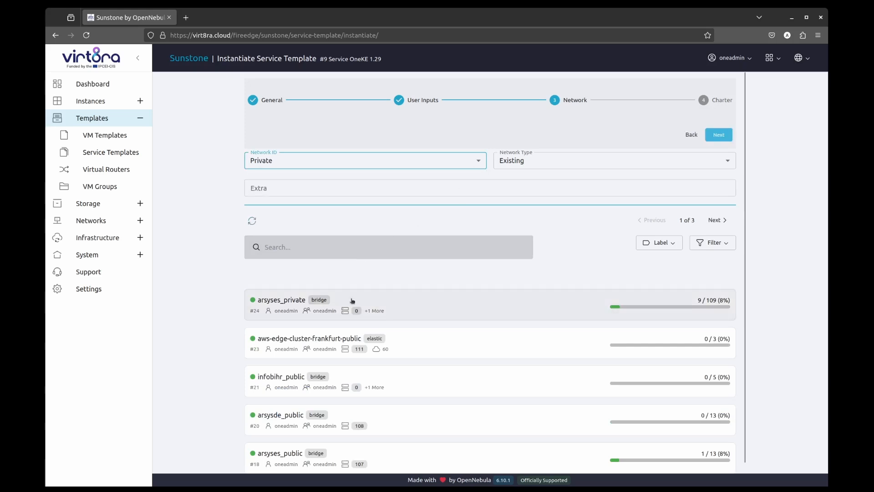
left_click(719, 135)
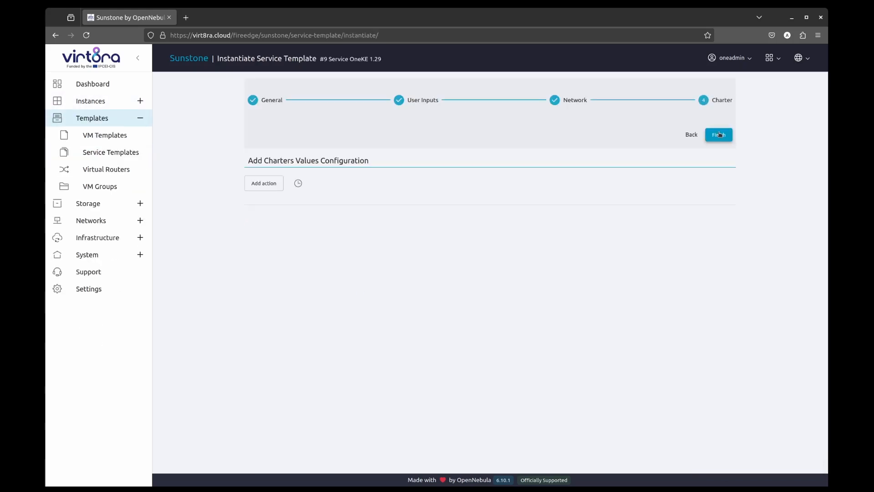
left_click(718, 135)
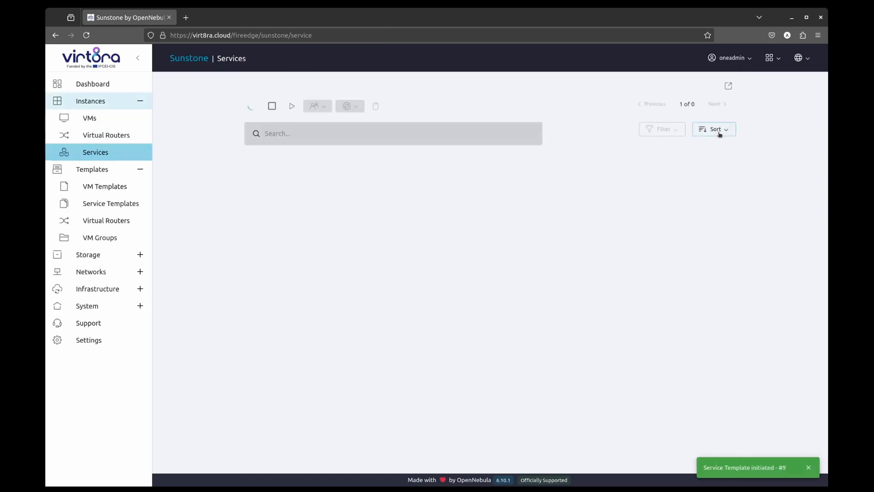
left_click(251, 105)
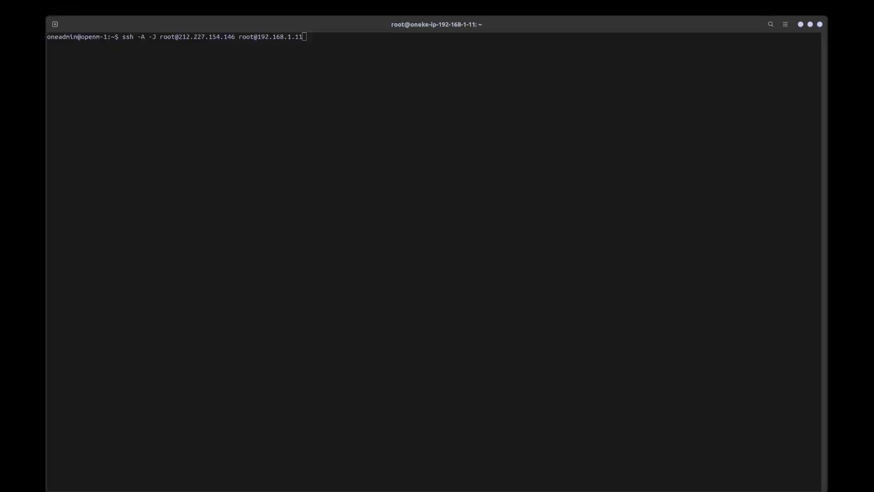
mouse_move(671, 202)
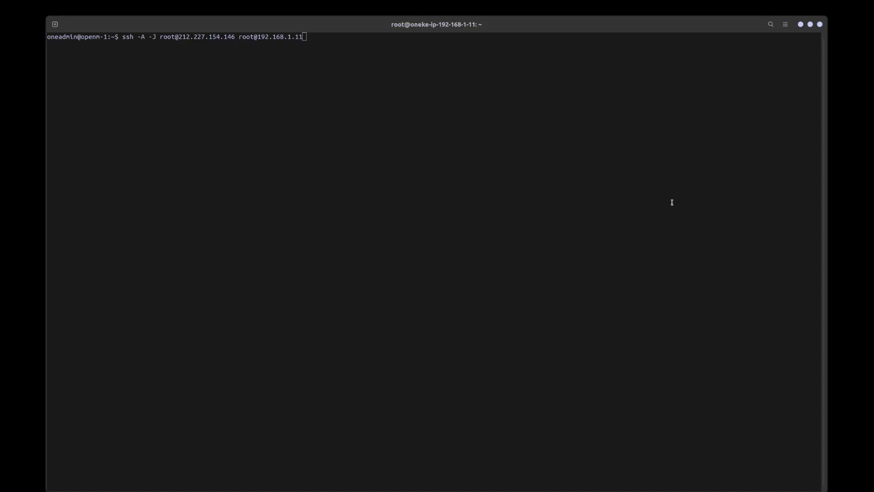
mouse_move(668, 202)
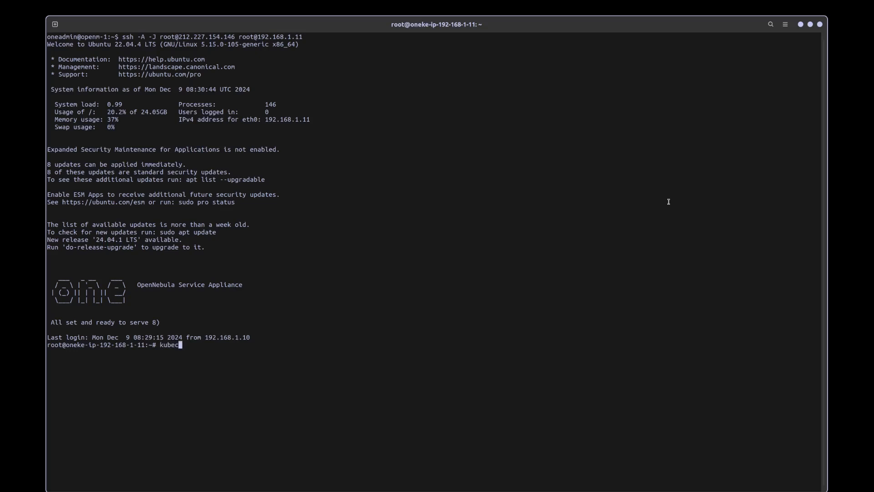
- Enter kubectl get nodes on the OneKE node reached via the 212.227.154.146 jump host
type("tl get")
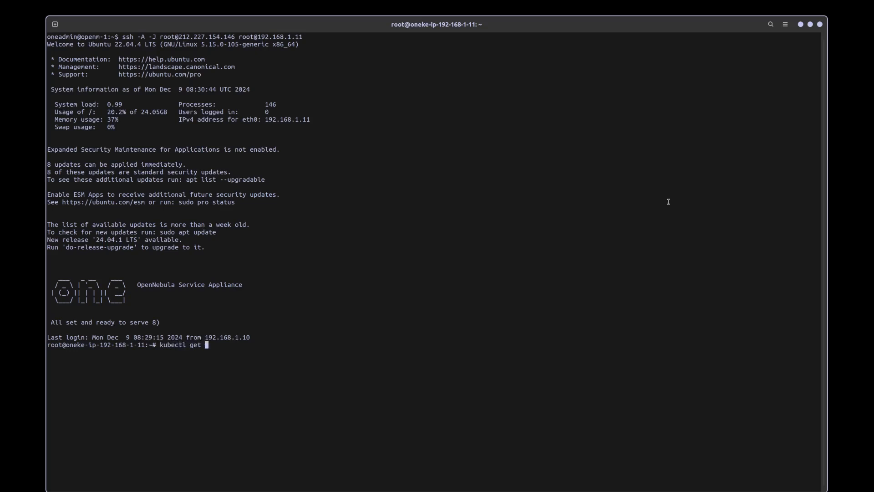
type("nodes")
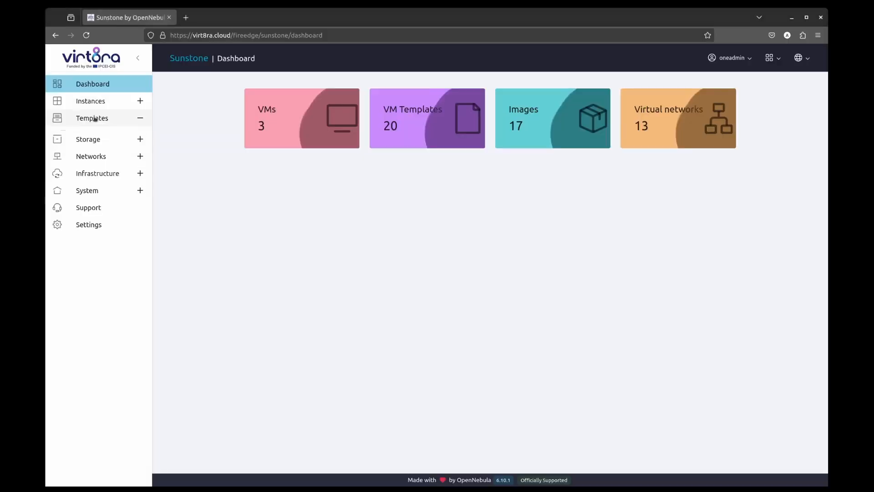
- Start instantiating Service OneKE 1.29 as ionos-oneke and move through to the network step
left_click(111, 153)
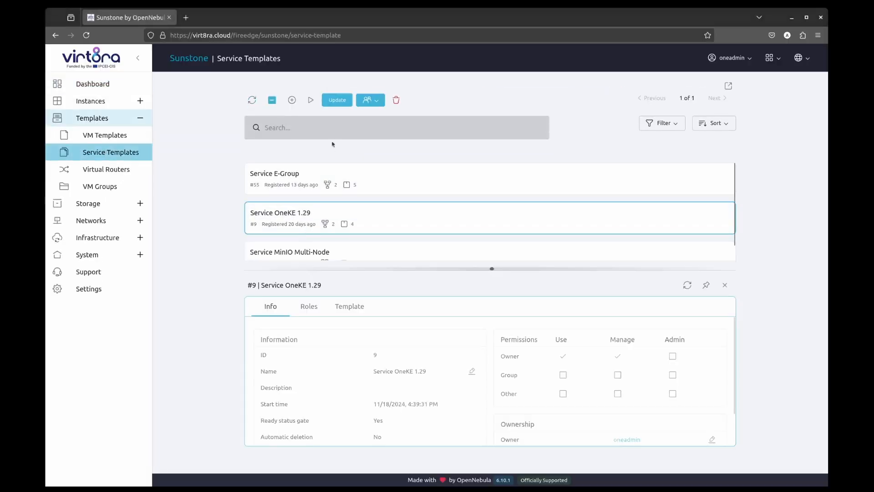
left_click(311, 100)
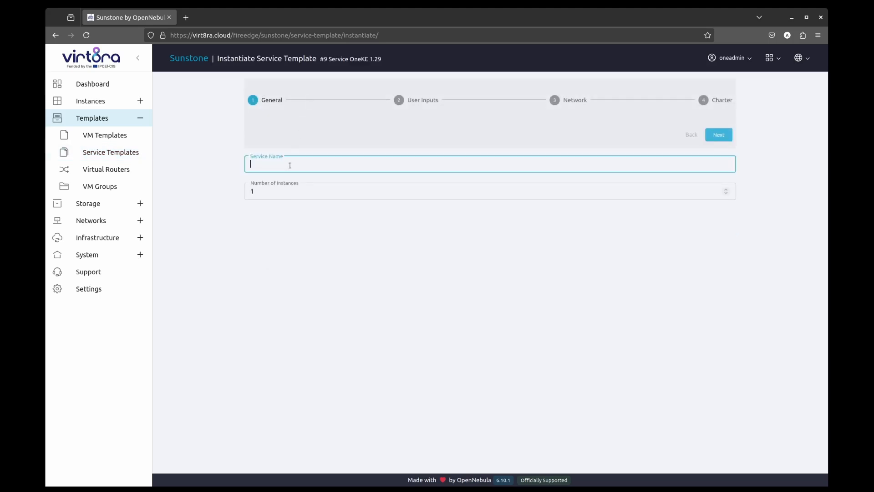
type("ionos-oneke")
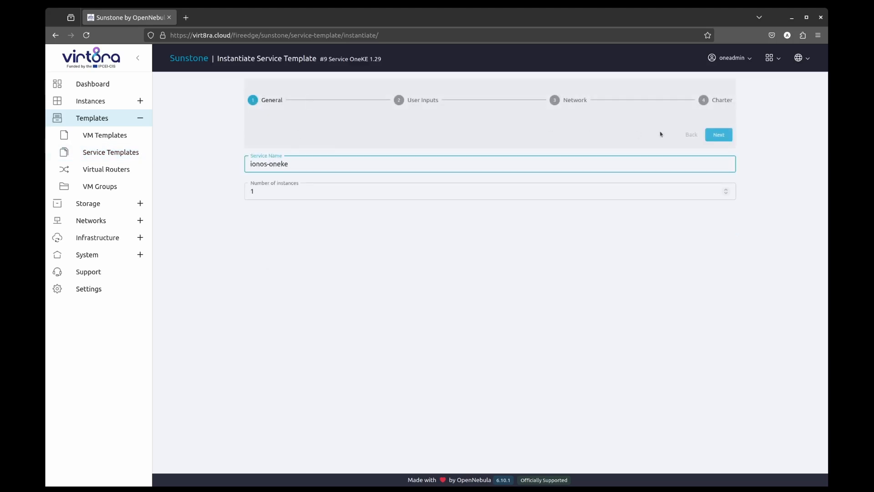
left_click(719, 134)
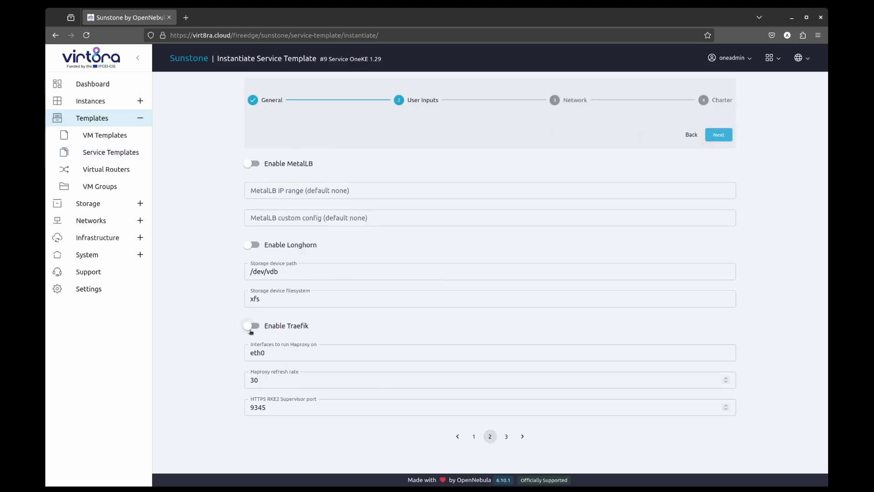
left_click(719, 135)
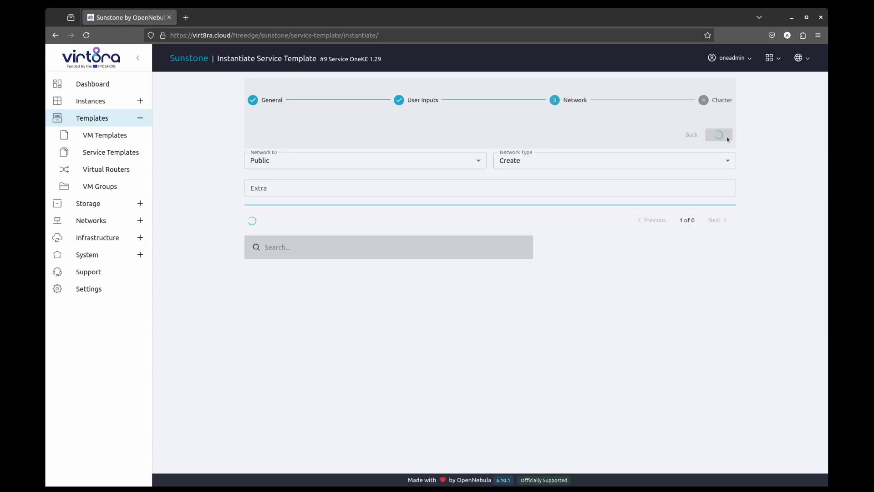
- Choose existing IONOS networks, with ionosde_private as the private network, and continue
left_click(613, 160)
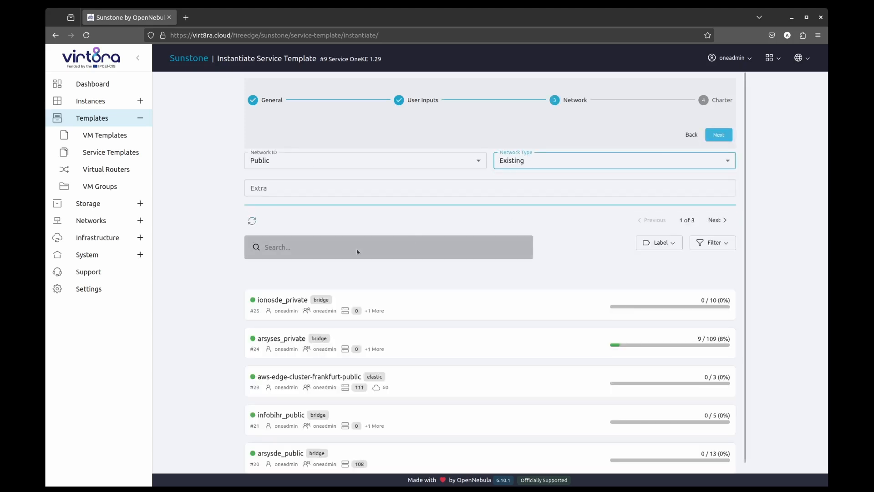
type("ionos")
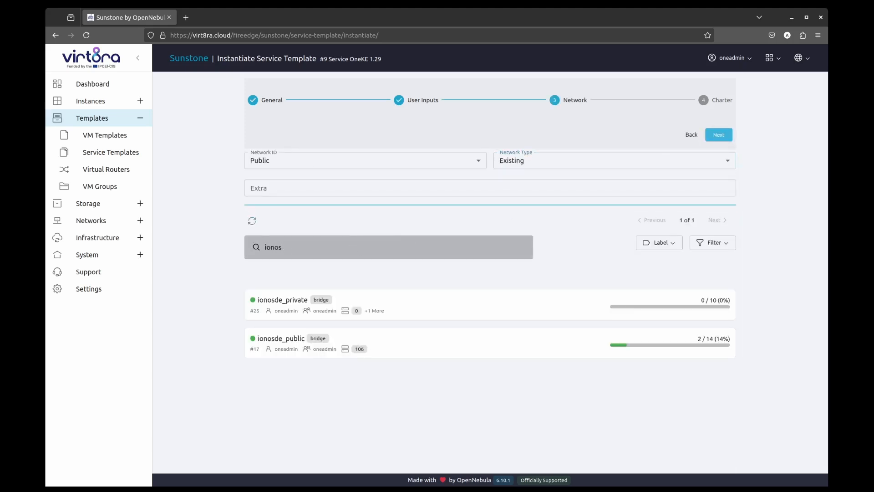
left_click(364, 160)
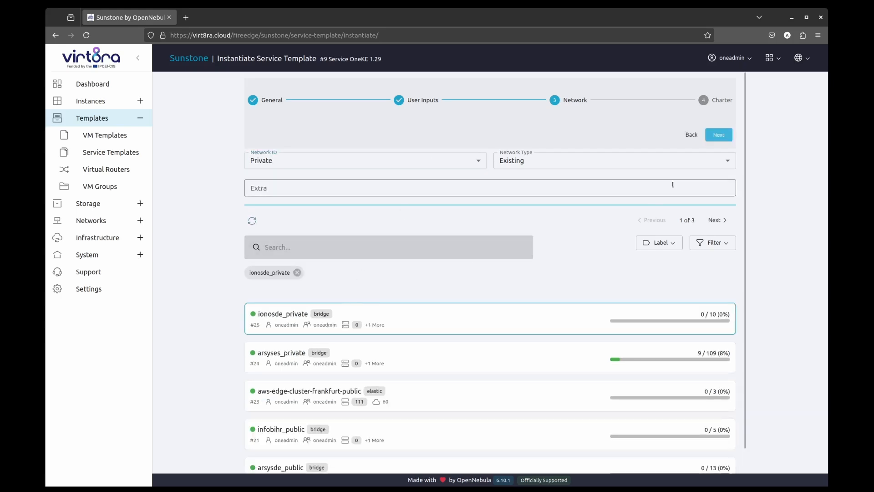
left_click(719, 135)
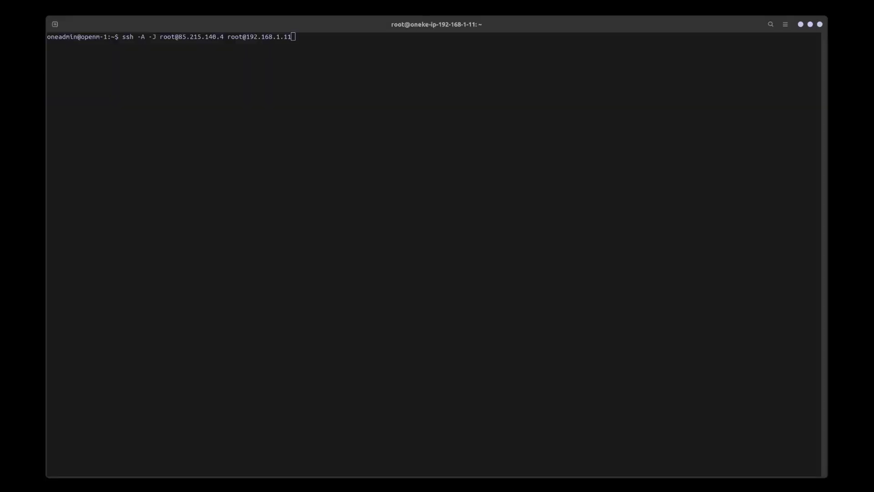
mouse_move(591, 163)
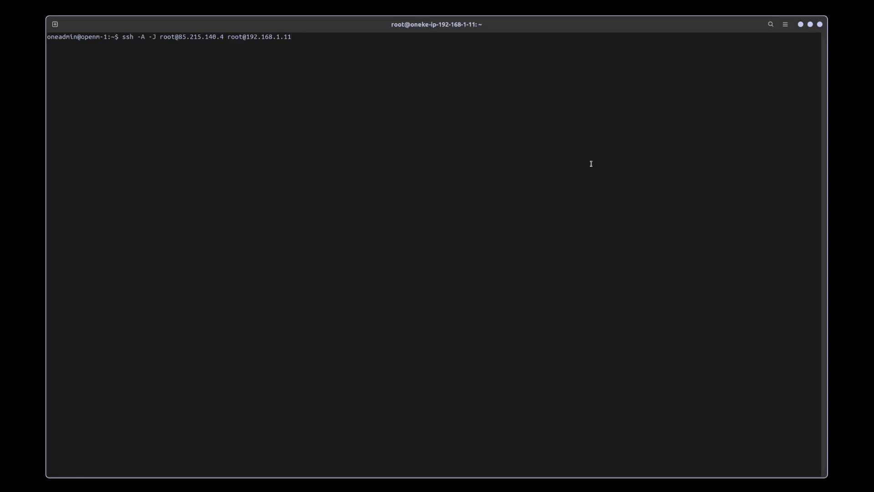
- SSH via 85.215.140.4 to node 192.168.1.11 and run kubectl get node
key("Return")
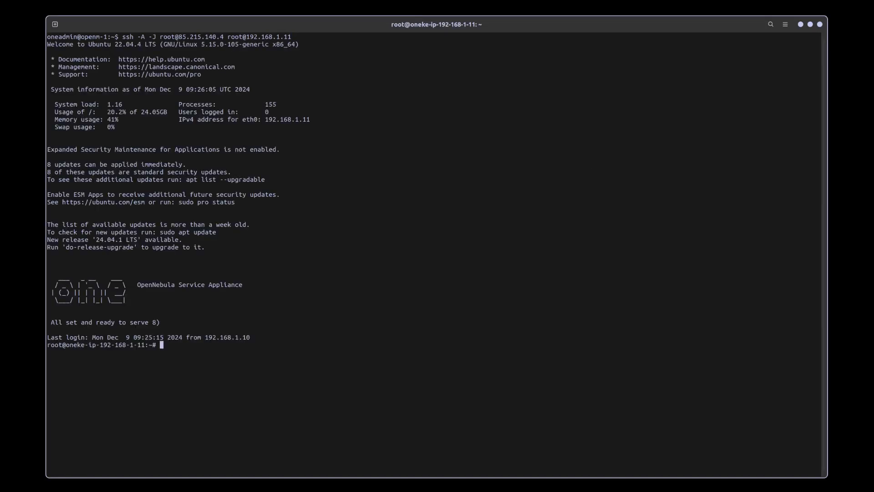
type("kubec")
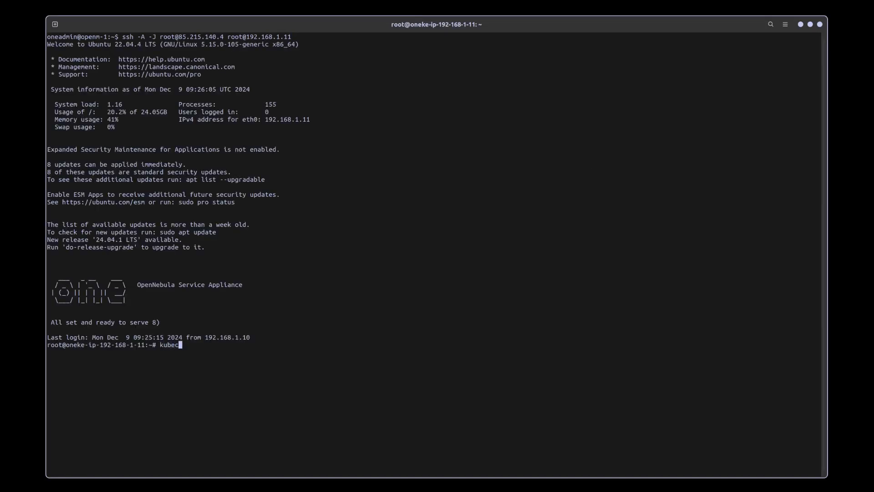
type("tl get node")
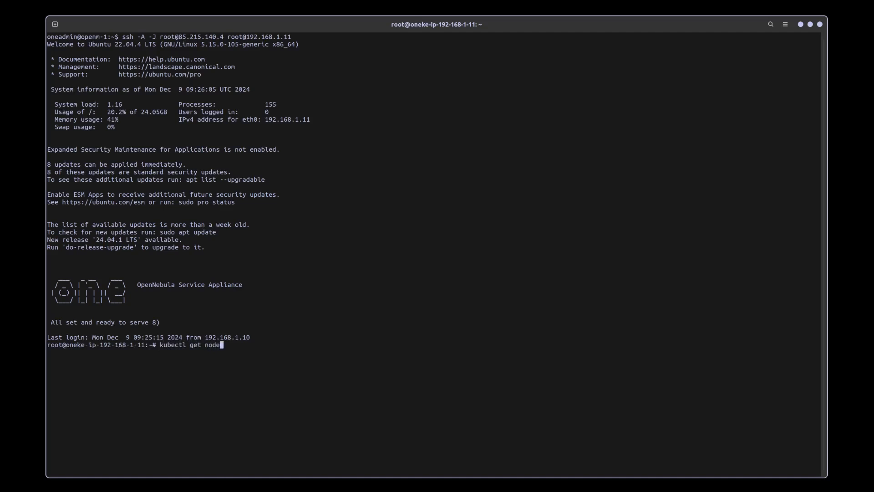
key("Return")
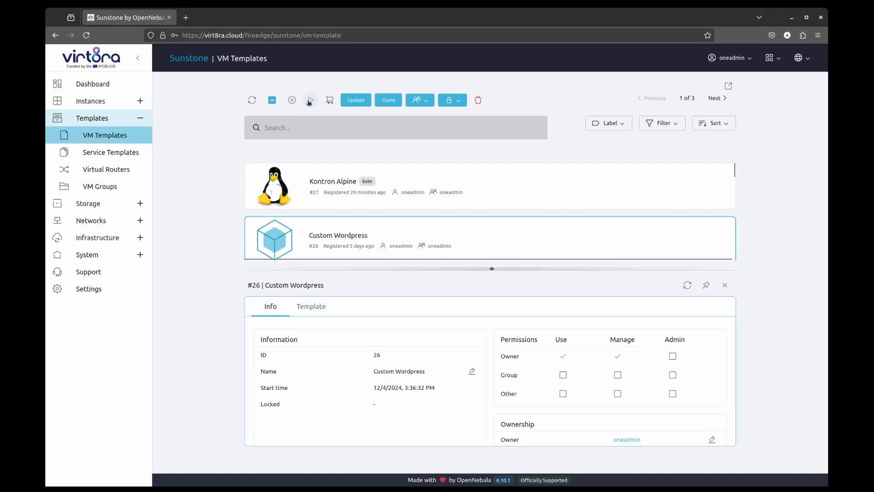
- Start instantiating Custom Wordpress as wordpress.virt8ra.cloud and accept the user inputs
left_click(309, 100)
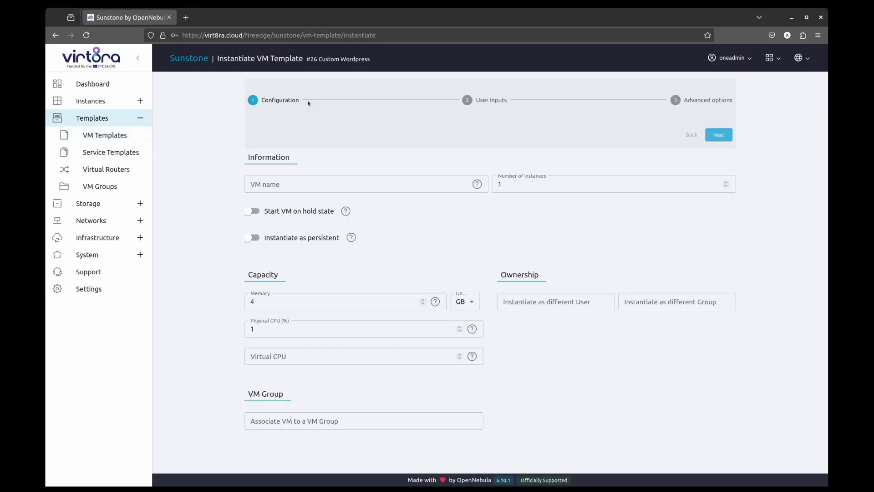
type("w")
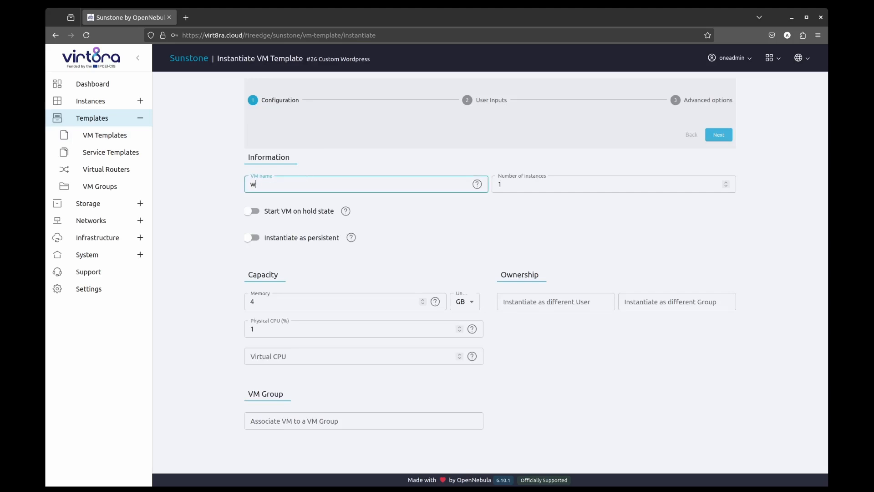
type("ordpress.virt8ra.cloud")
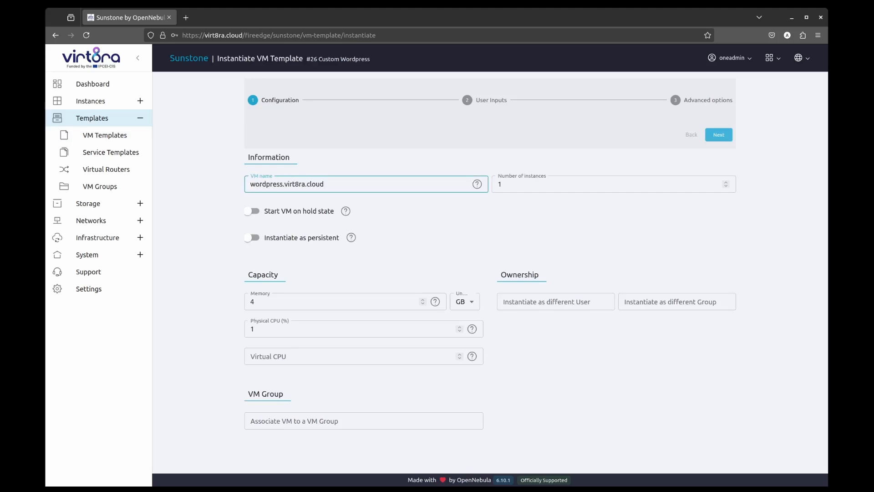
left_click(719, 135)
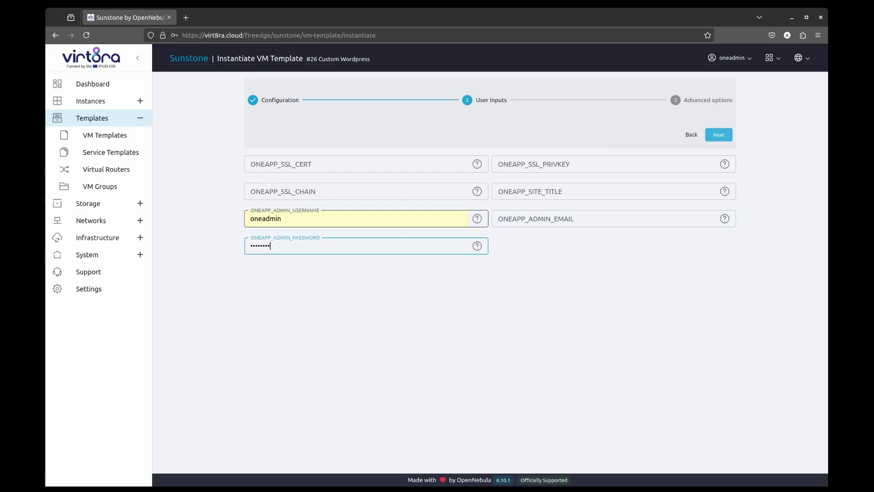
left_click(719, 135)
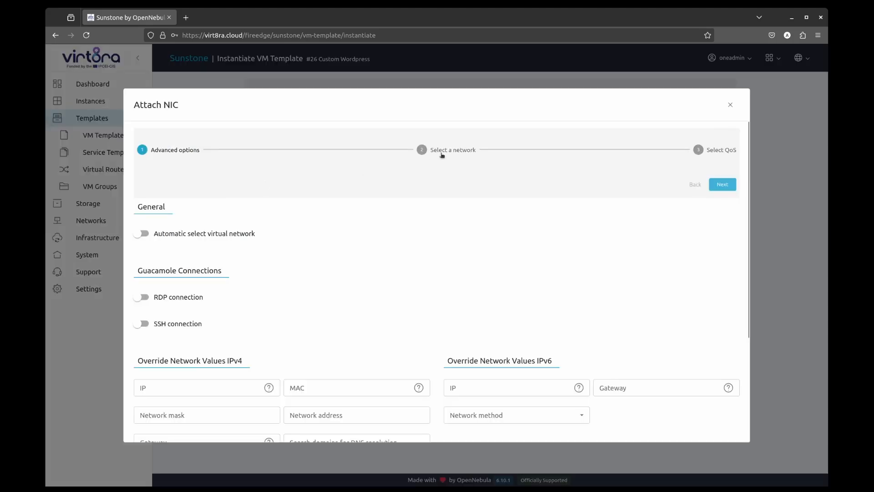
- Attach equinix-edge-cluster-public as the NIC, create the VM and copy its hostname for a new tab
left_click(722, 184)
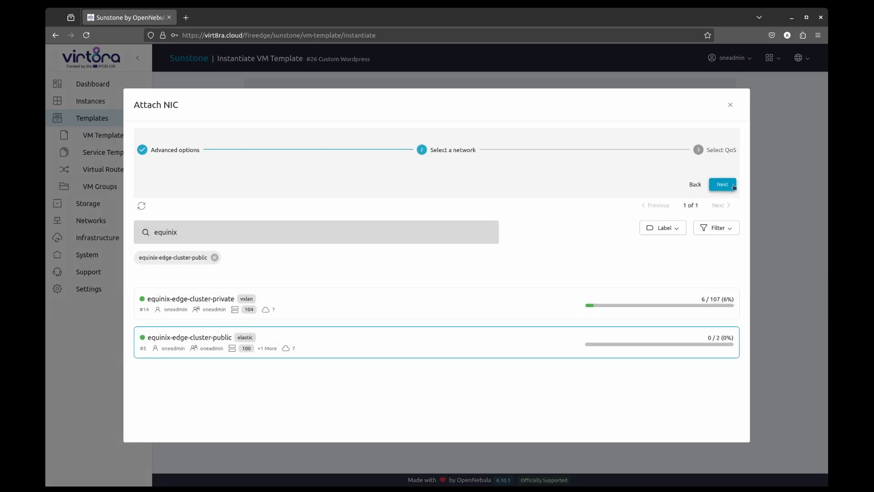
left_click(722, 184)
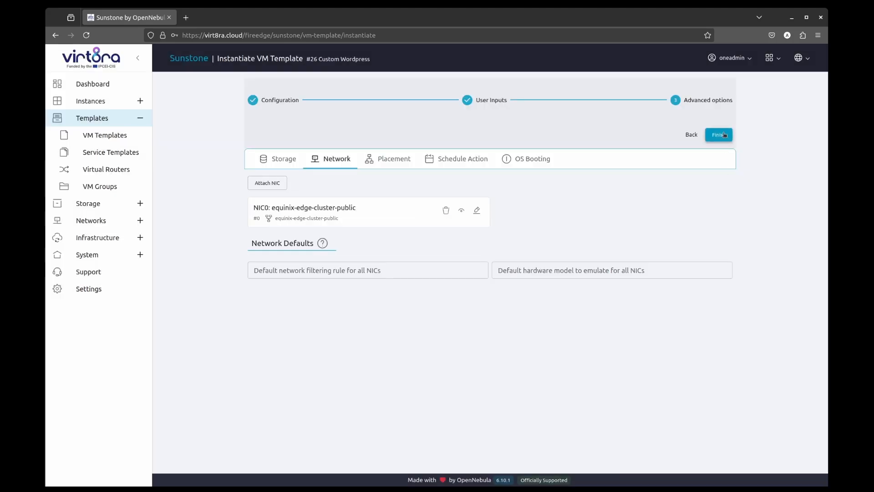
left_click(718, 135)
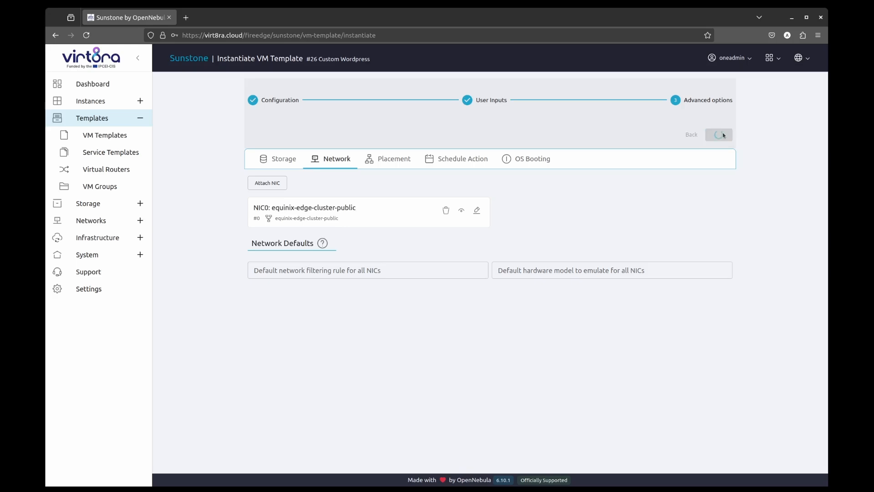
left_click(719, 135)
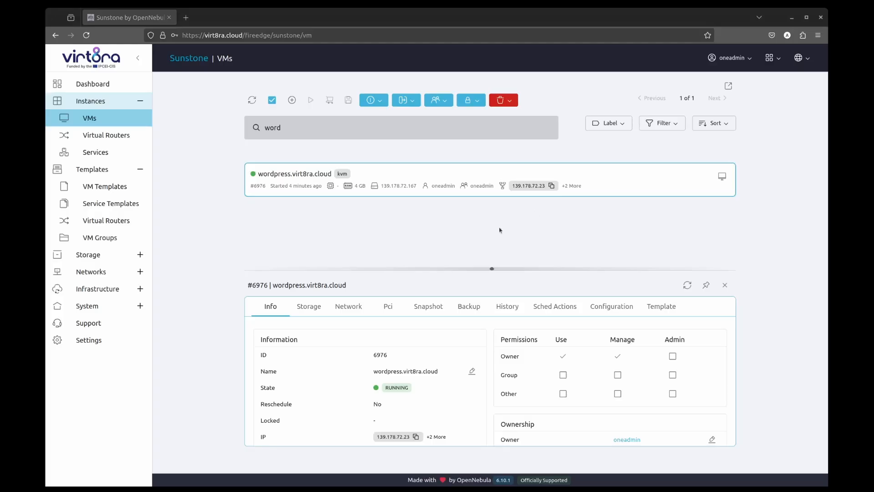
double_click(308, 285)
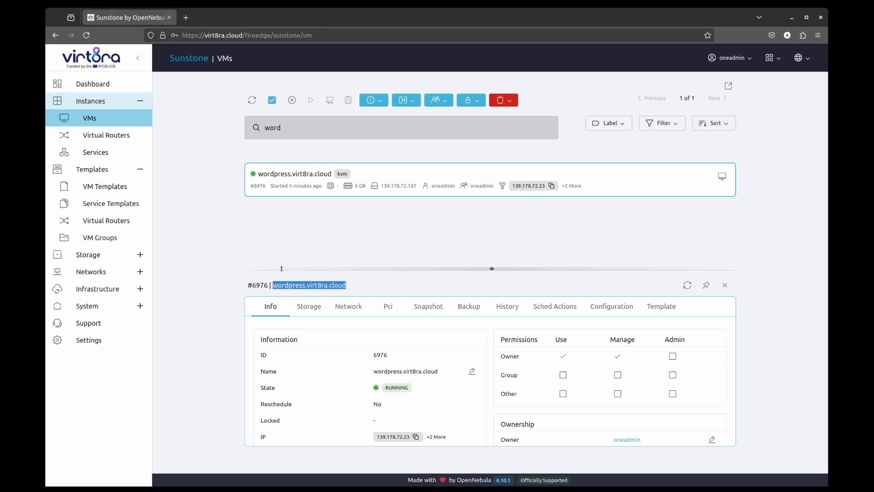
left_click(728, 85)
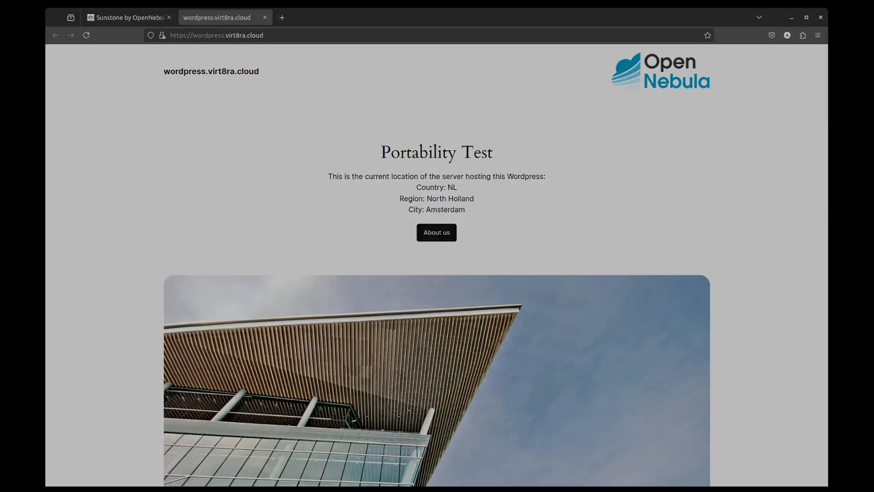
- Return from the WordPress Portability Test page to the Sunstone console
left_click(128, 17)
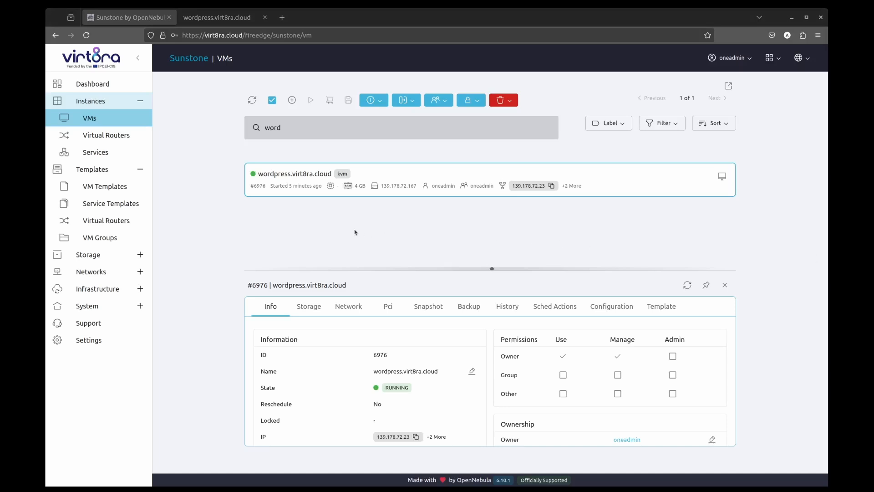
- Detach the equinix public NIC0 from the wordpress.virt8ra.cloud VM and refresh the list
left_click(348, 306)
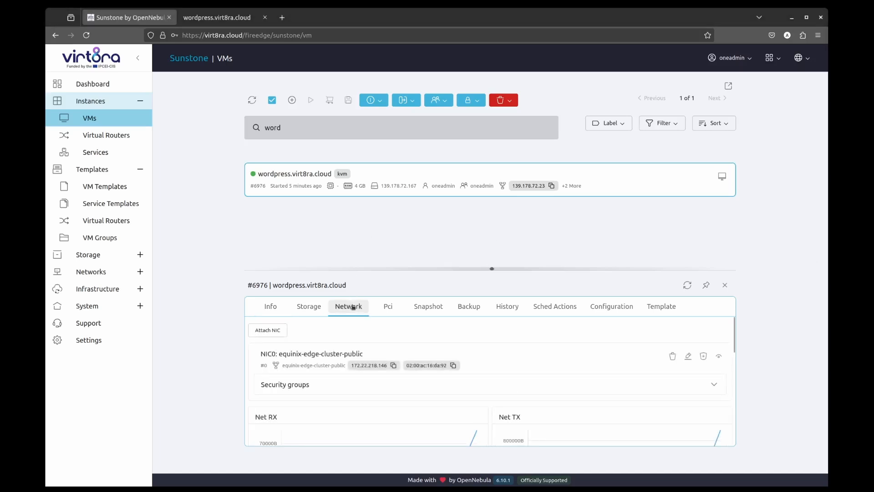
left_click(672, 356)
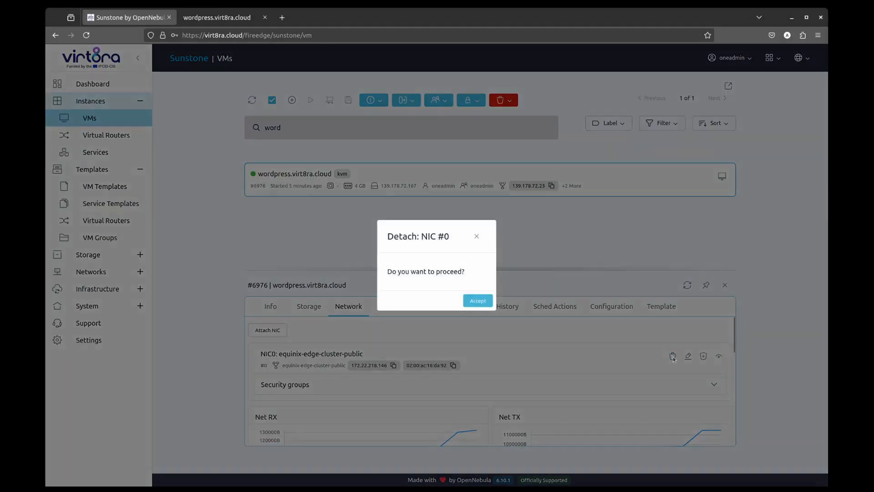
left_click(476, 300)
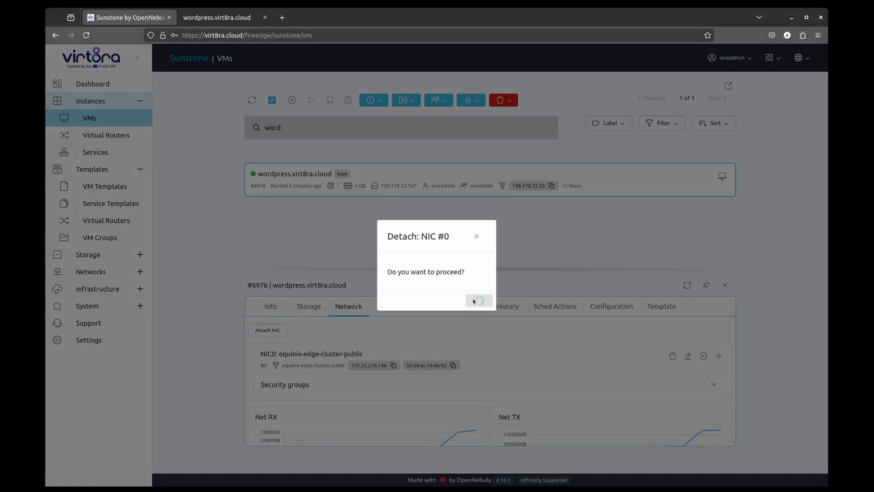
left_click(478, 300)
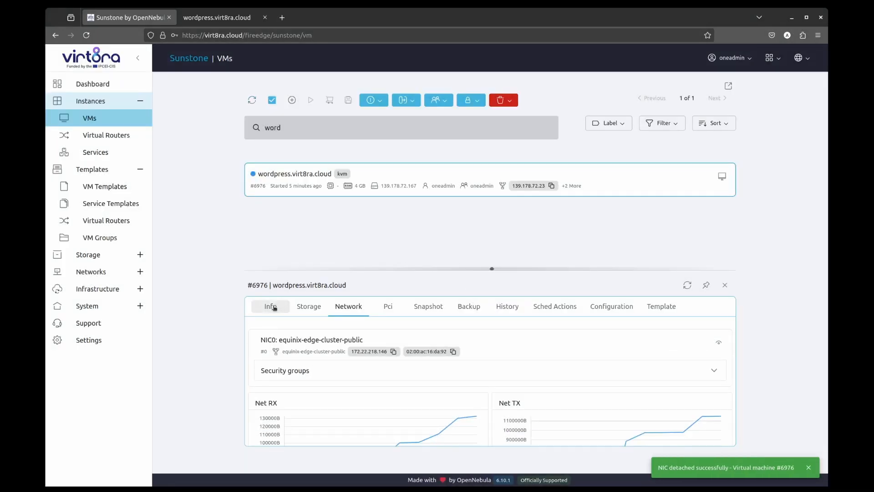
left_click(271, 306)
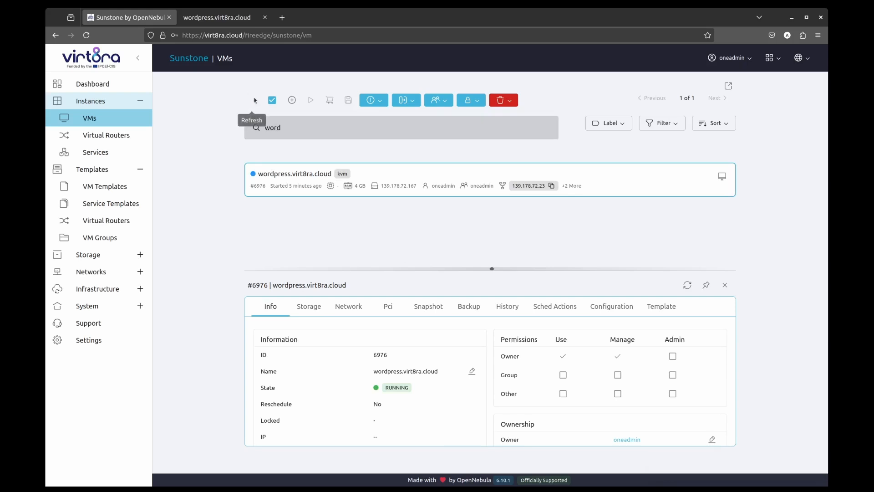
left_click(251, 100)
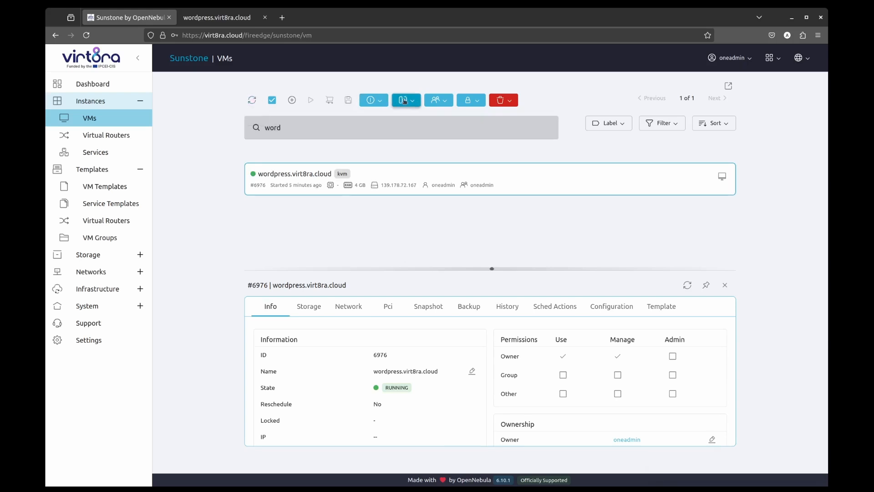
- Migrate the VM to host gdanskpo01
left_click(401, 100)
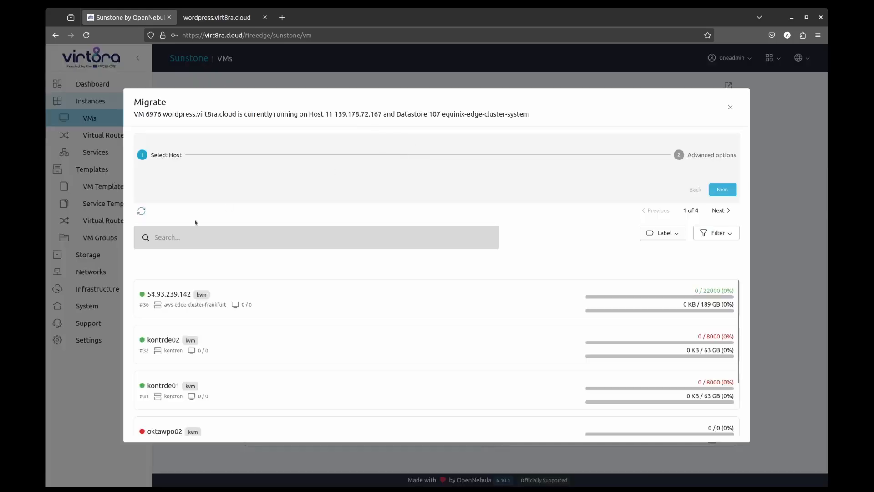
type("gda")
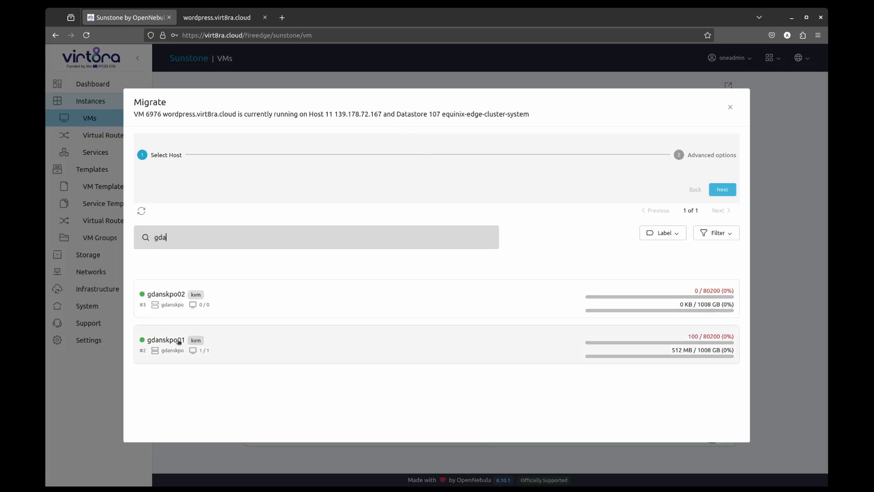
left_click(722, 190)
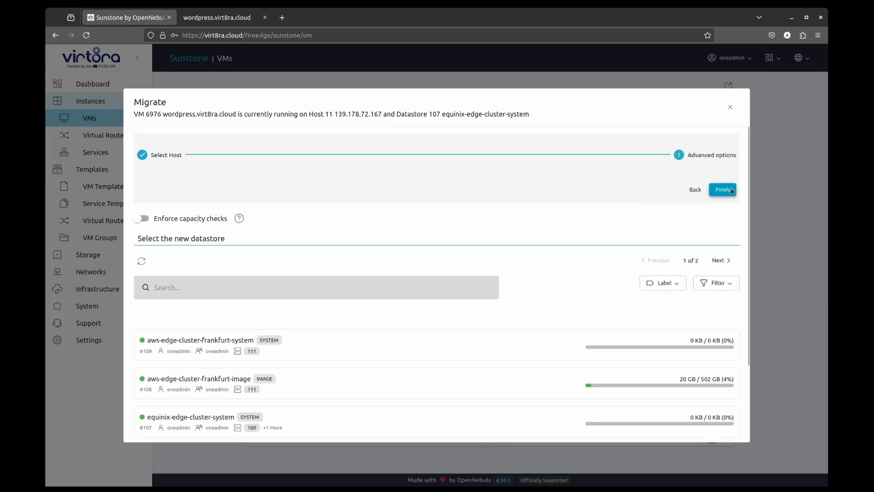
left_click(722, 190)
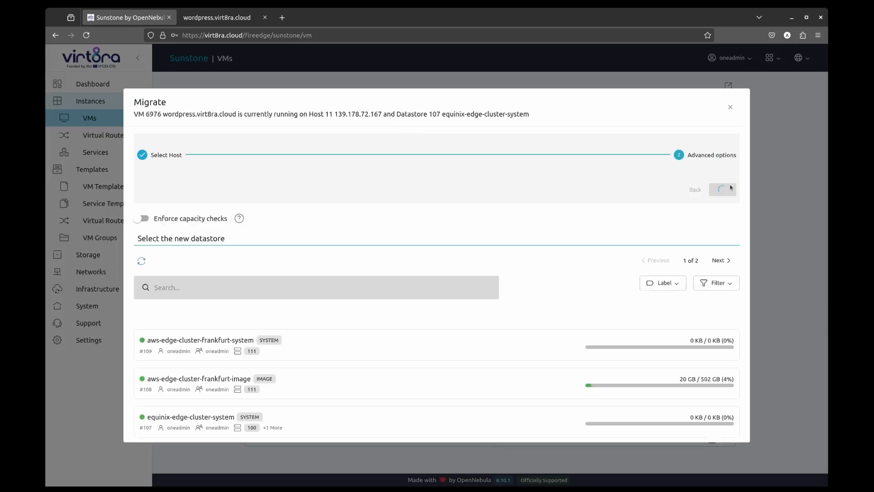
left_click(722, 189)
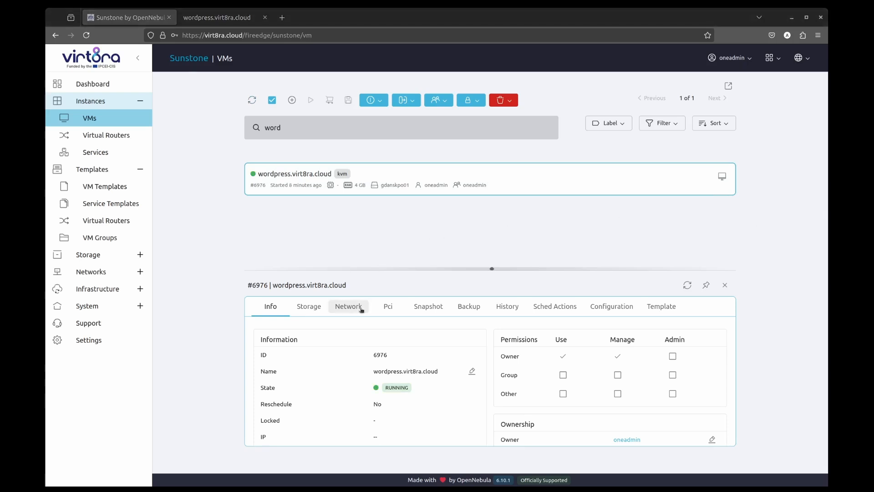
- Attach a gdansk_public NIC to the VM, giving it IP 153.19.248.71
left_click(347, 306)
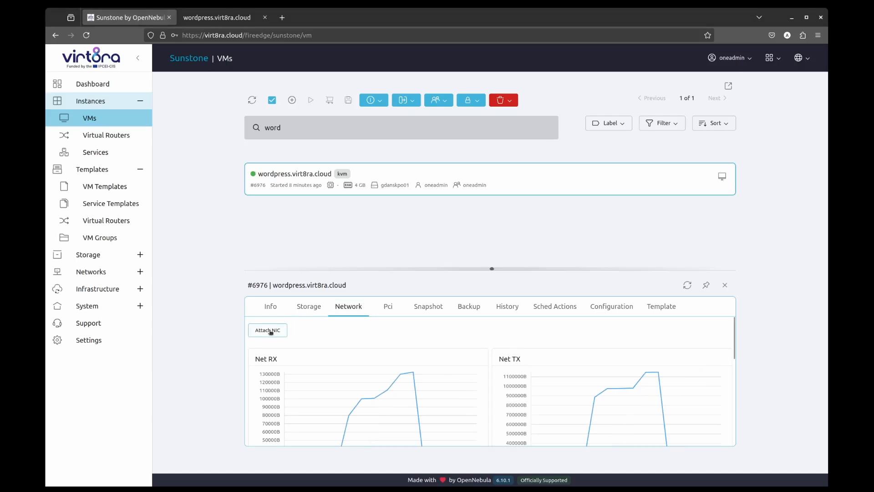
left_click(266, 330)
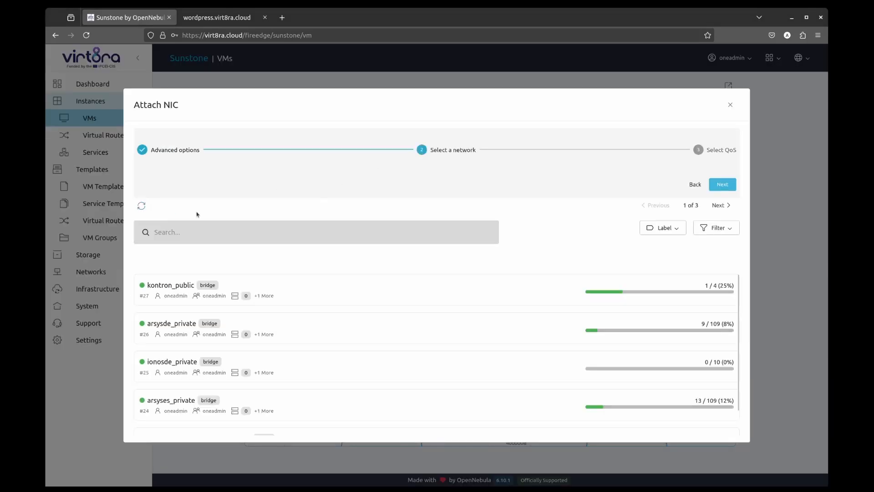
type("gda")
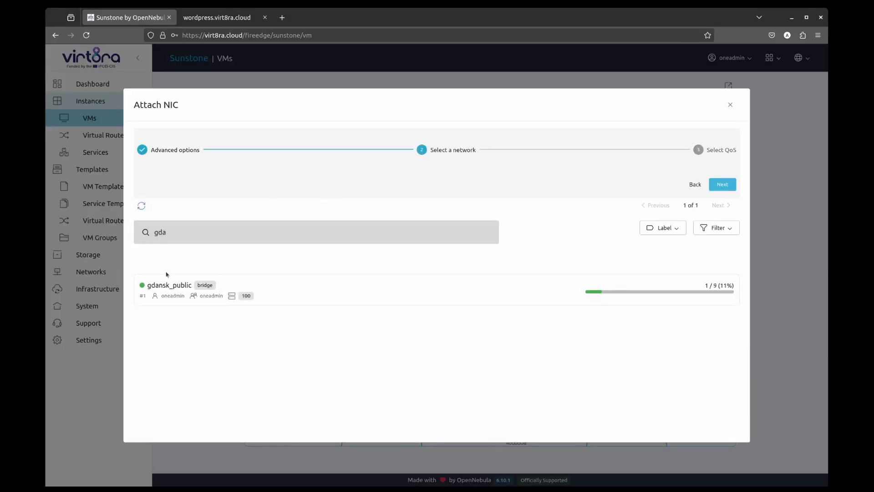
left_click(722, 185)
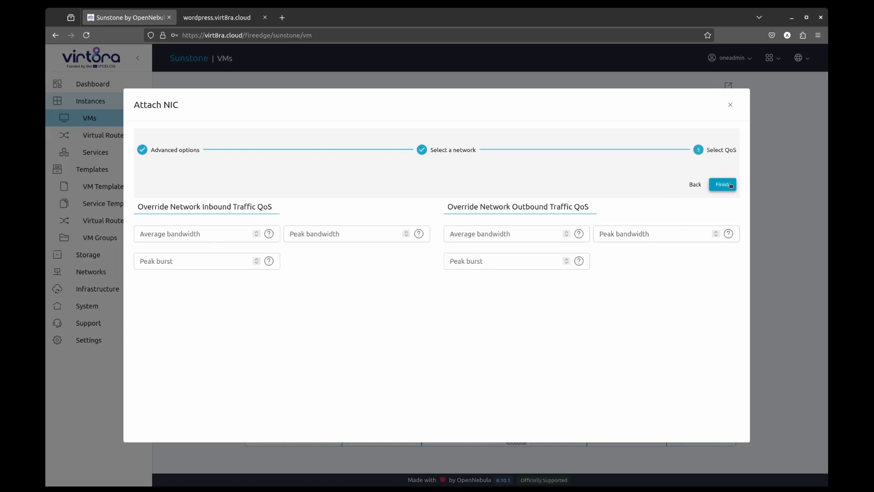
left_click(722, 185)
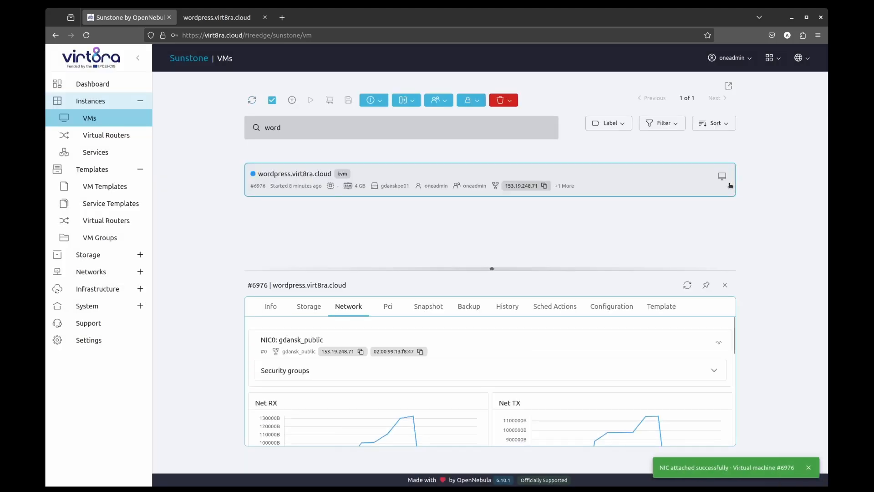
mouse_move(255, 306)
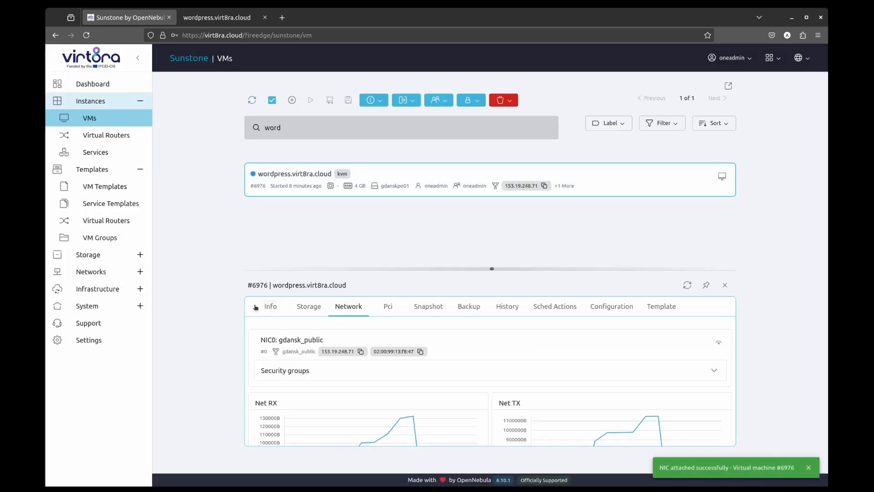
left_click(269, 306)
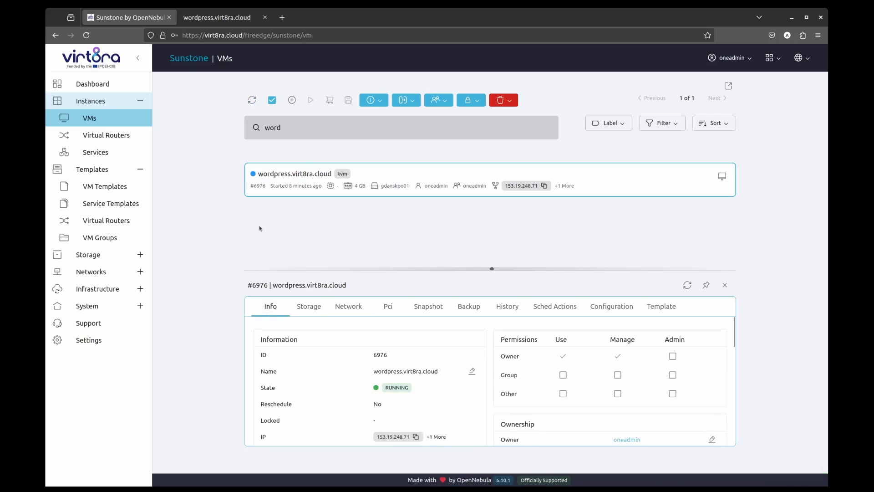
mouse_move(252, 100)
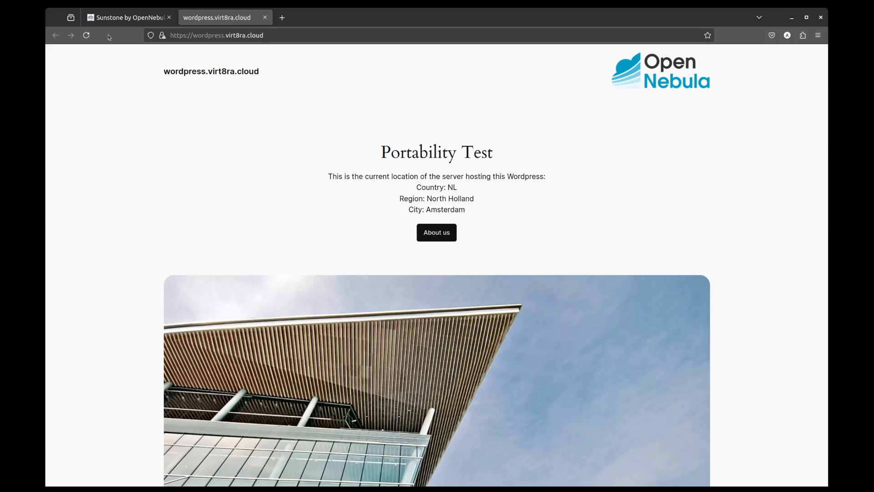
- Reload the Portability Test page so it reports Country PL, Region Mazovia, City Warsaw
left_click(87, 36)
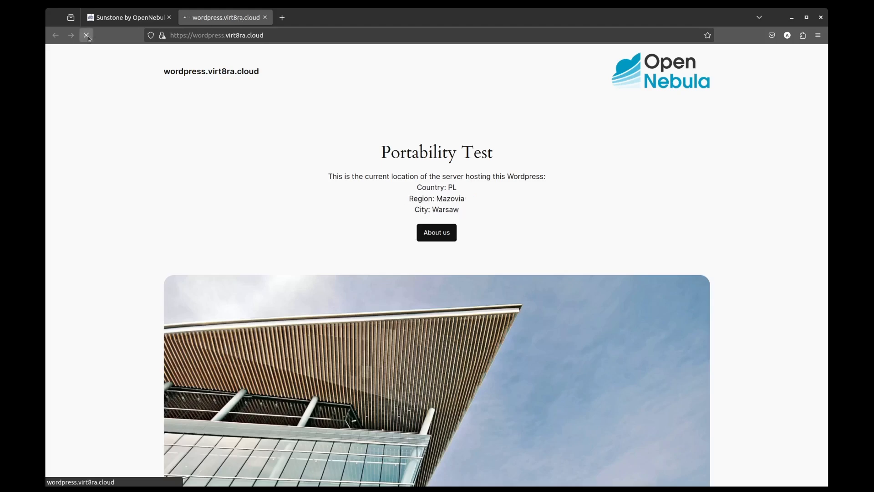
left_click(87, 36)
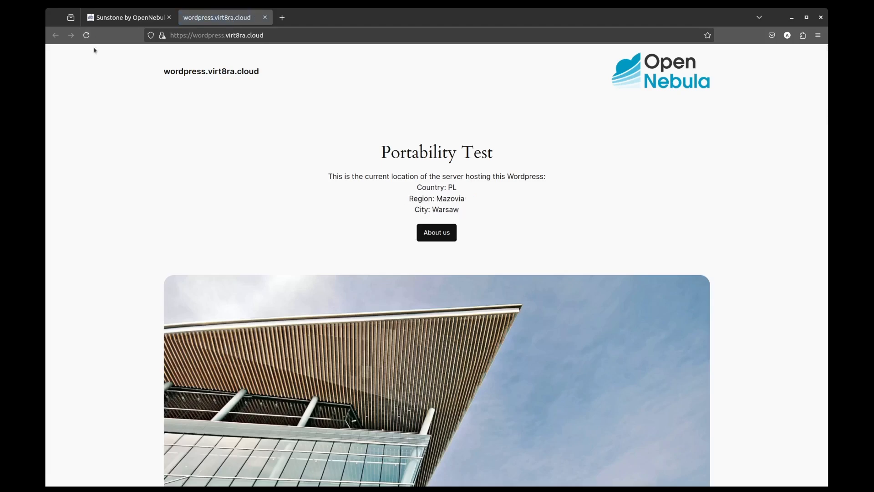